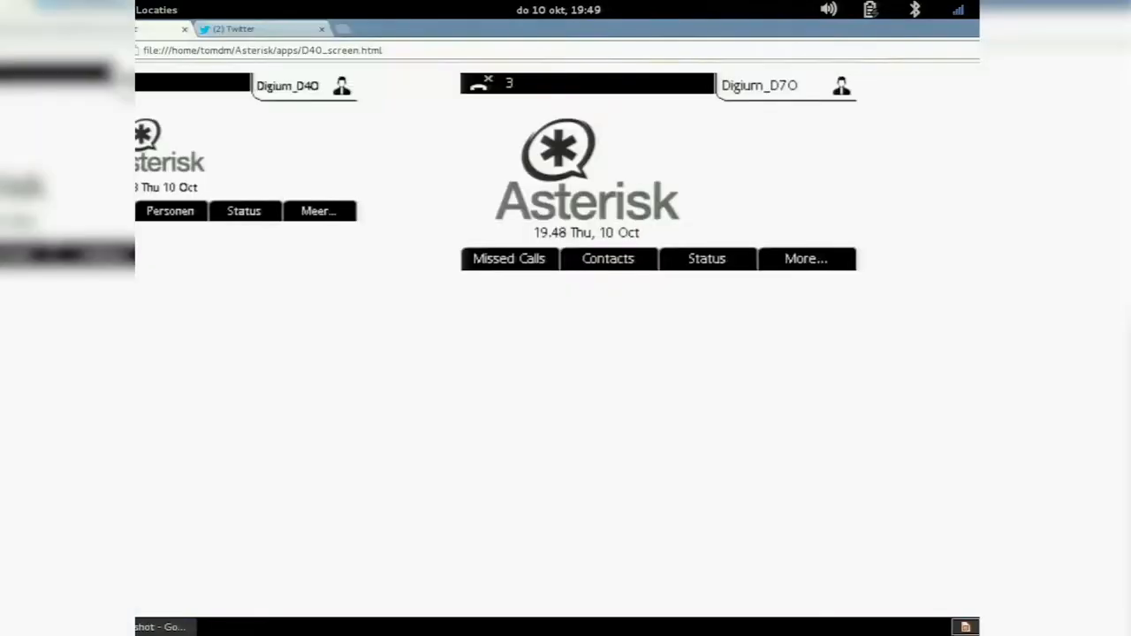
mouse_move(940, 523)
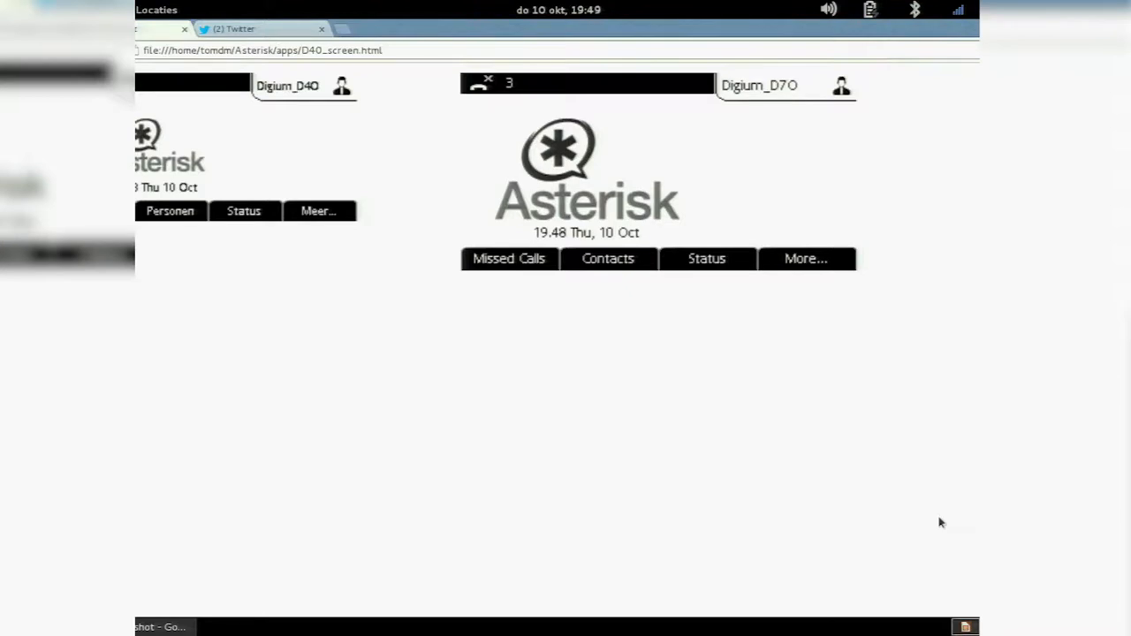
Launch the OpenLDAP address book app from the phone's home-screen softkeys.
click(965, 626)
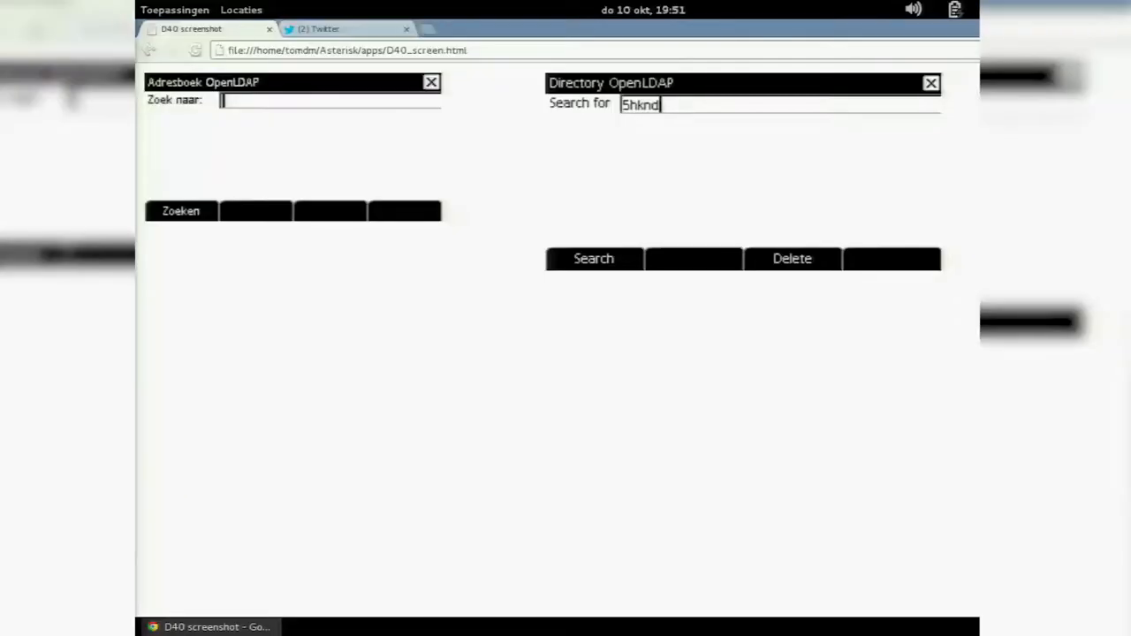
Search the OpenLDAP directory for a name starting with 'n', returning two matching numbers.
key(BackSpace)
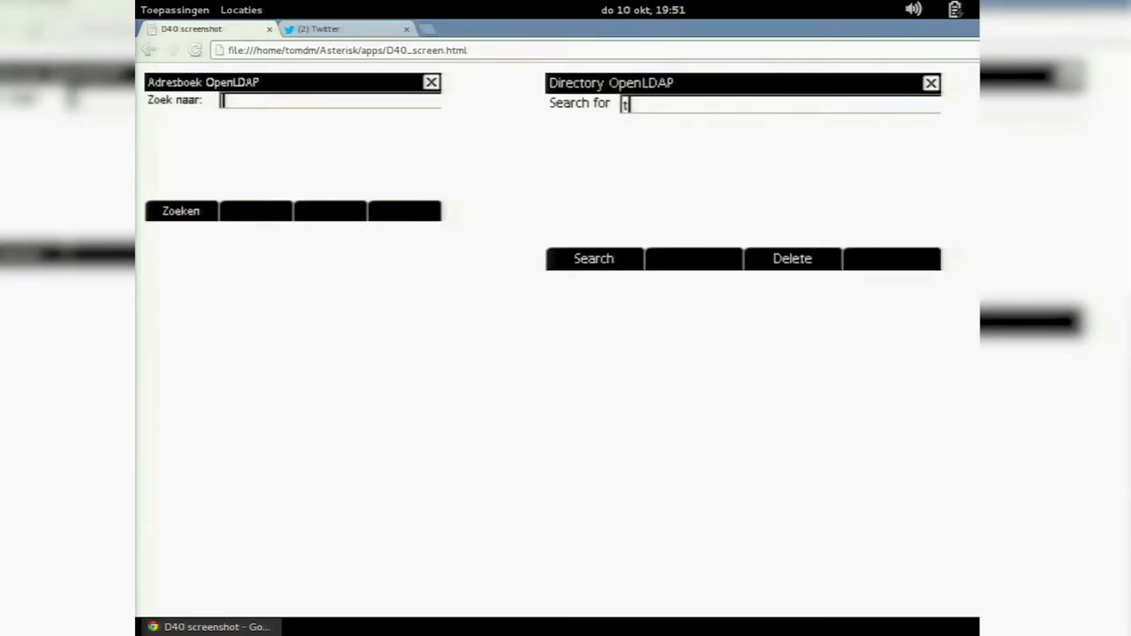
text(n)
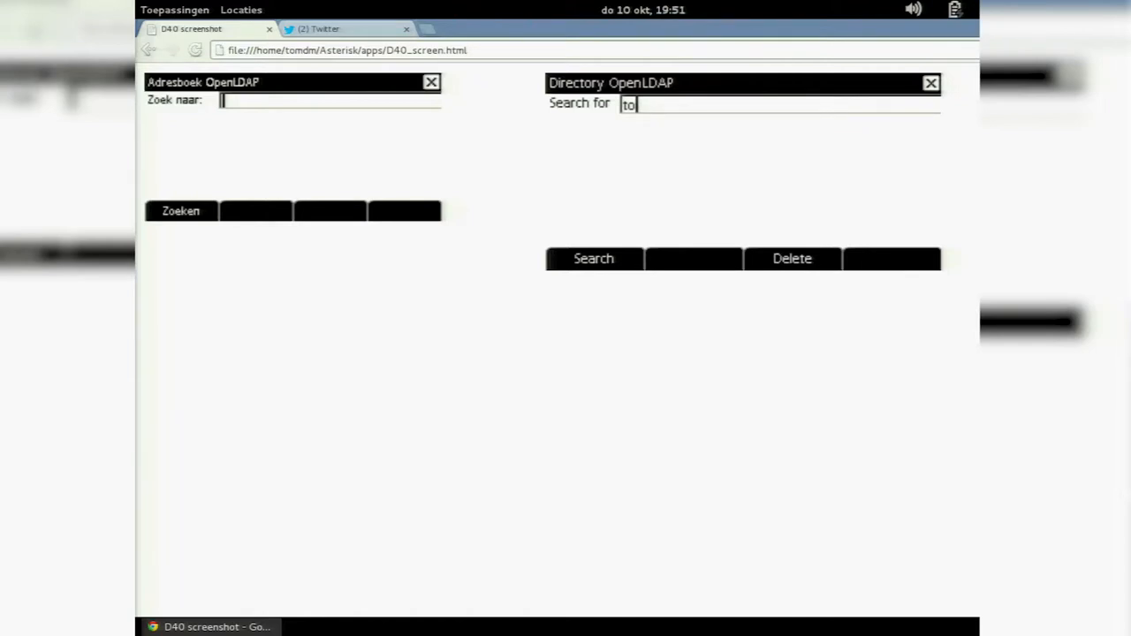
click(594, 258)
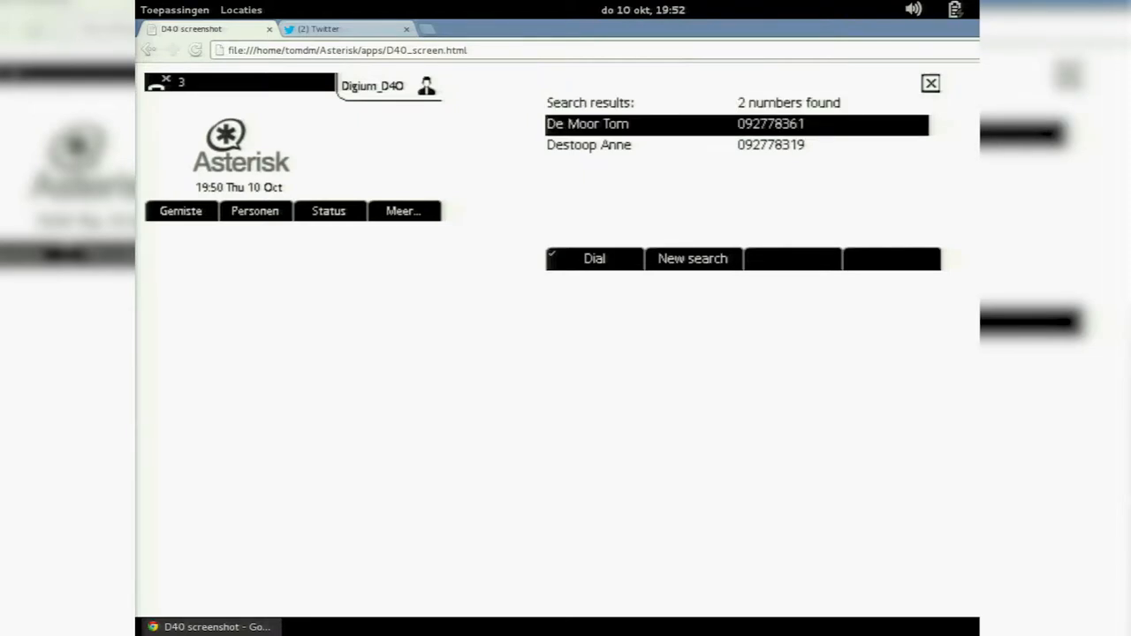
Select the first search result and dial it so the call connects.
click(594, 258)
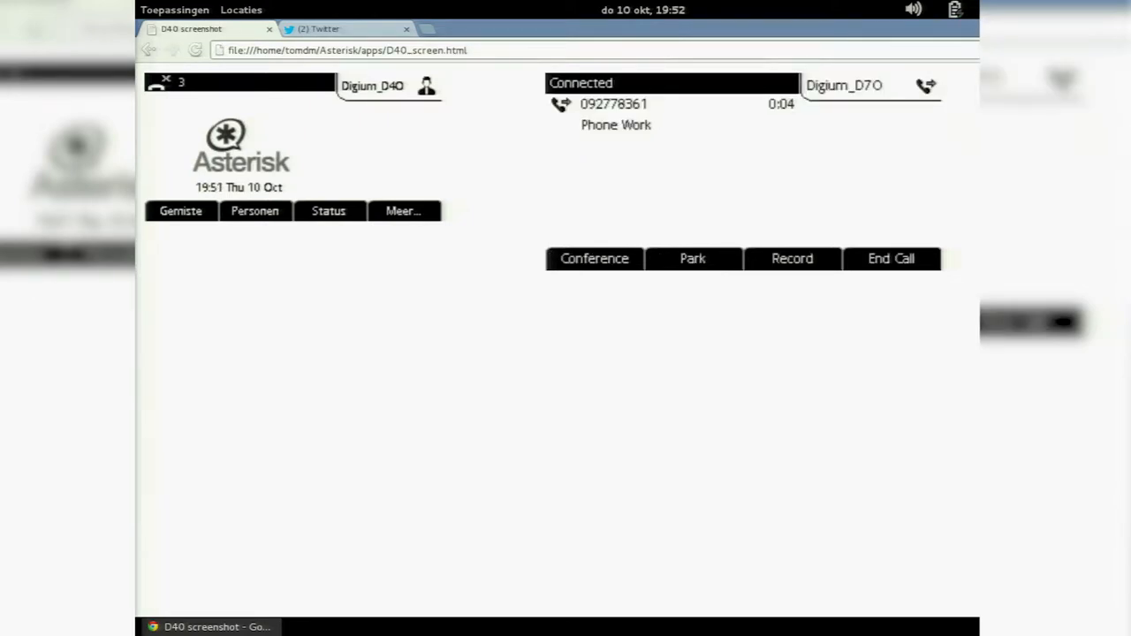
click(891, 258)
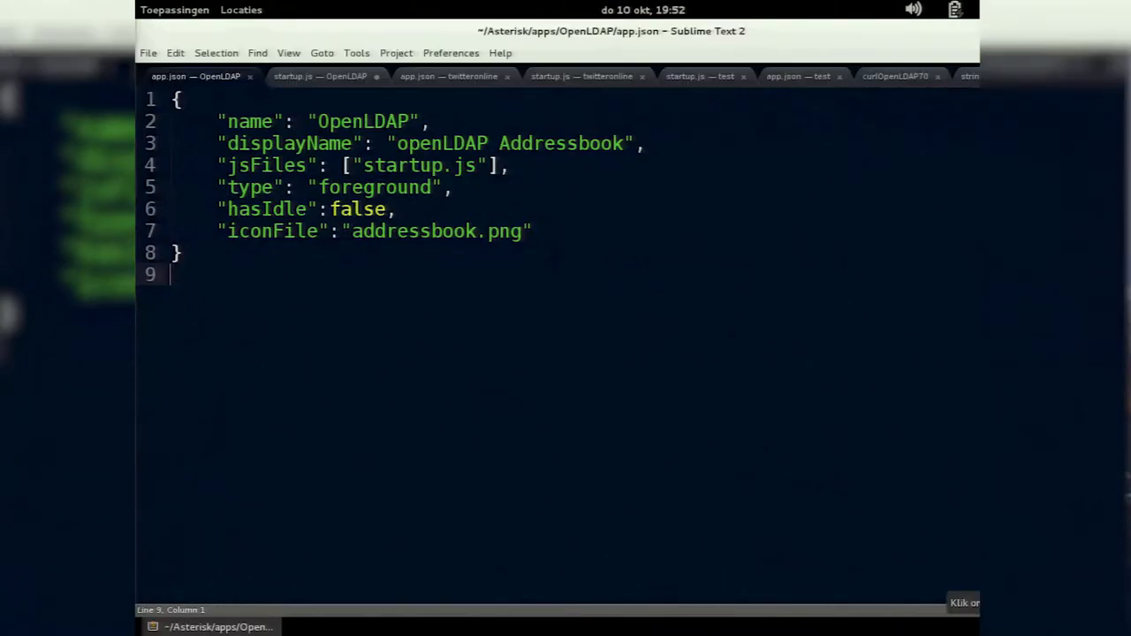
mouse_move(334, 87)
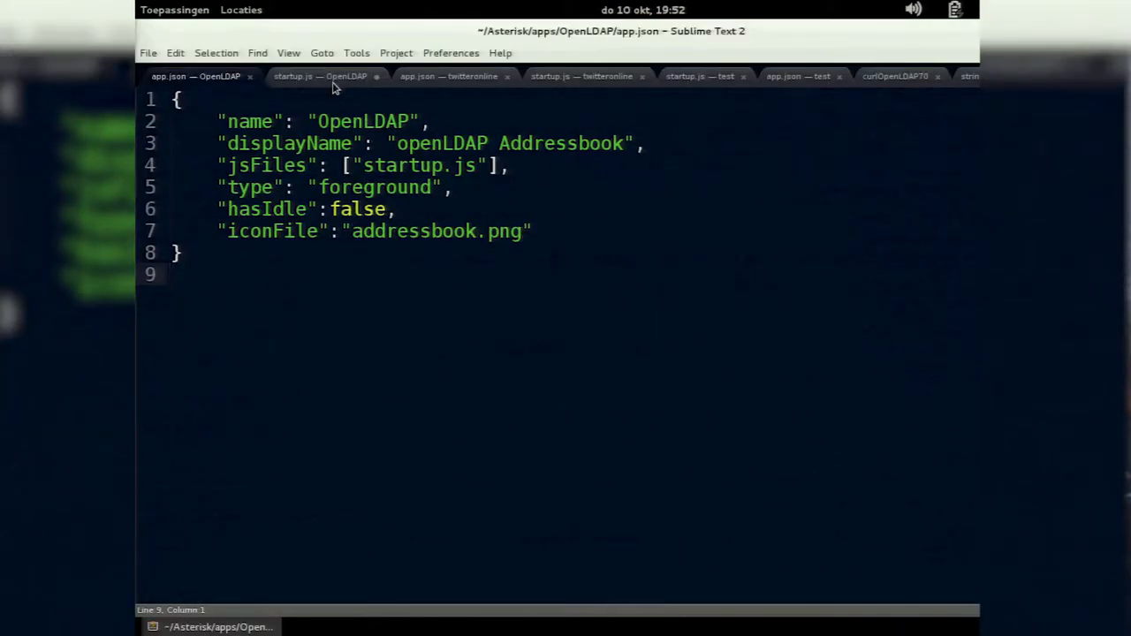
Bring up the OpenLDAP startup.js showing its setup and address-lookup request code.
click(320, 76)
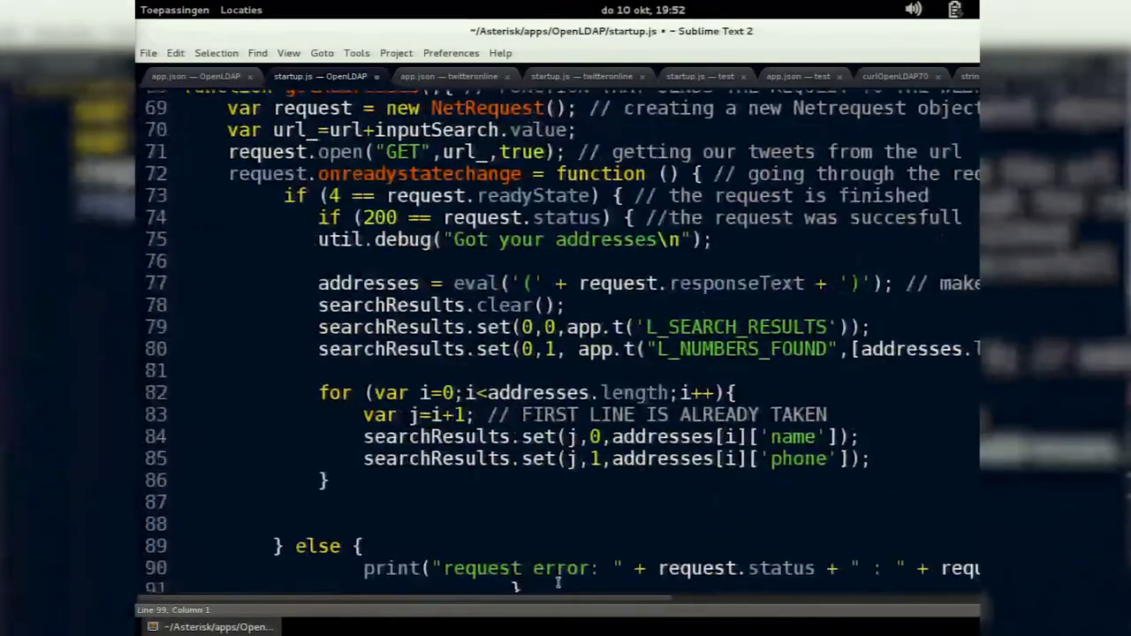
scroll(down, 3)
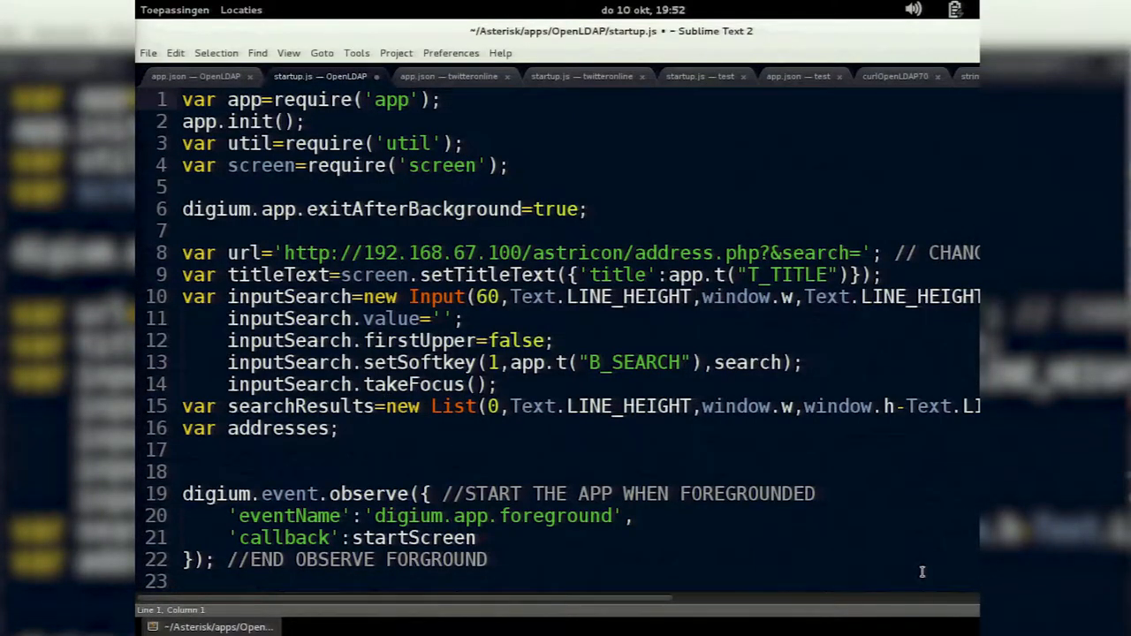
mouse_move(937, 572)
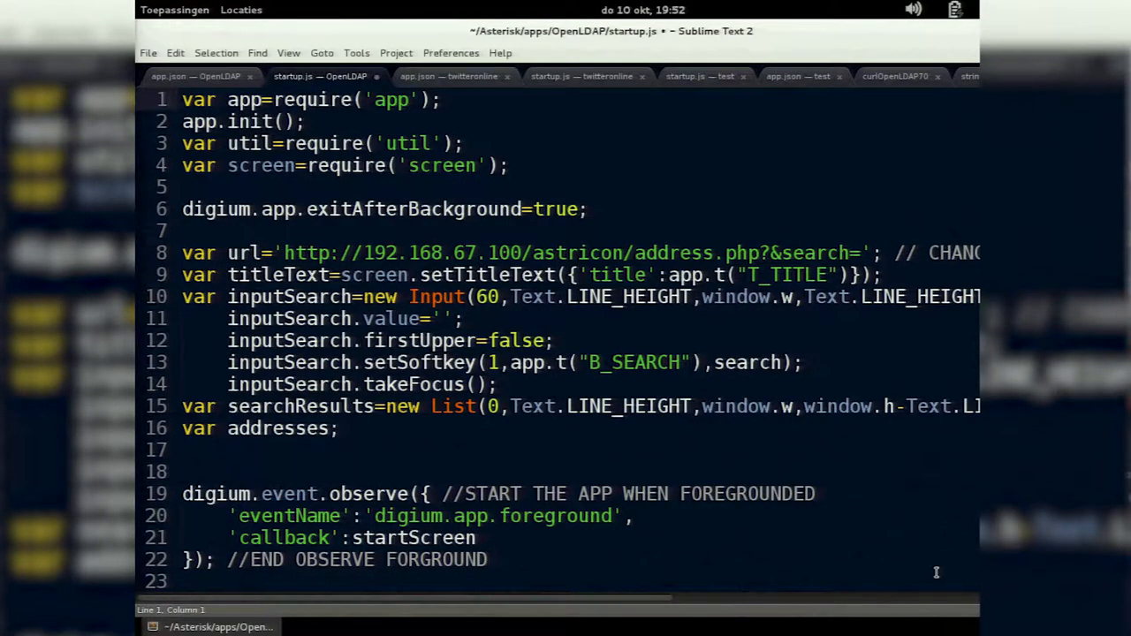
click(186, 99)
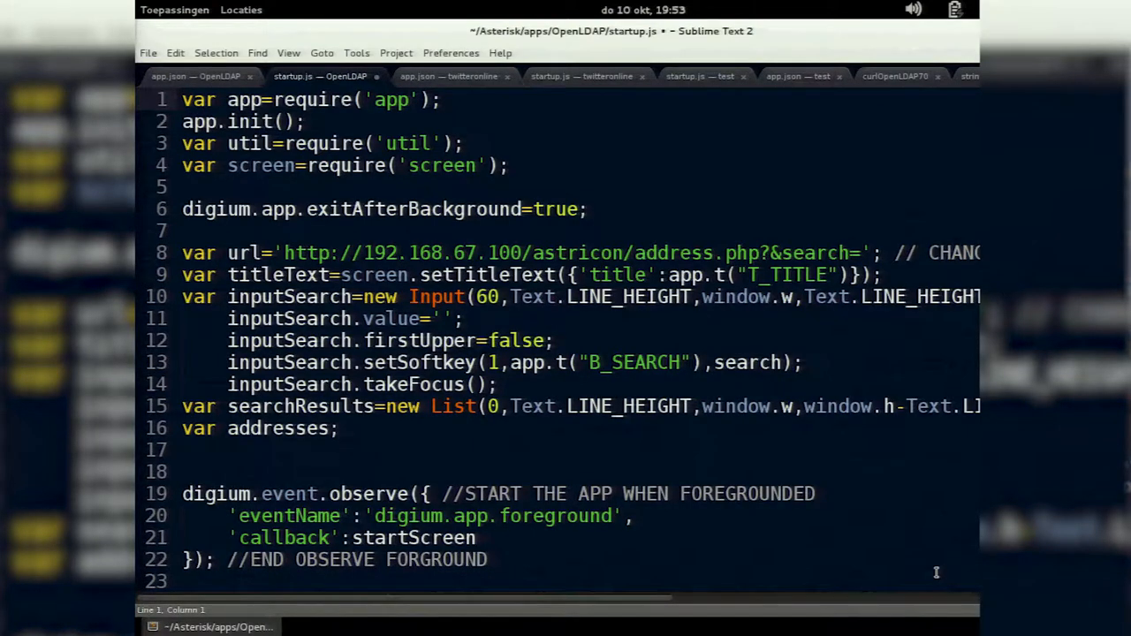
mouse_move(751, 100)
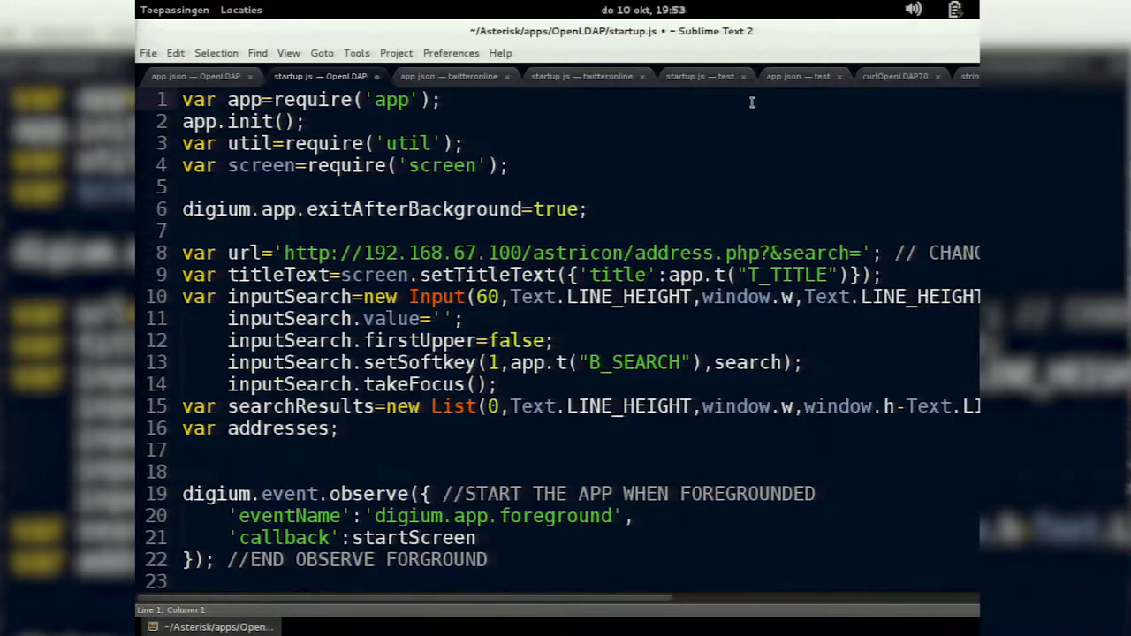
mouse_move(714, 152)
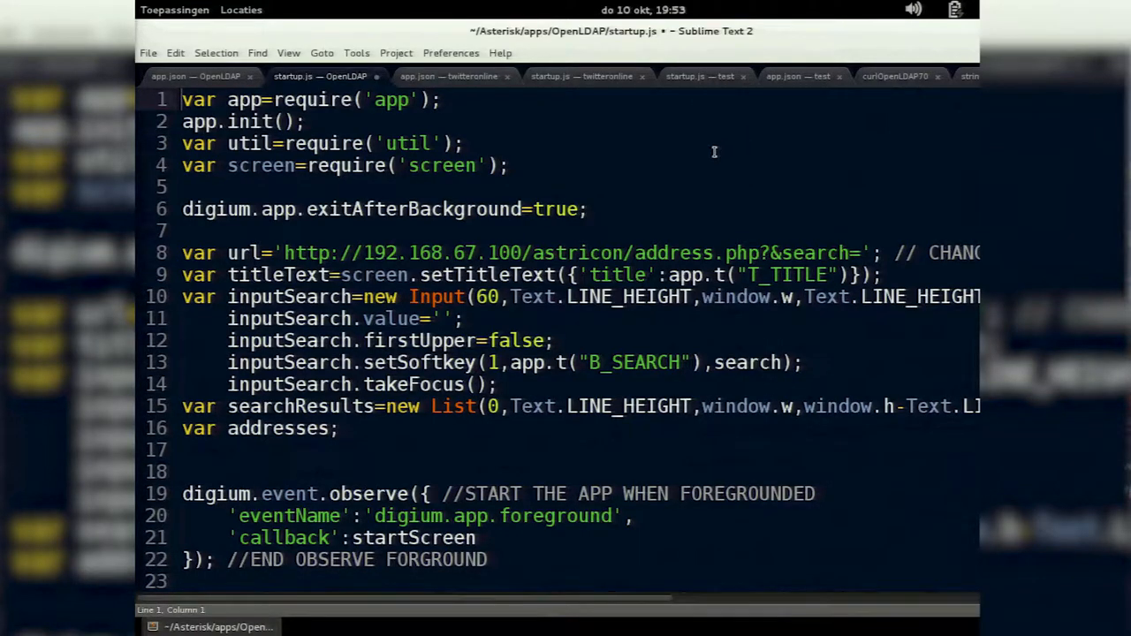
mouse_move(714, 71)
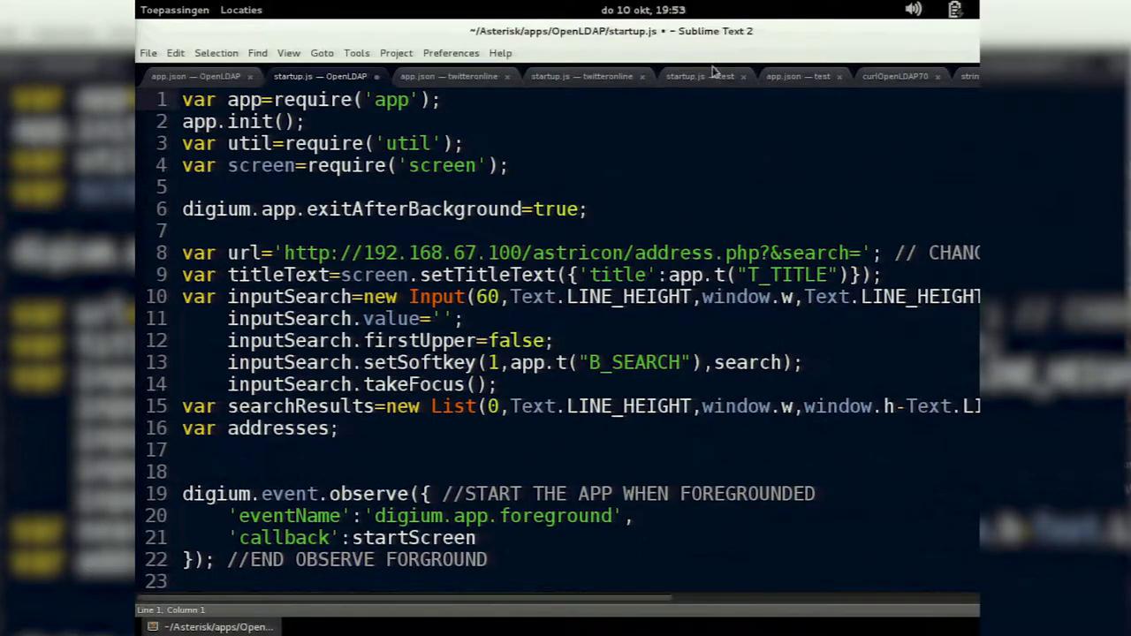
mouse_move(703, 76)
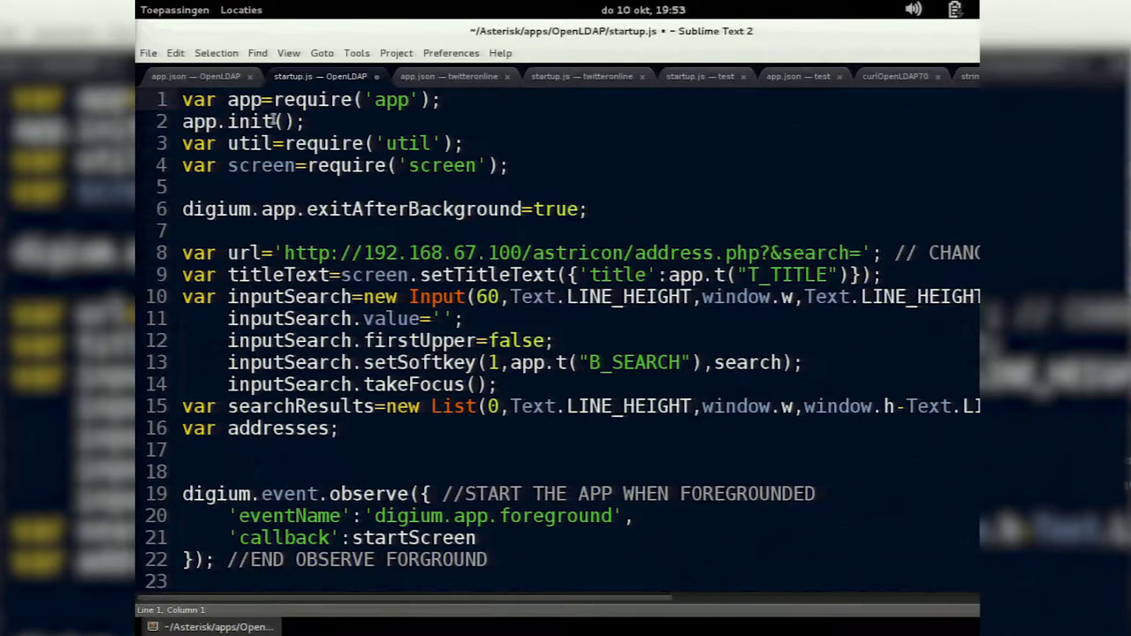
double_click(242, 99)
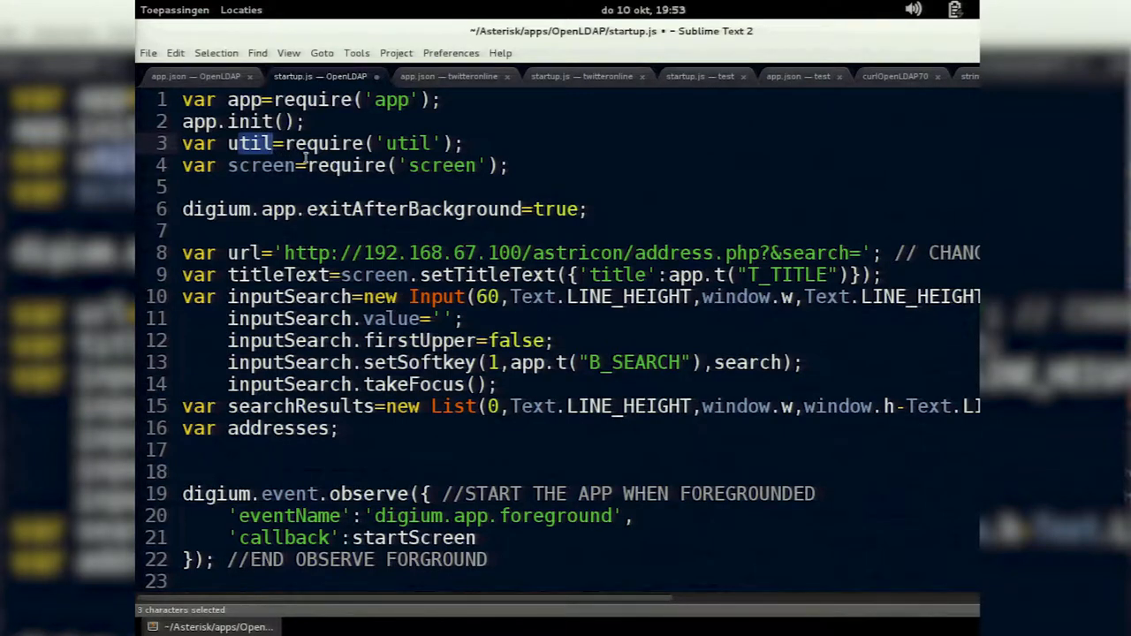
double_click(441, 166)
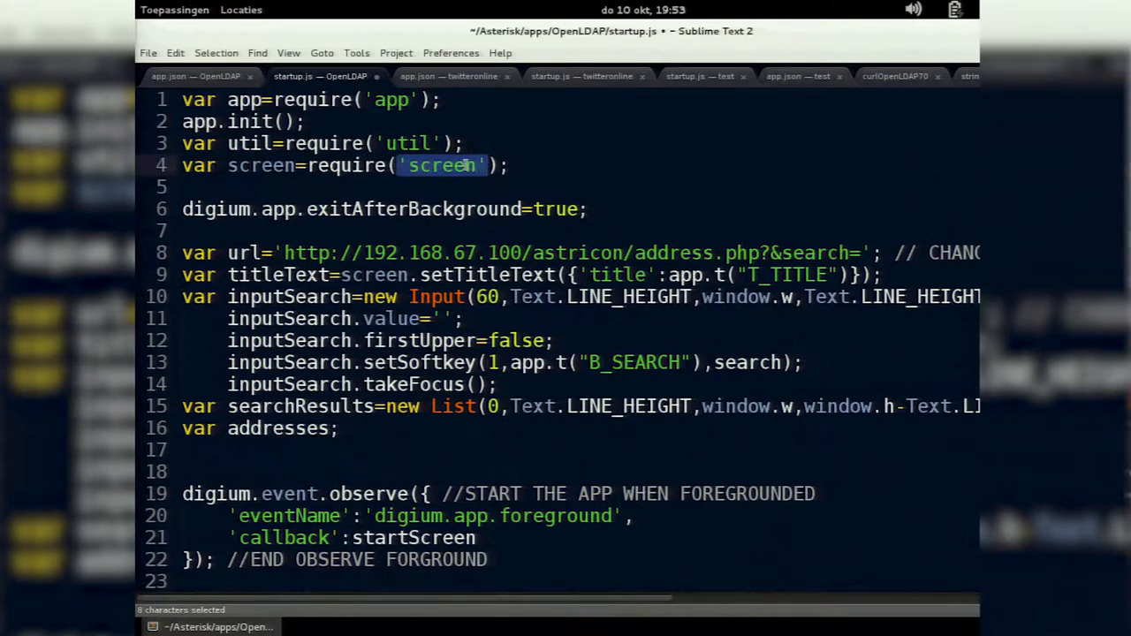
mouse_move(431, 175)
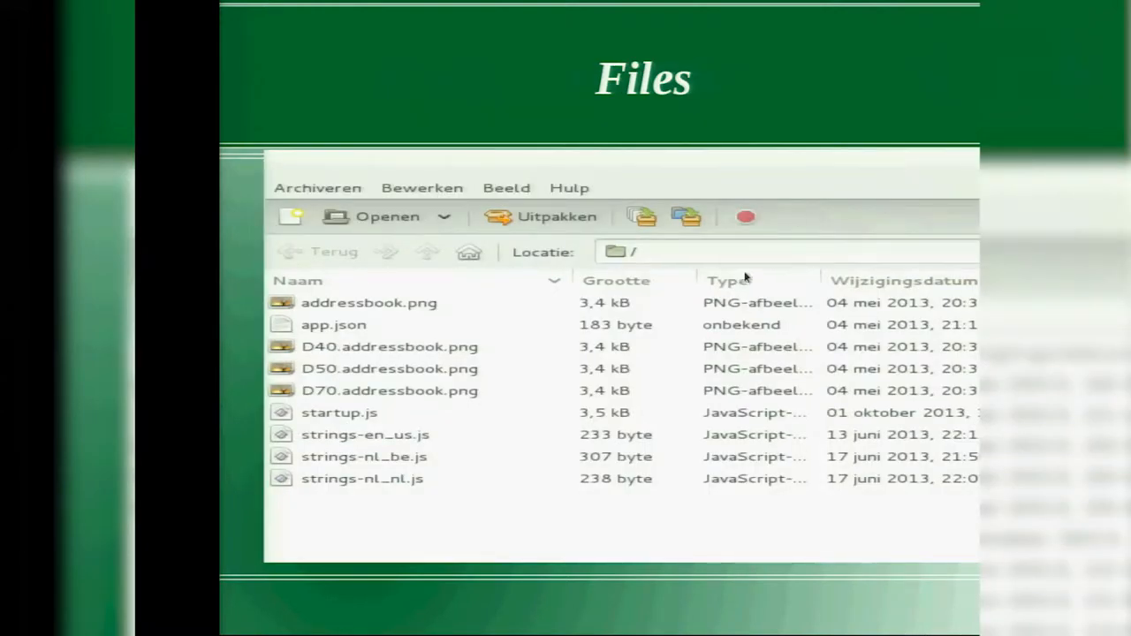
mouse_move(442, 293)
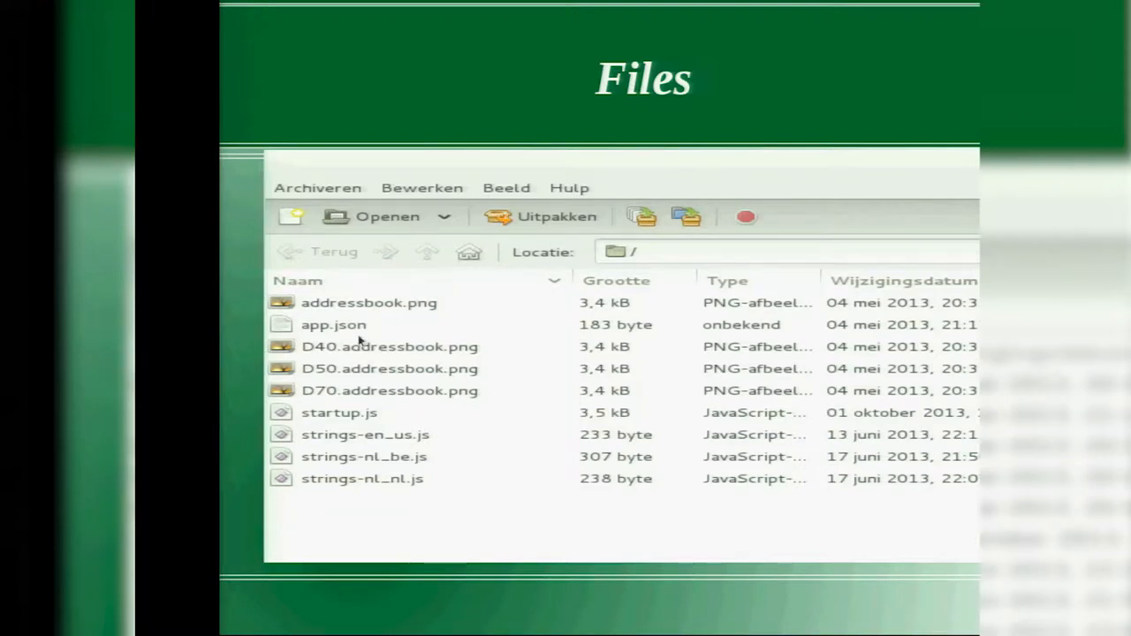
mouse_move(286, 363)
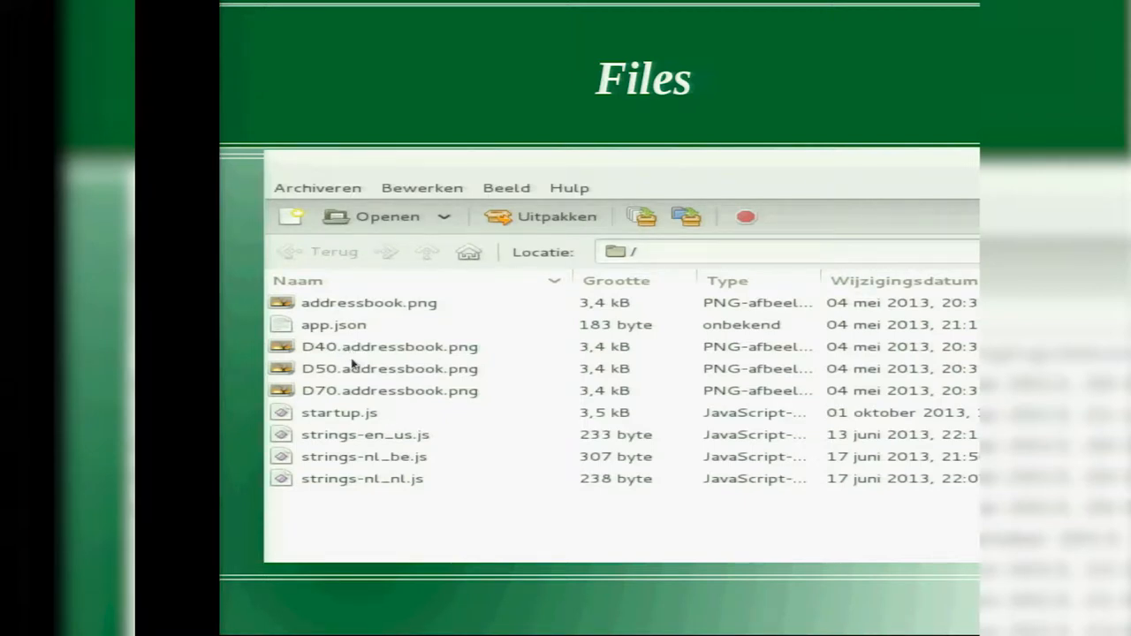
mouse_move(519, 387)
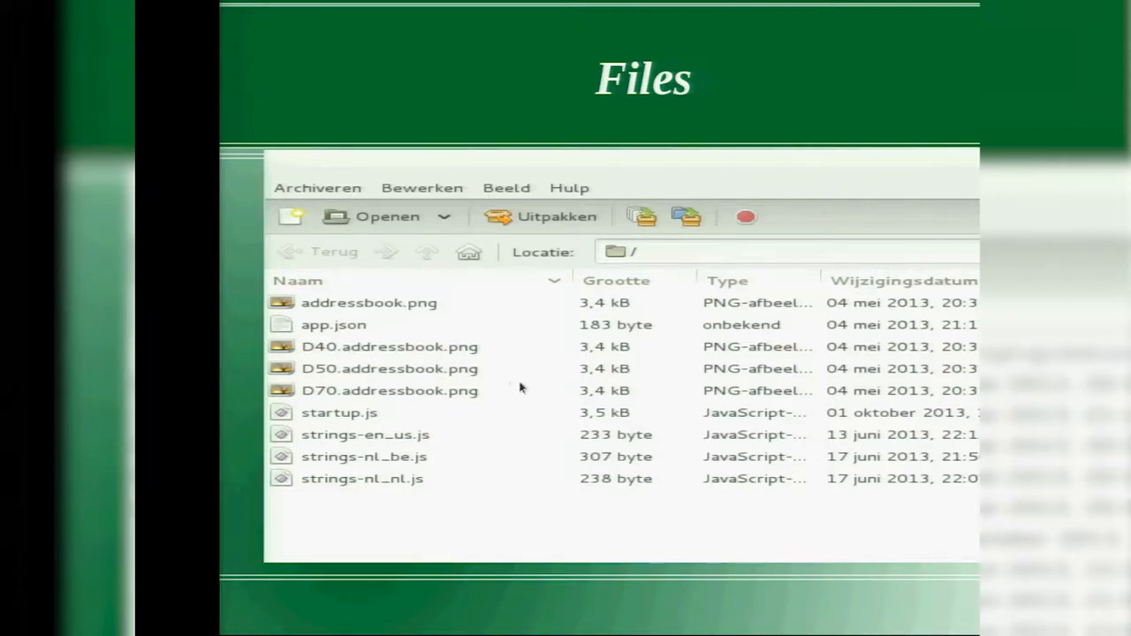
mouse_move(742, 541)
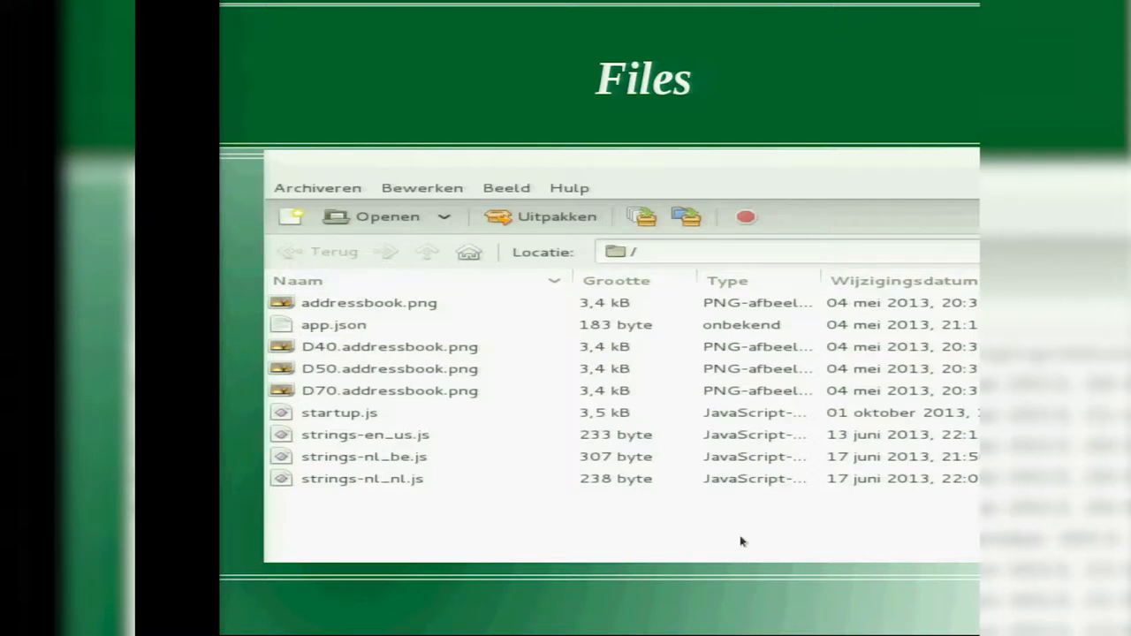
mouse_move(746, 544)
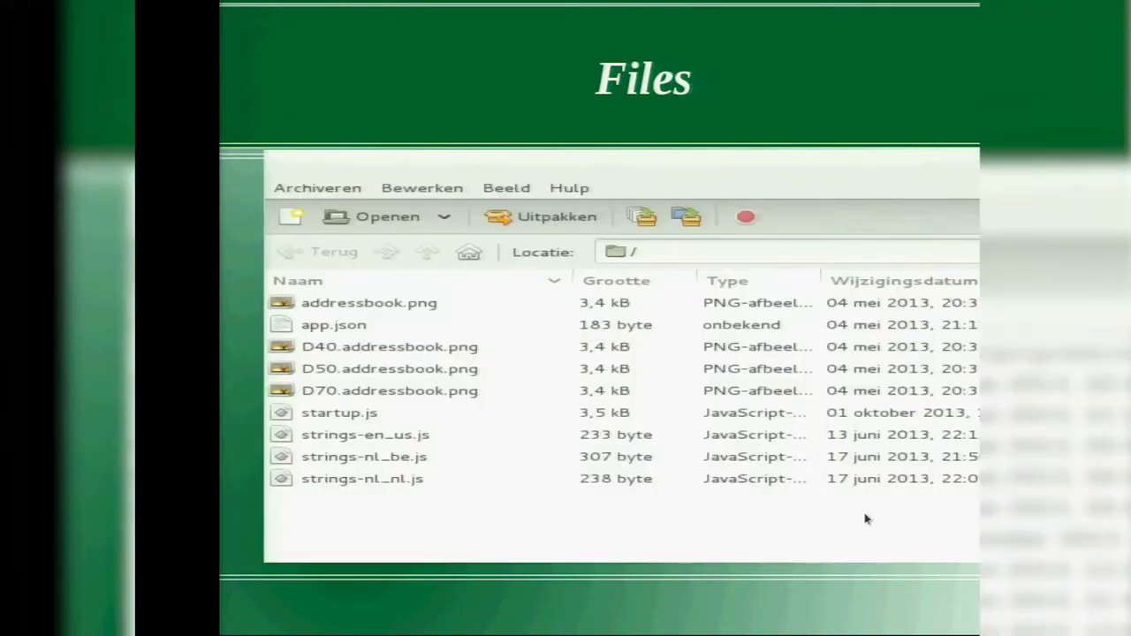
Leave the Files slide and return to the OpenLDAP startup.js code.
key(Escape)
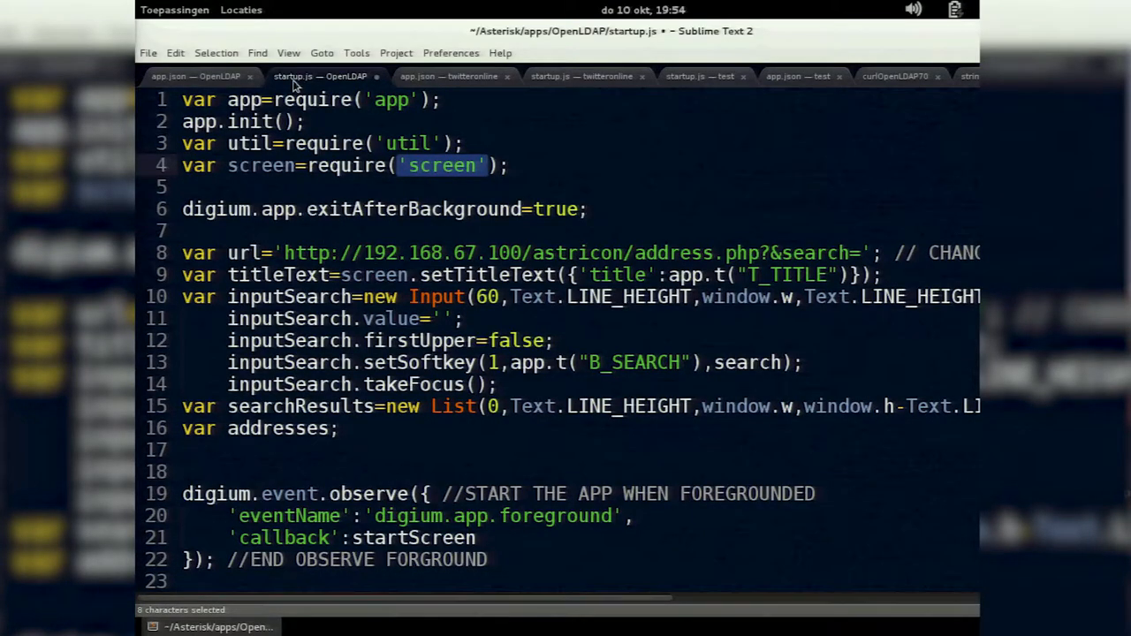
Highlight the manifest's displayName, startup.js jsFiles entry and foreground type, then return to startup.js.
click(195, 76)
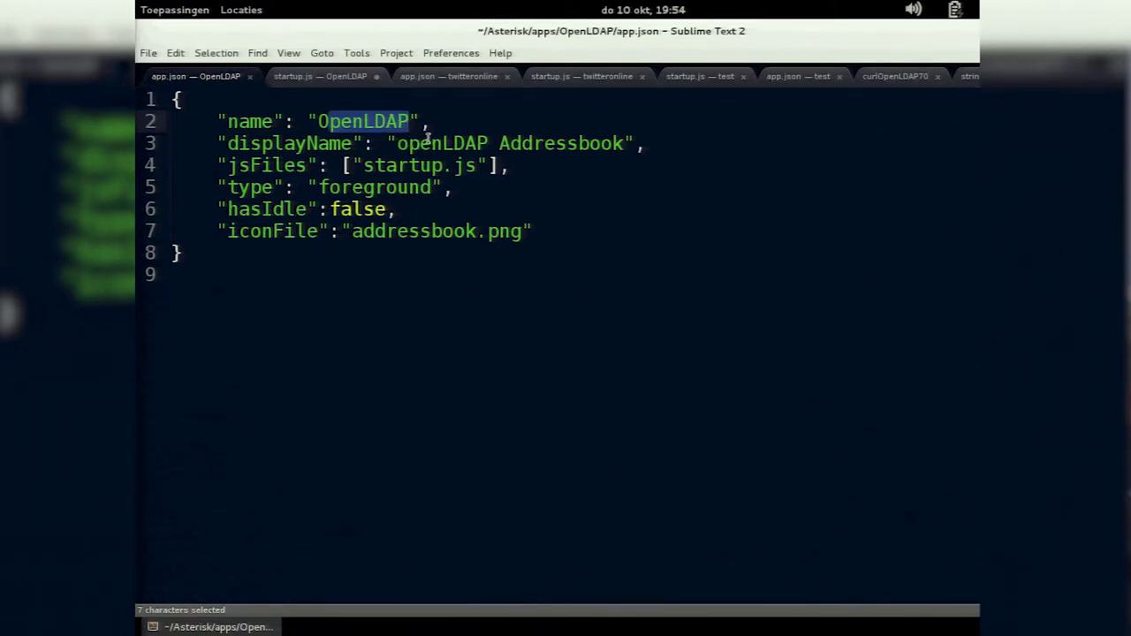
click(257, 143)
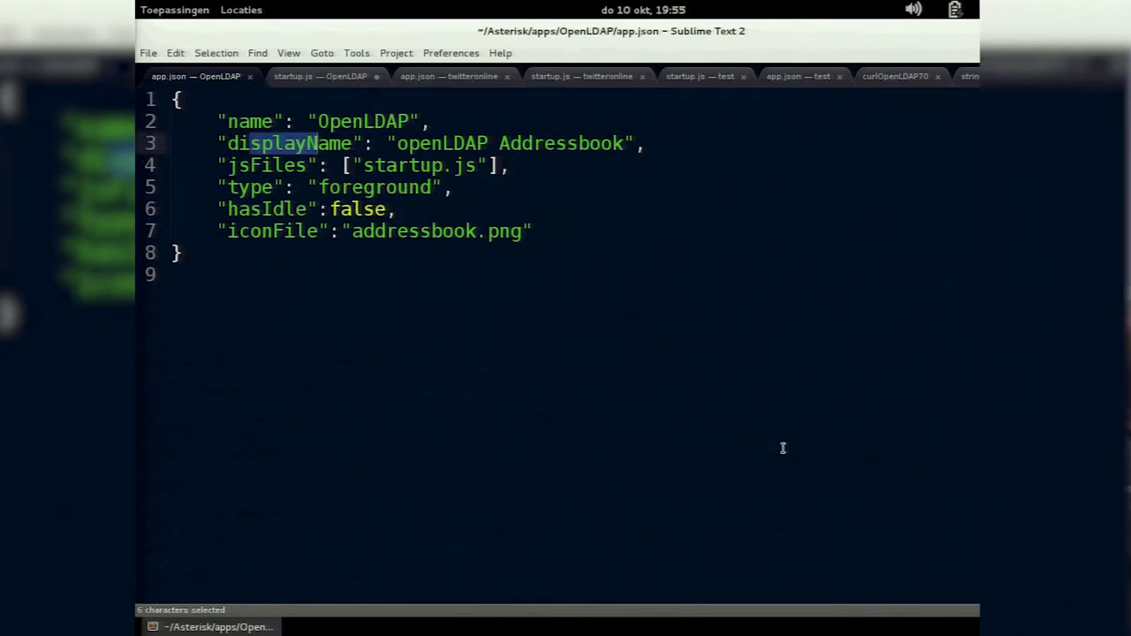
mouse_move(793, 451)
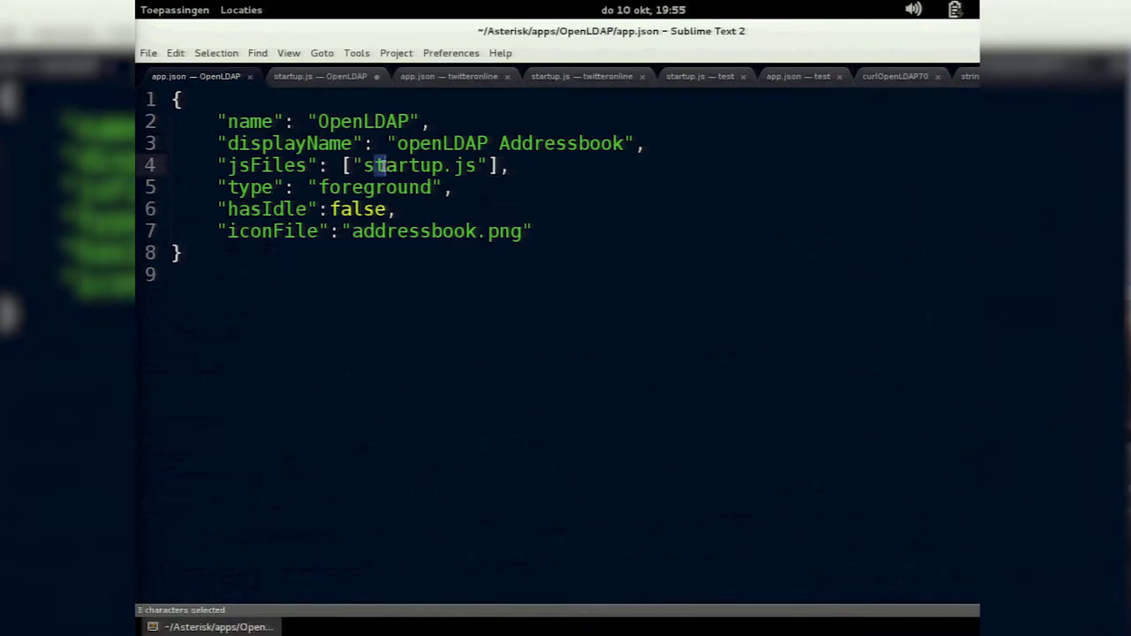
drag(375, 167, 492, 166)
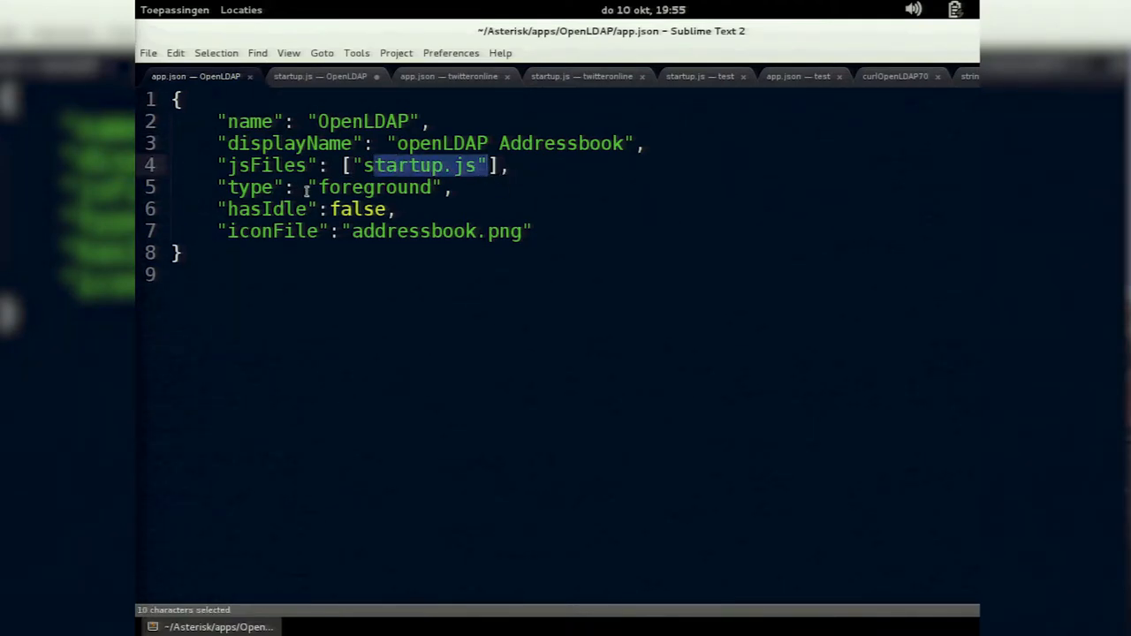
double_click(374, 188)
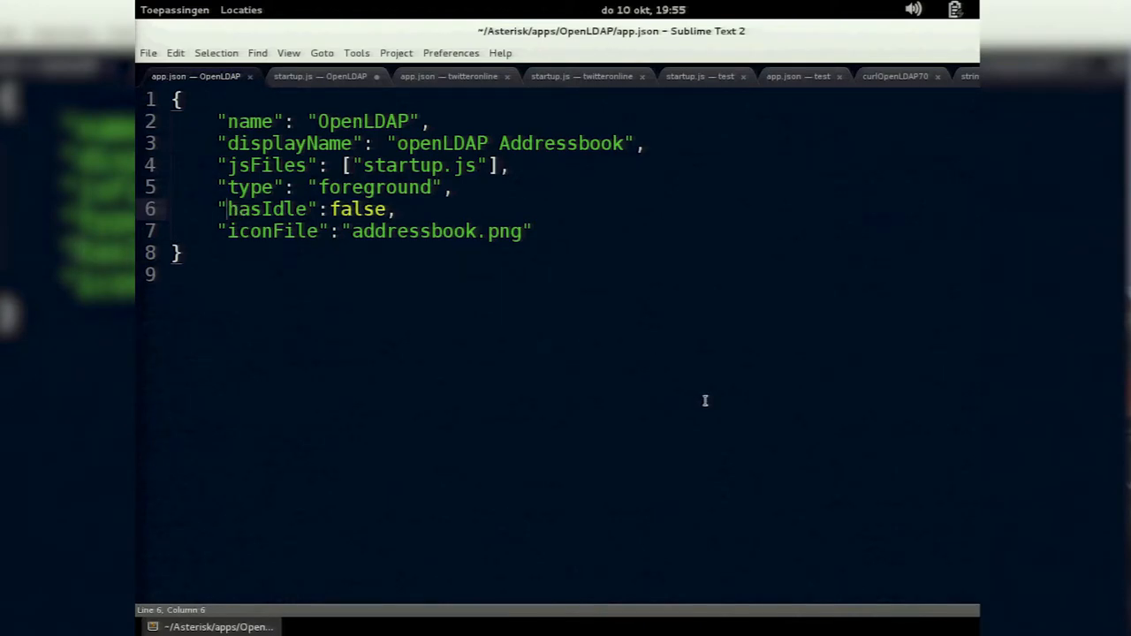
click(318, 76)
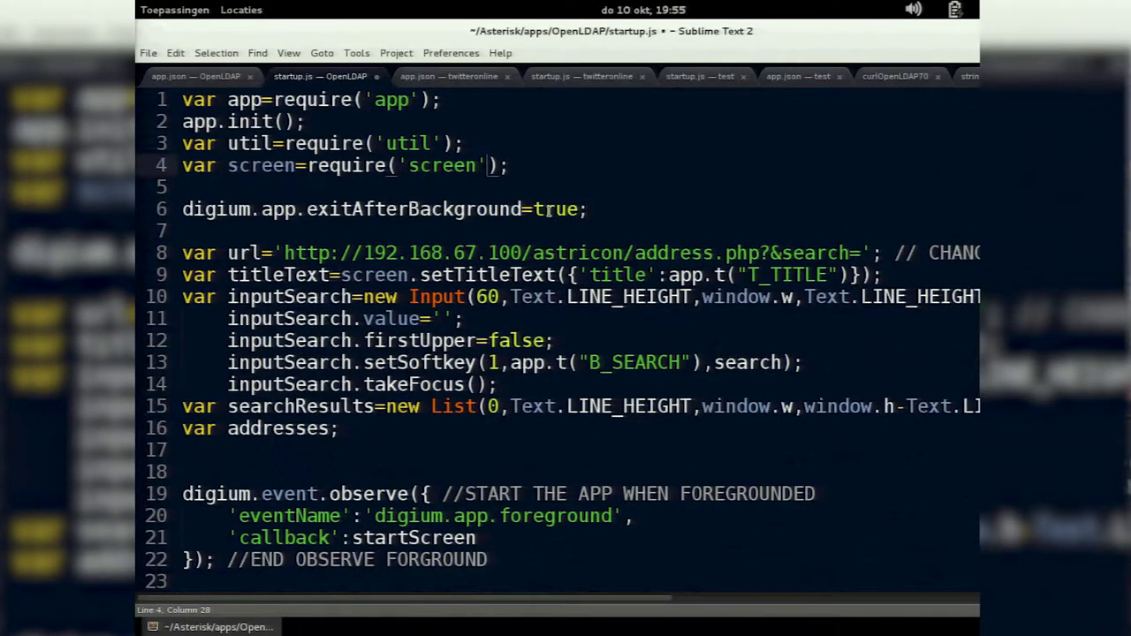
mouse_move(548, 209)
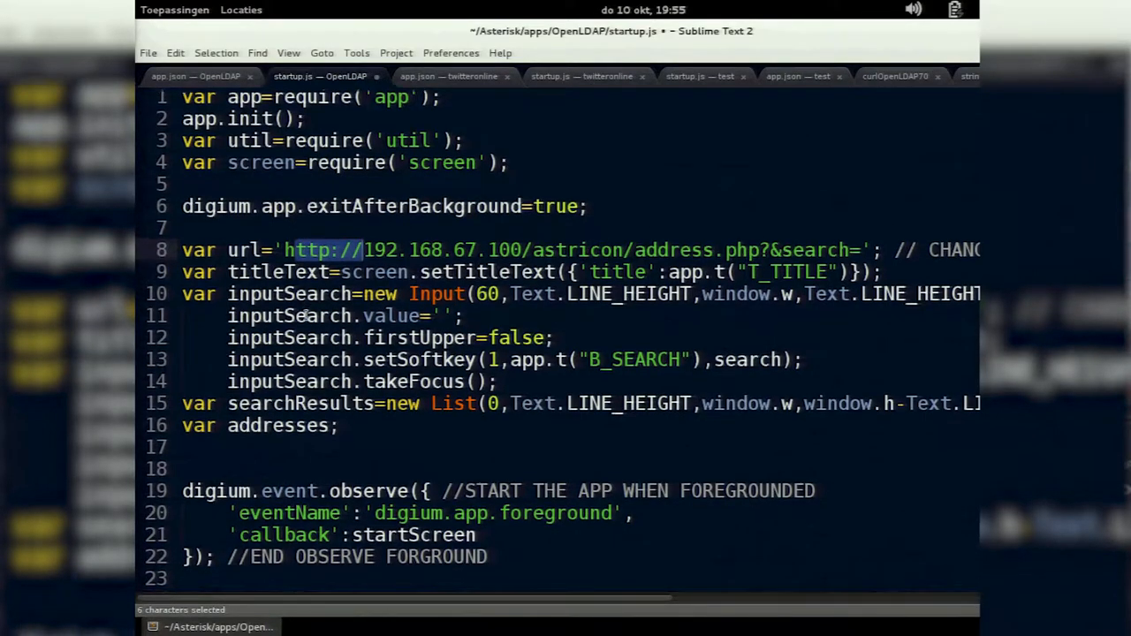
Scroll to and highlight the setTitleText call in OpenLDAP's startup.js.
scroll(down, 3)
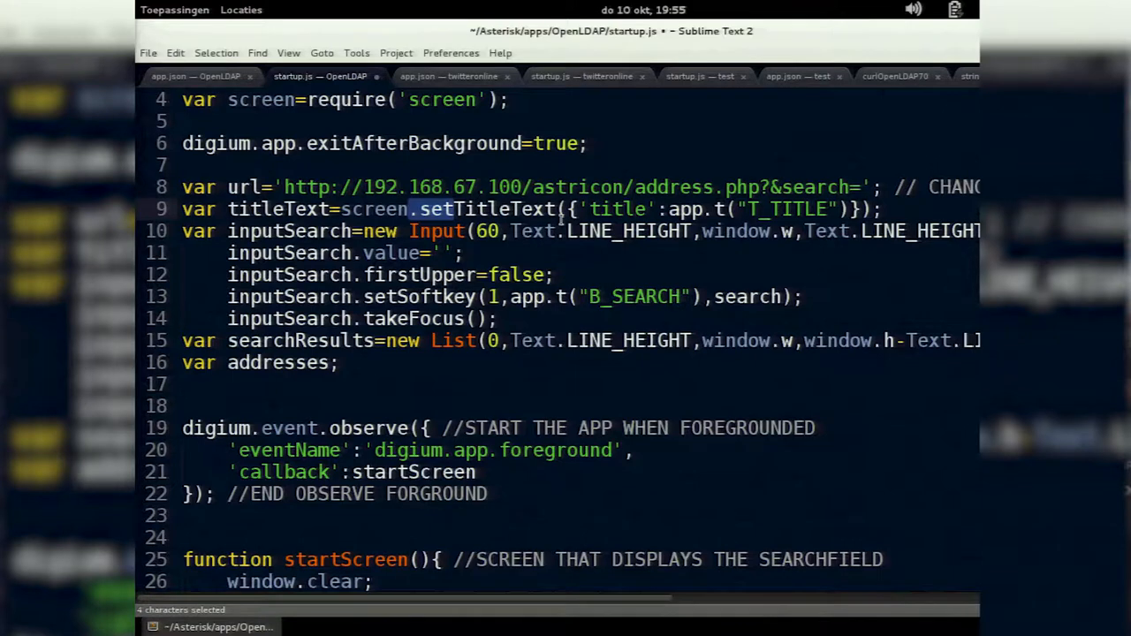
click(675, 209)
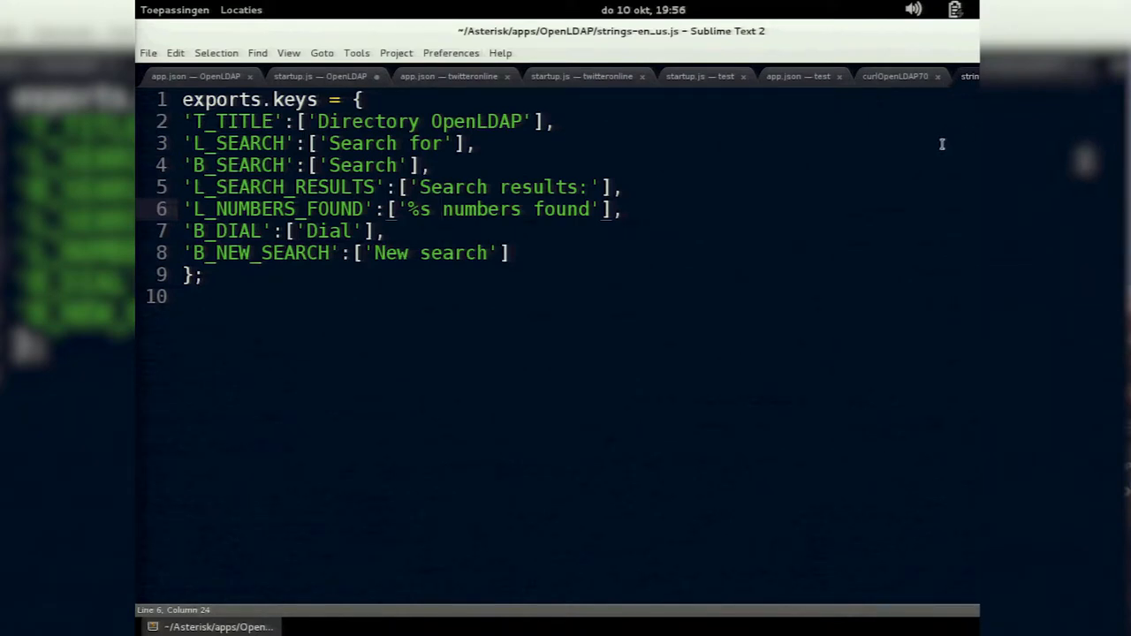
mouse_move(238, 134)
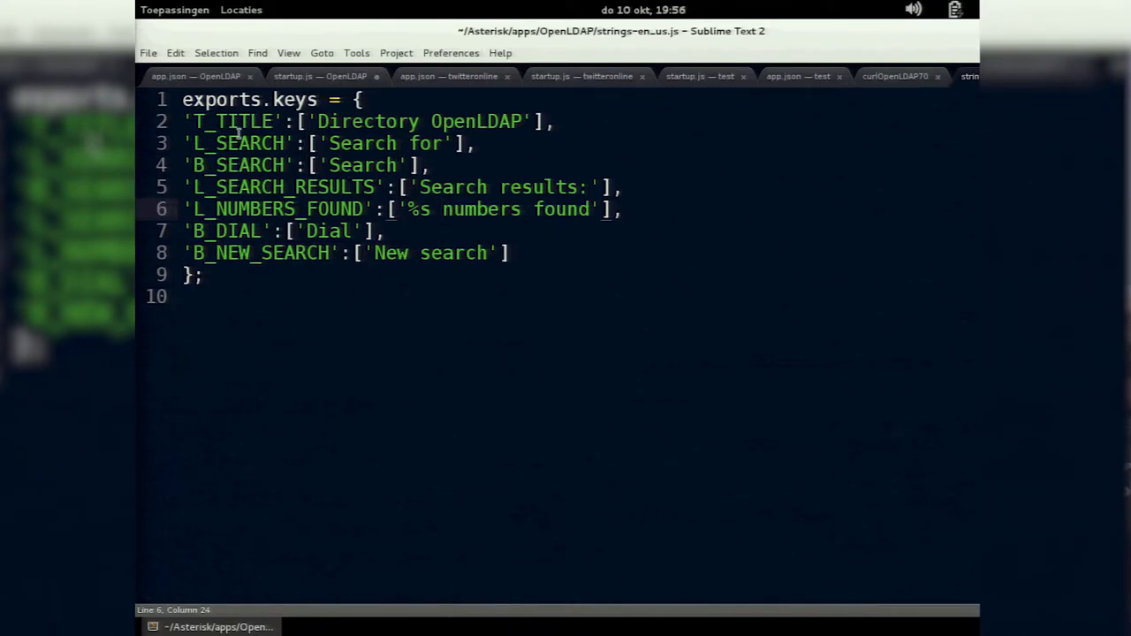
Compare the search-results and numbers-found labels in strings-en_us.js and strings-nl_be.js, ending on app.json.
click(254, 187)
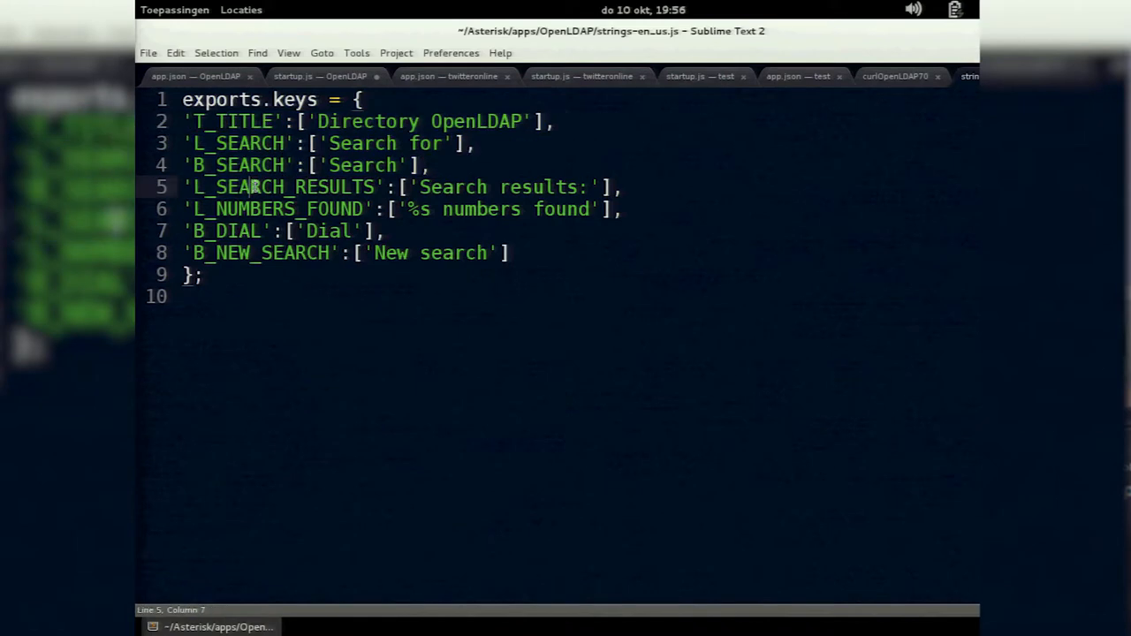
click(243, 121)
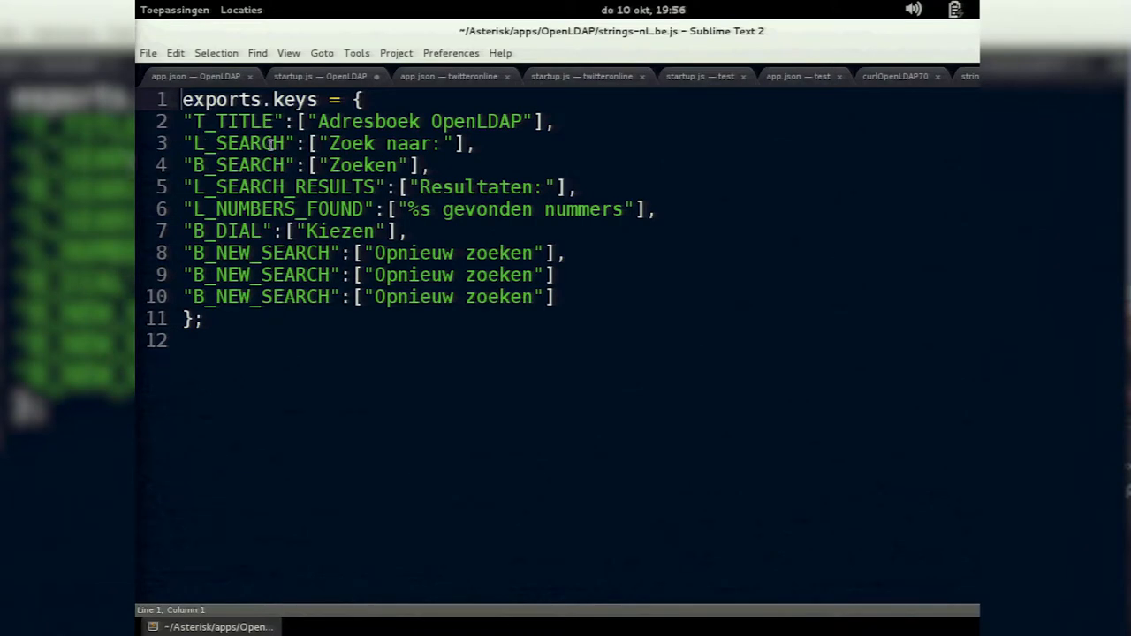
mouse_move(593, 147)
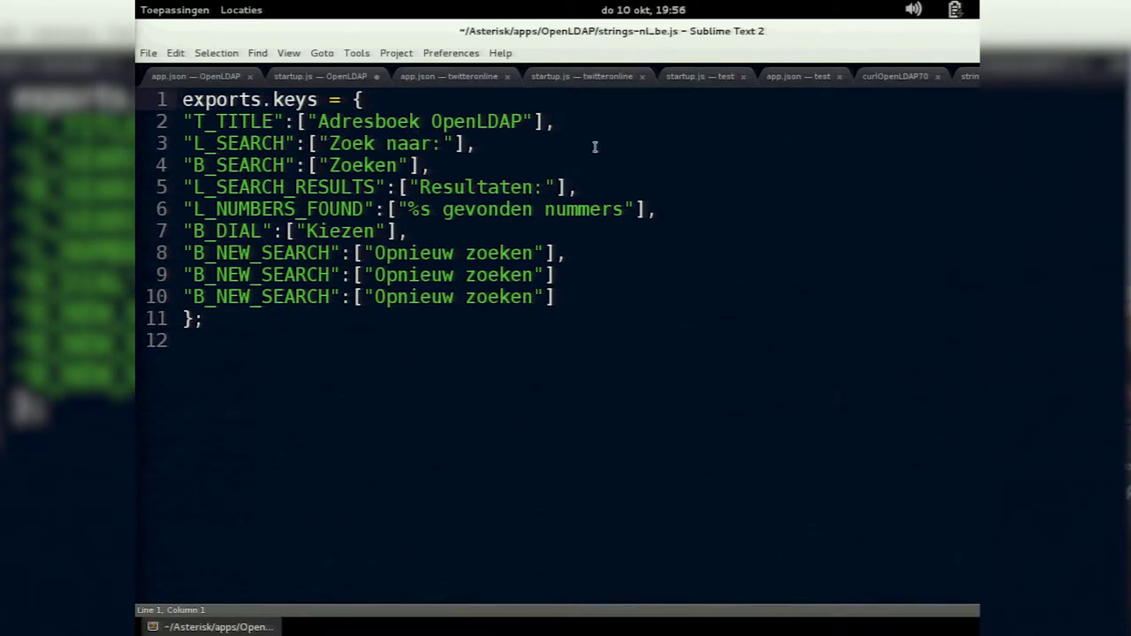
click(322, 76)
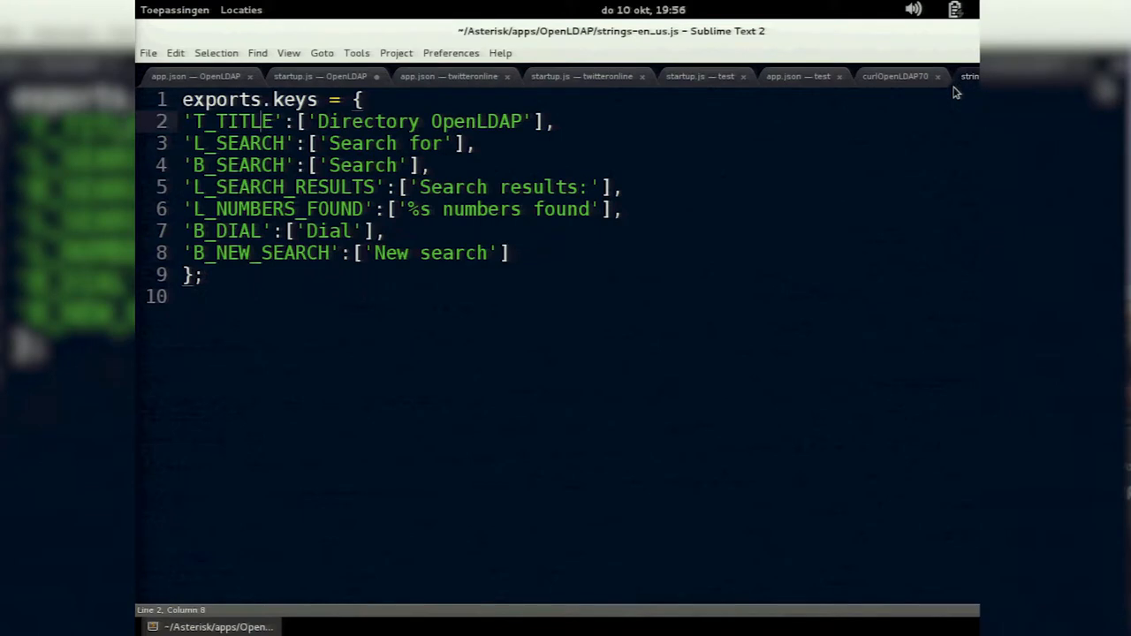
mouse_move(516, 223)
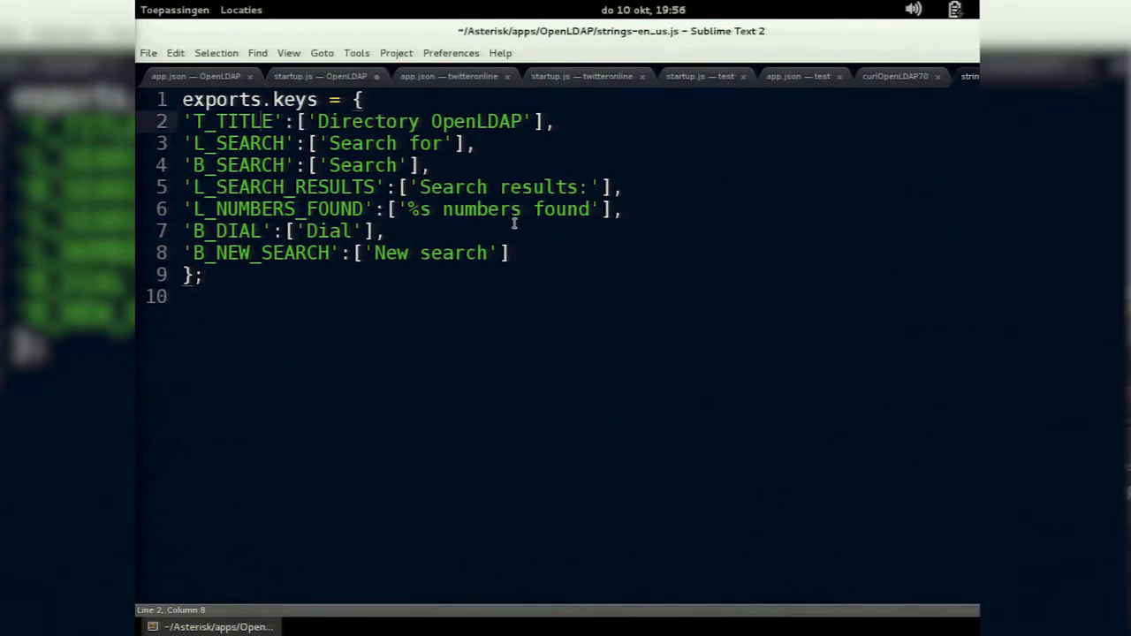
click(409, 208)
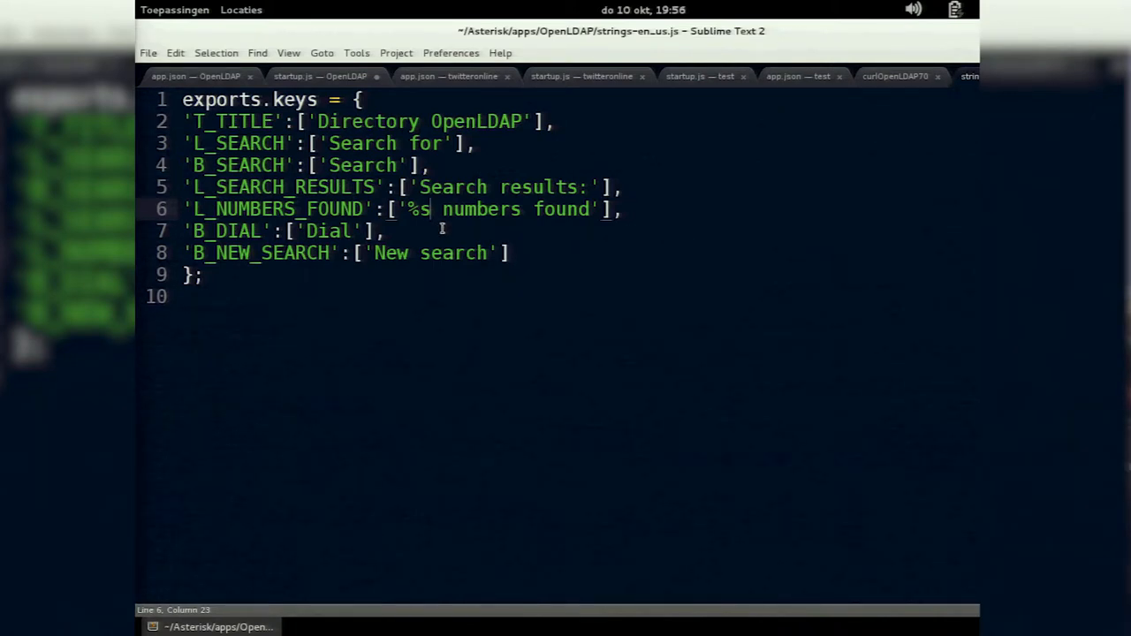
click(191, 76)
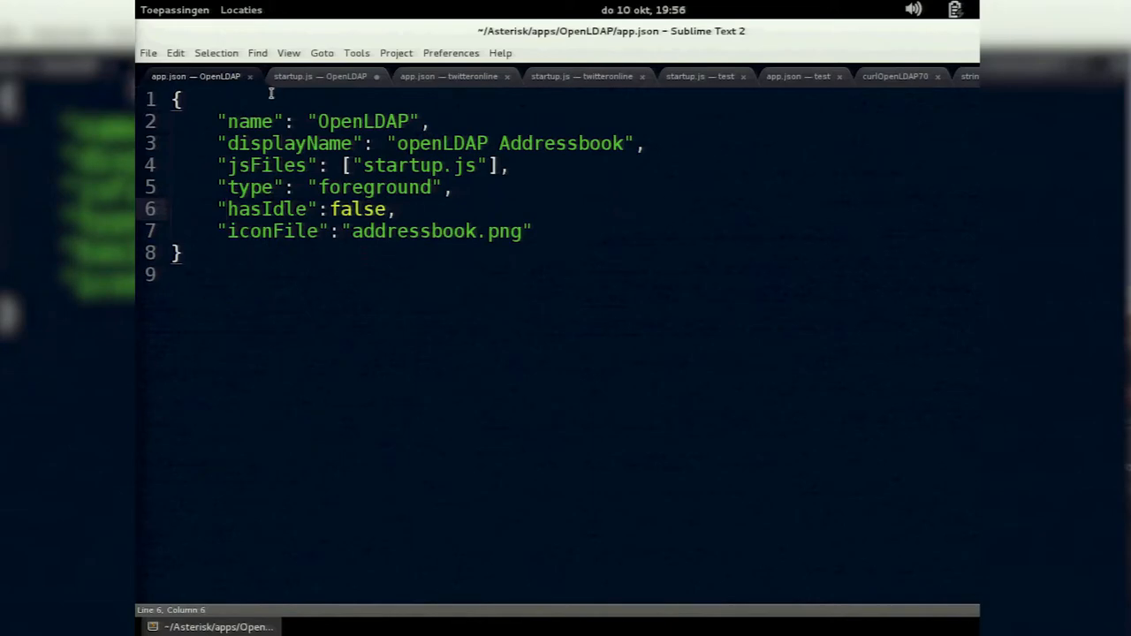
Highlight the search Input creation and the searchResults List creation lines in startup.js.
click(318, 76)
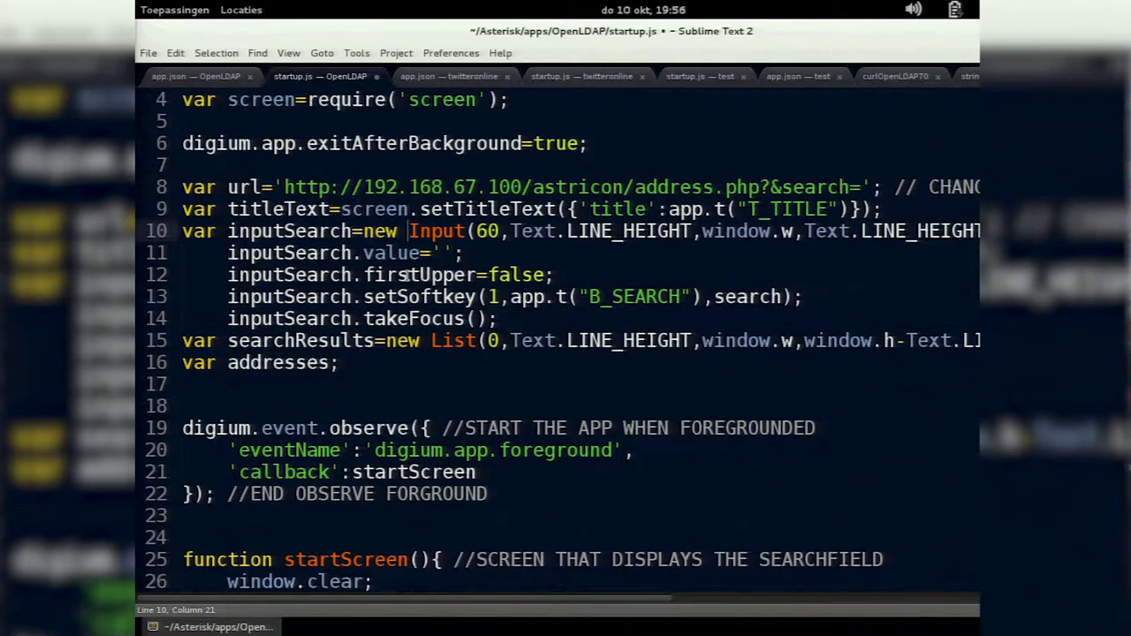
click(496, 276)
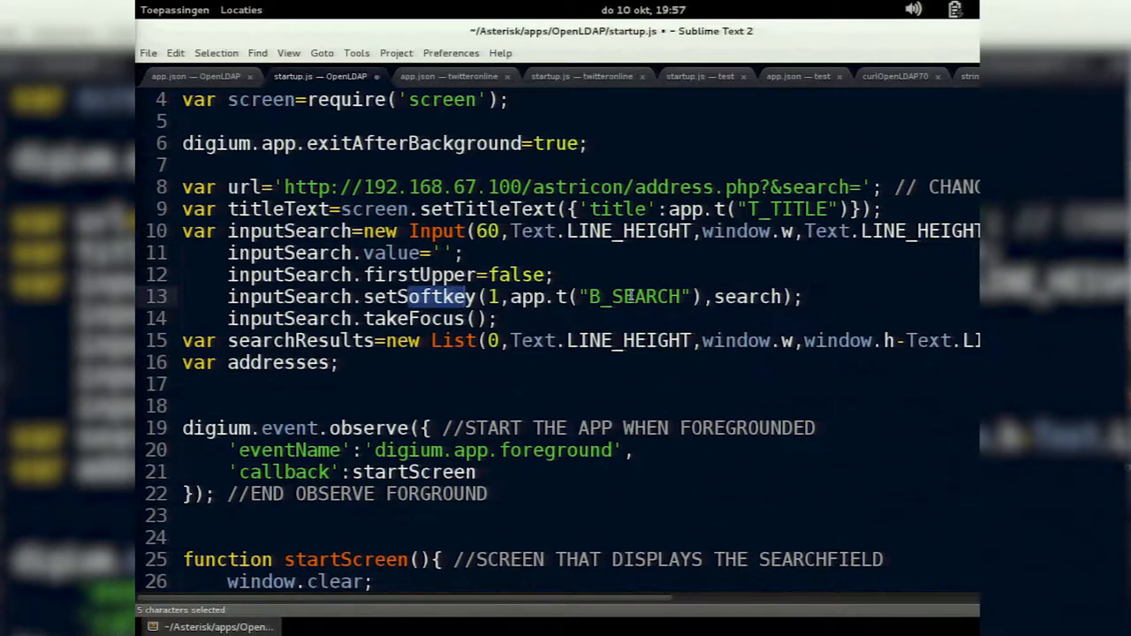
double_click(742, 297)
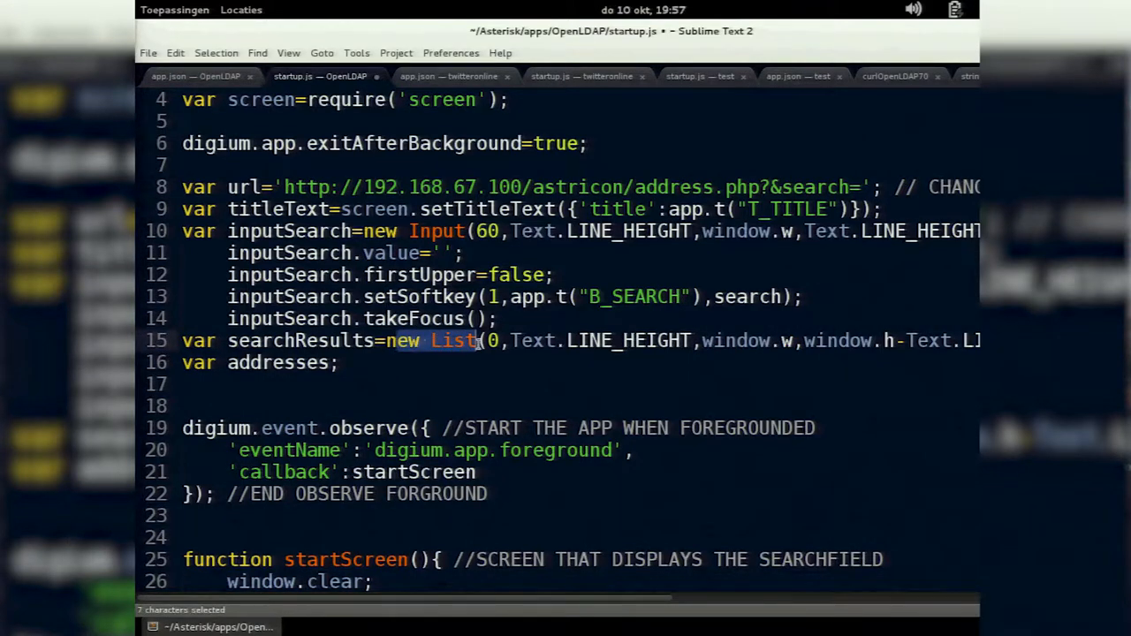
mouse_move(380, 339)
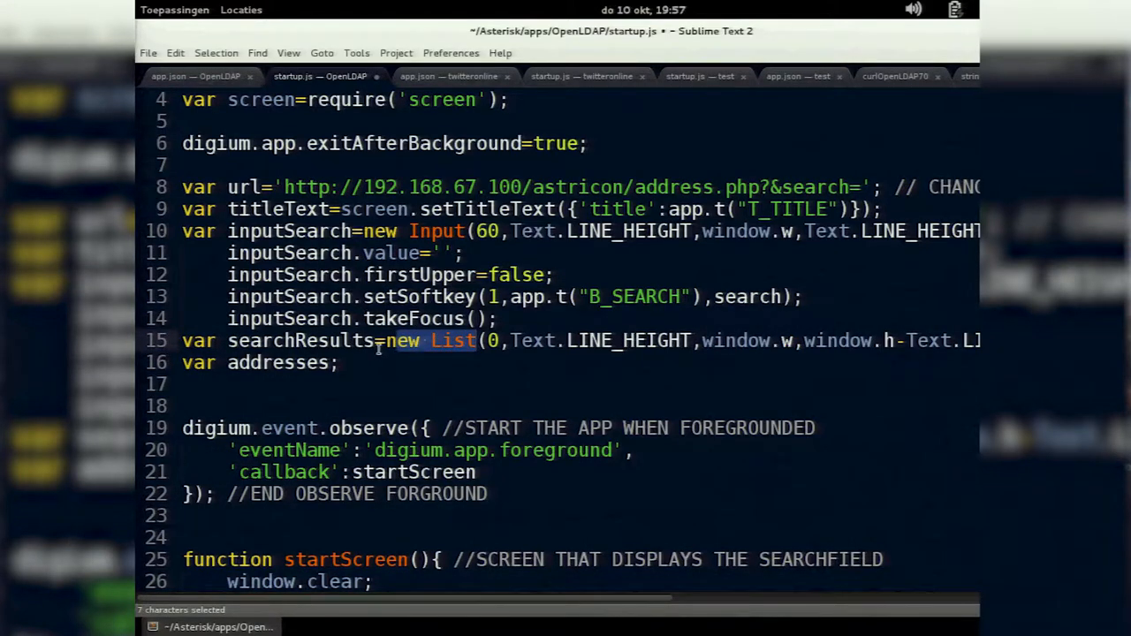
scroll(down, 3)
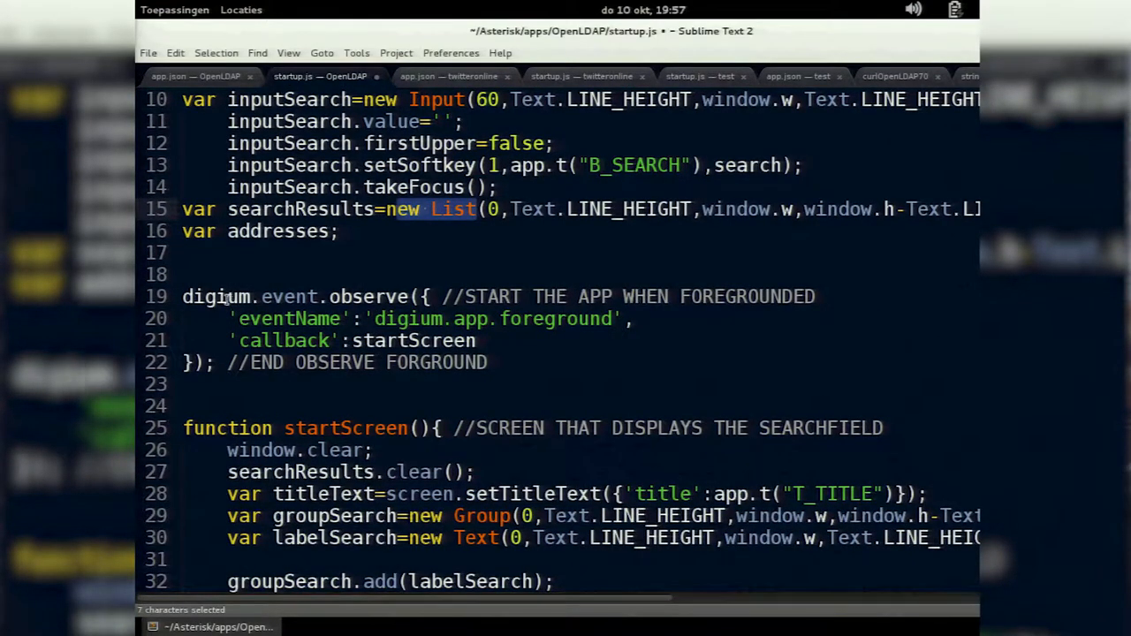
double_click(286, 297)
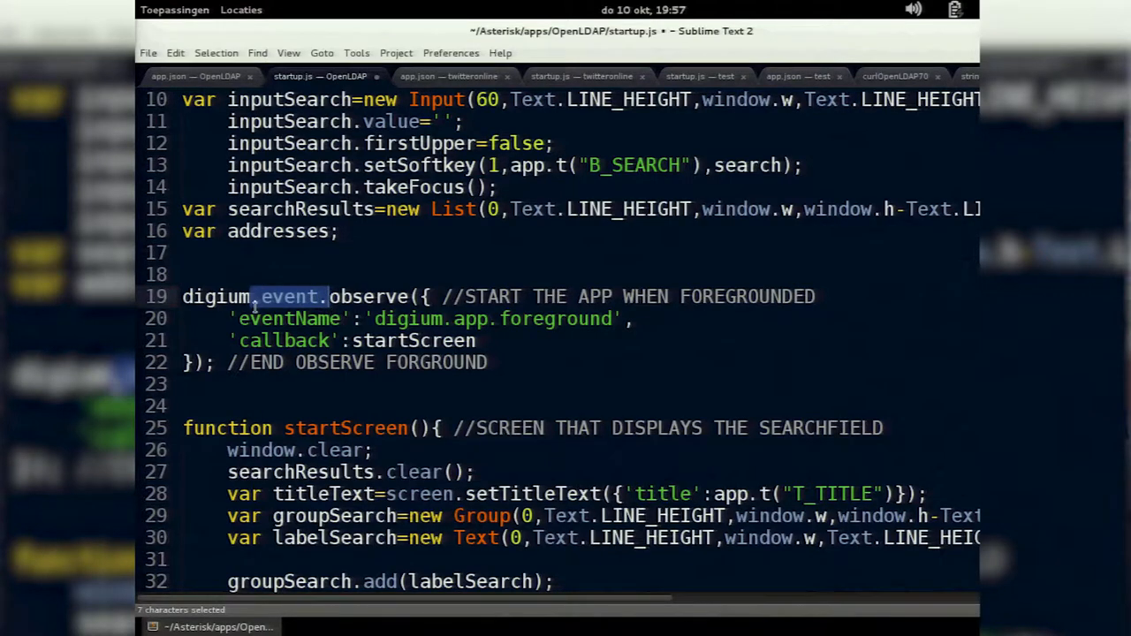
mouse_move(314, 297)
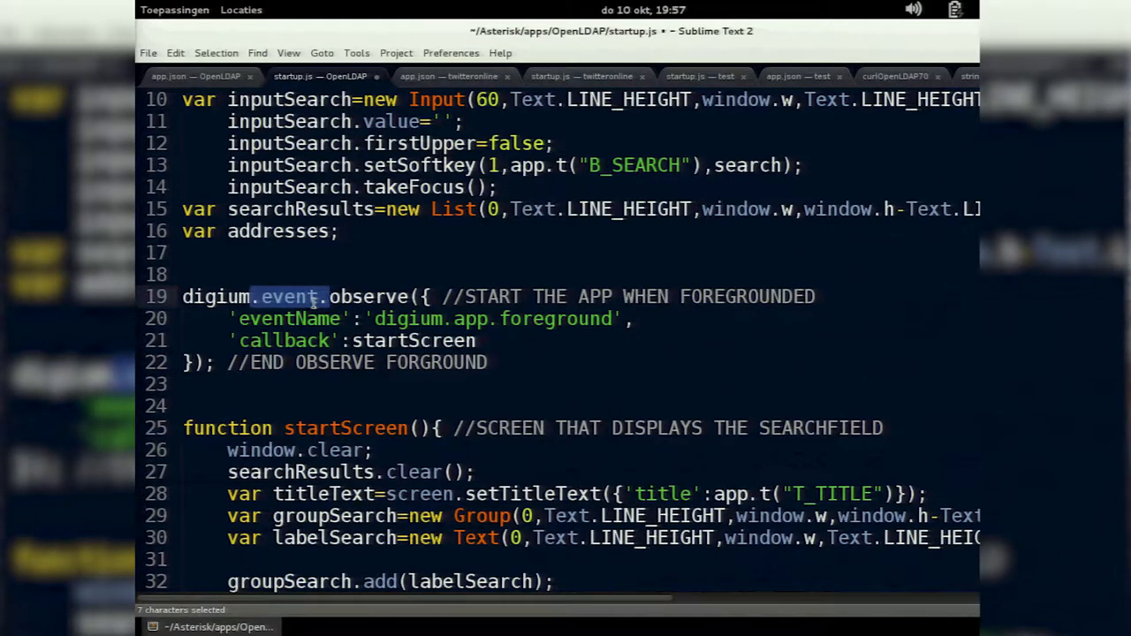
click(362, 296)
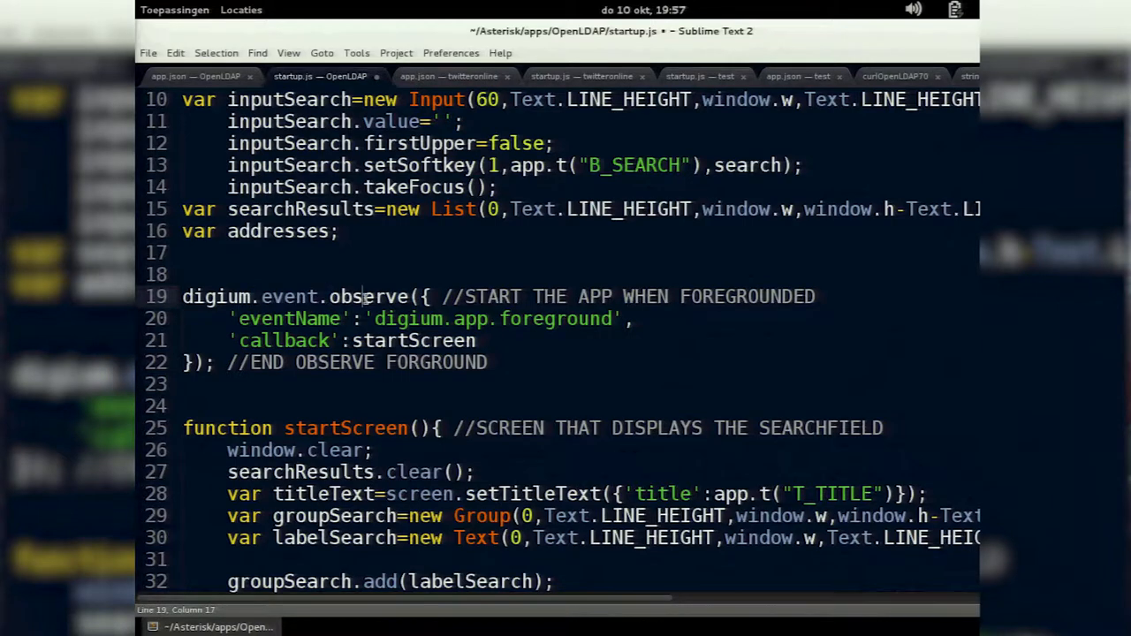
double_click(290, 318)
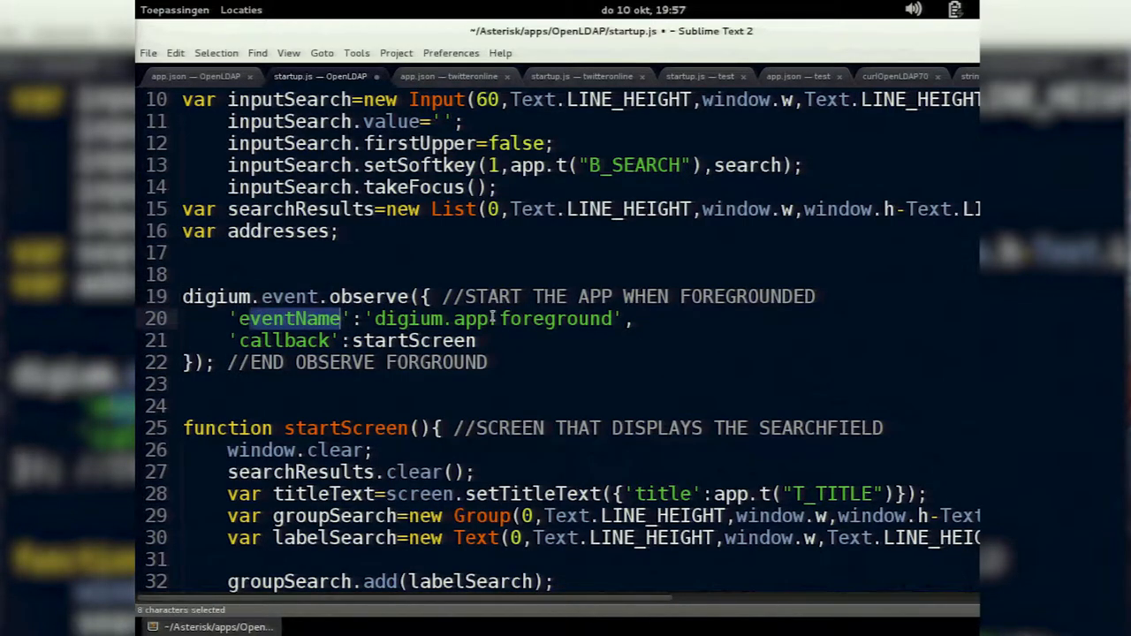
click(371, 339)
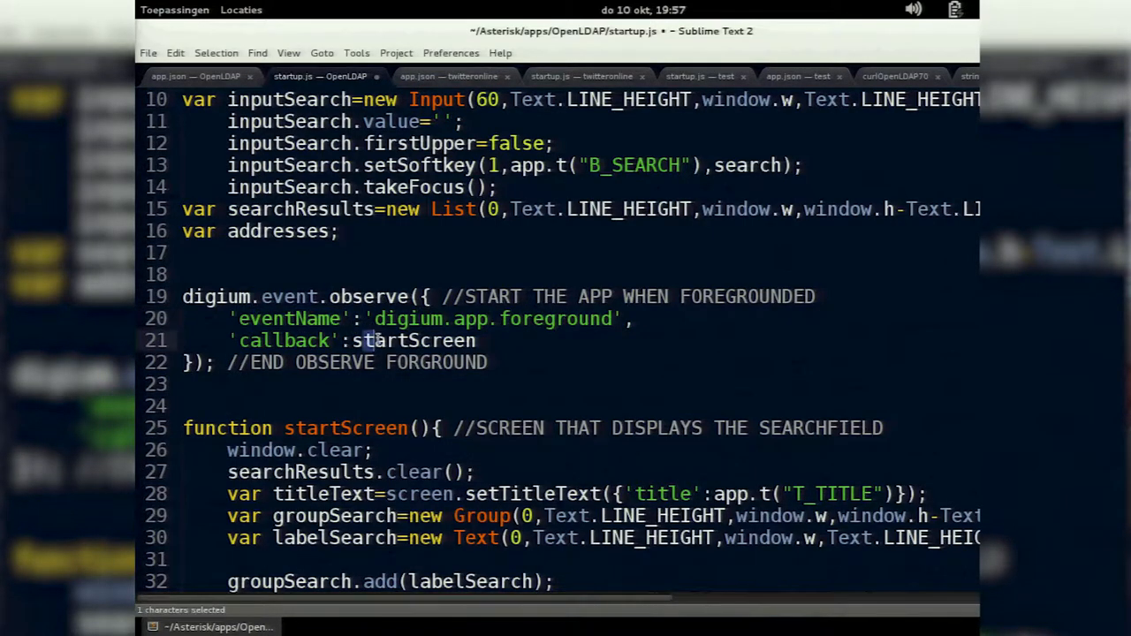
double_click(415, 340)
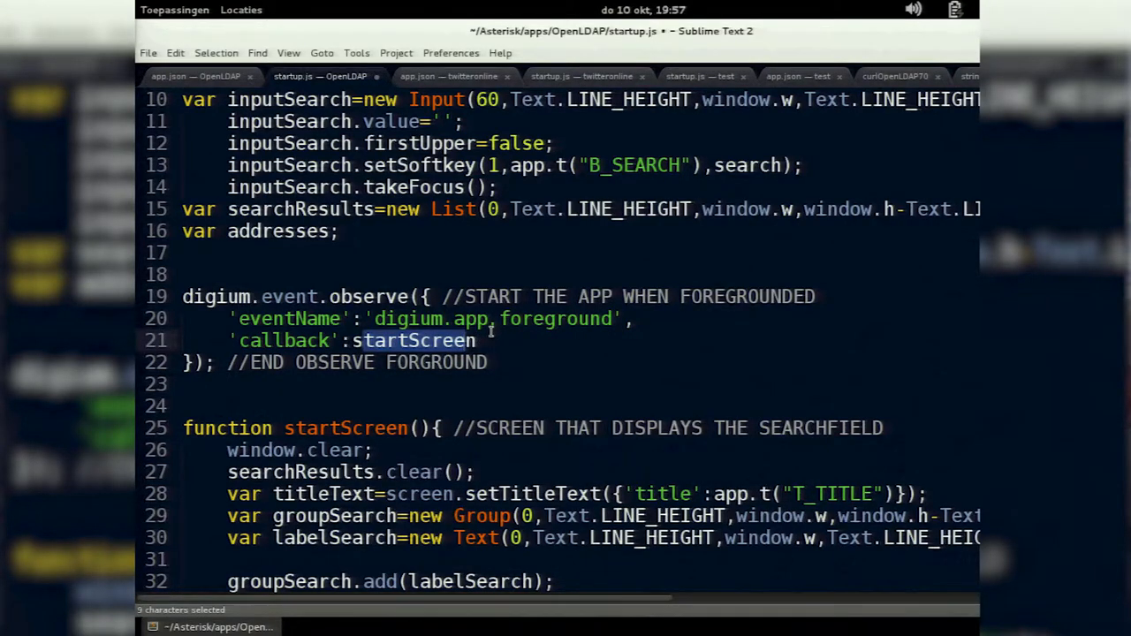
scroll(down, 3)
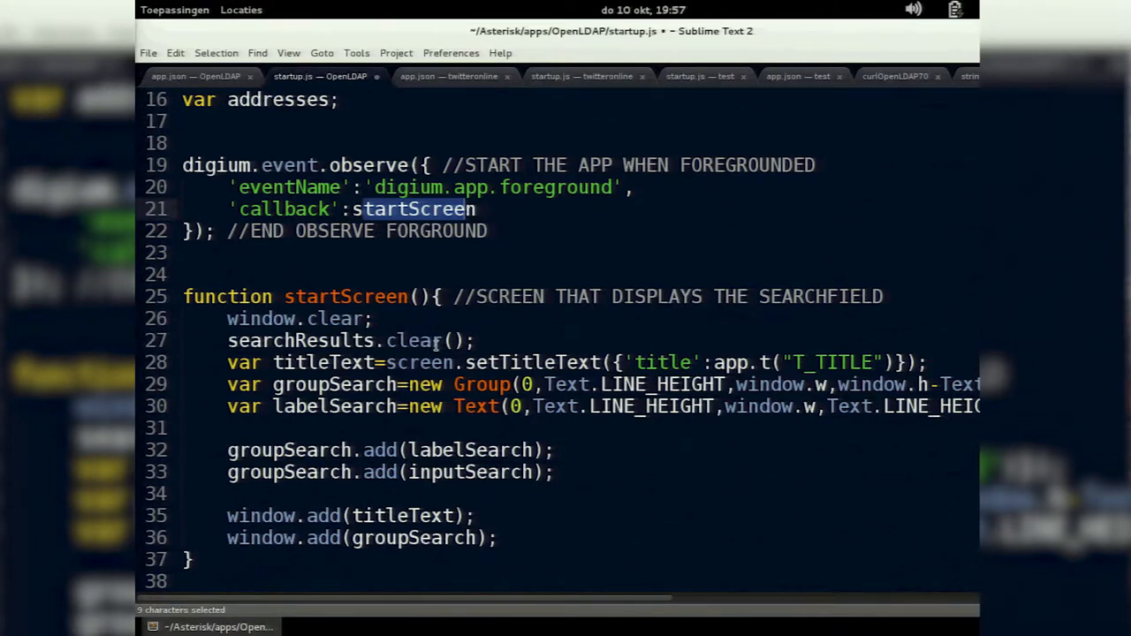
click(321, 362)
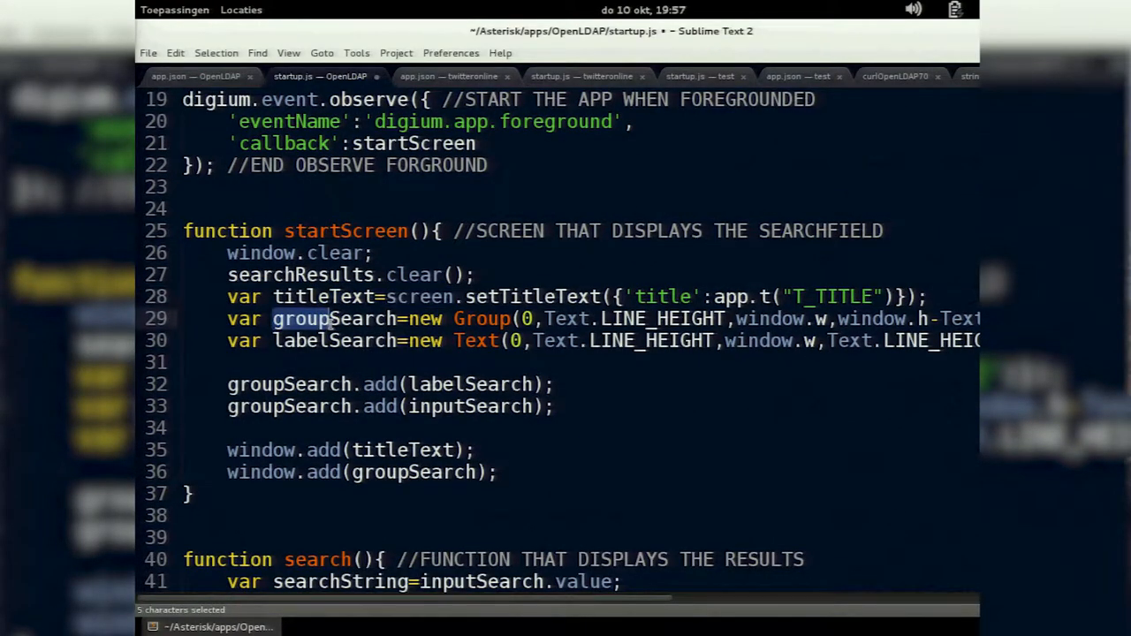
double_click(334, 318)
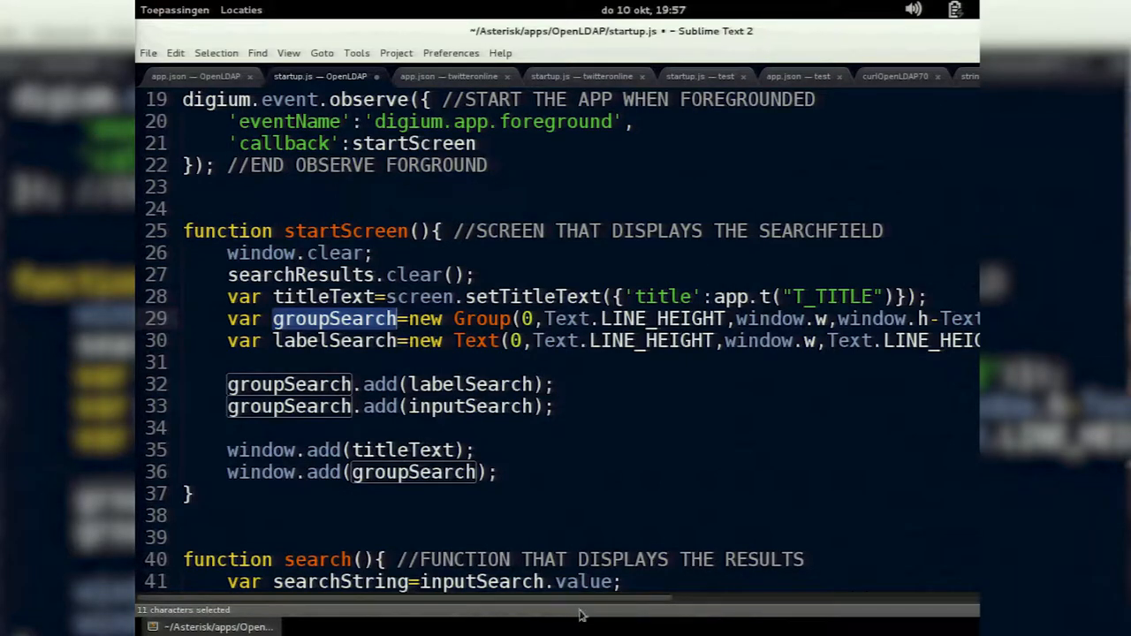
scroll(right, 3)
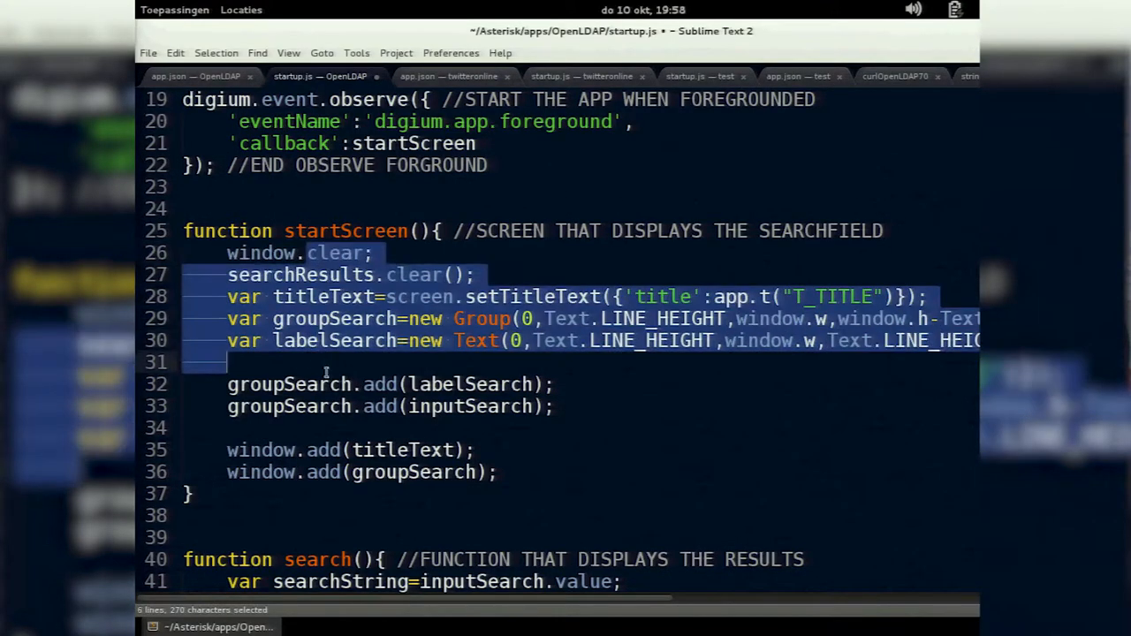
scroll(down, 3)
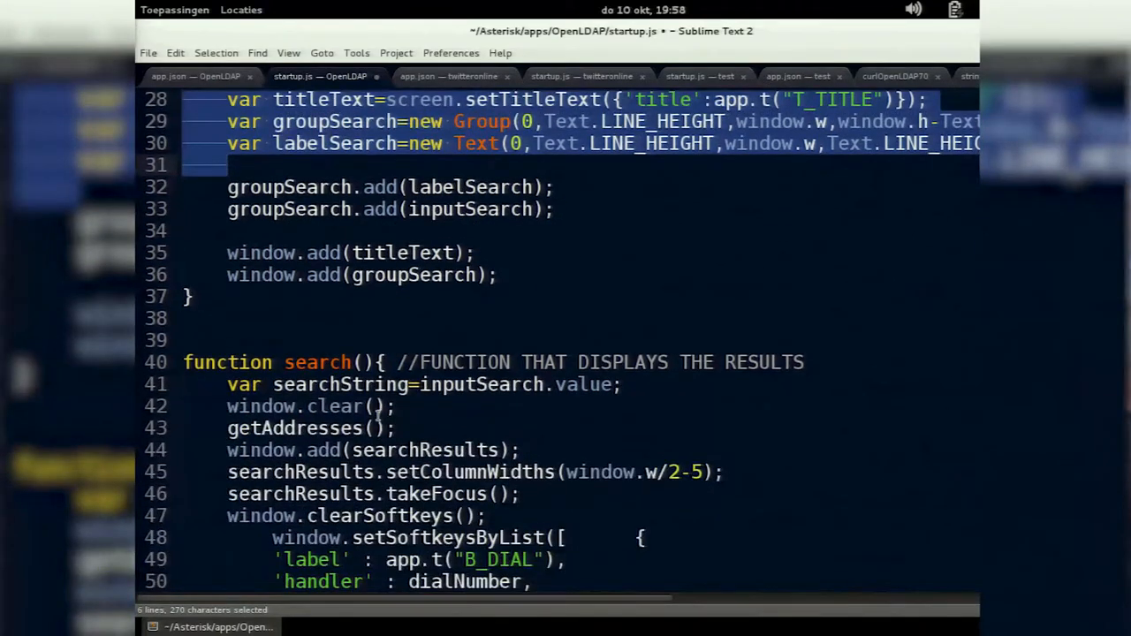
scroll(down, 3)
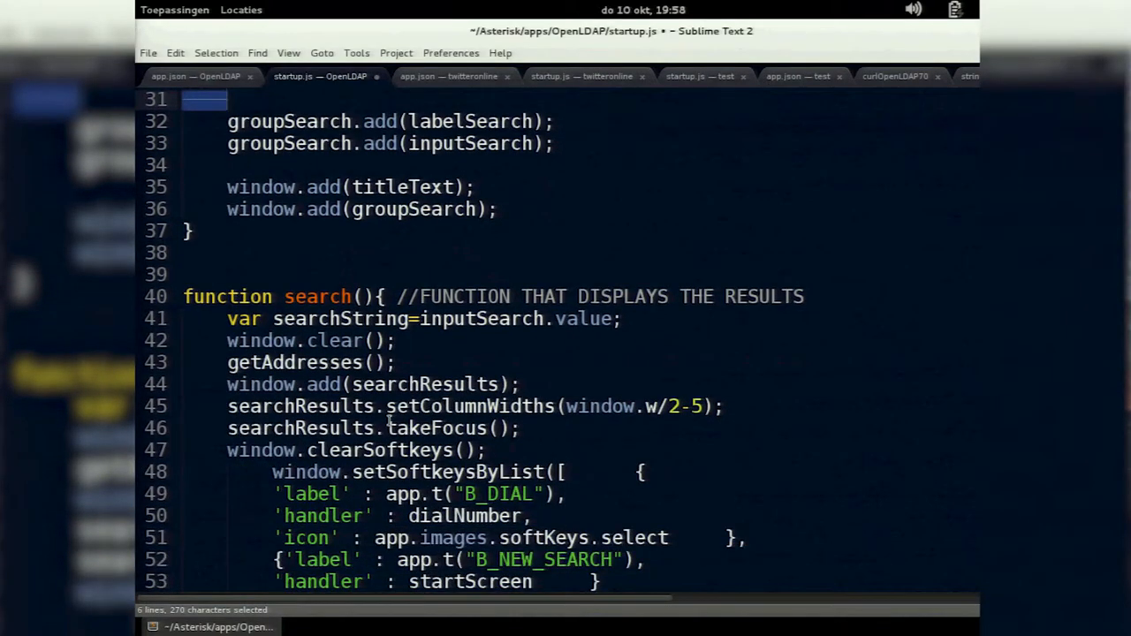
scroll(up, 3)
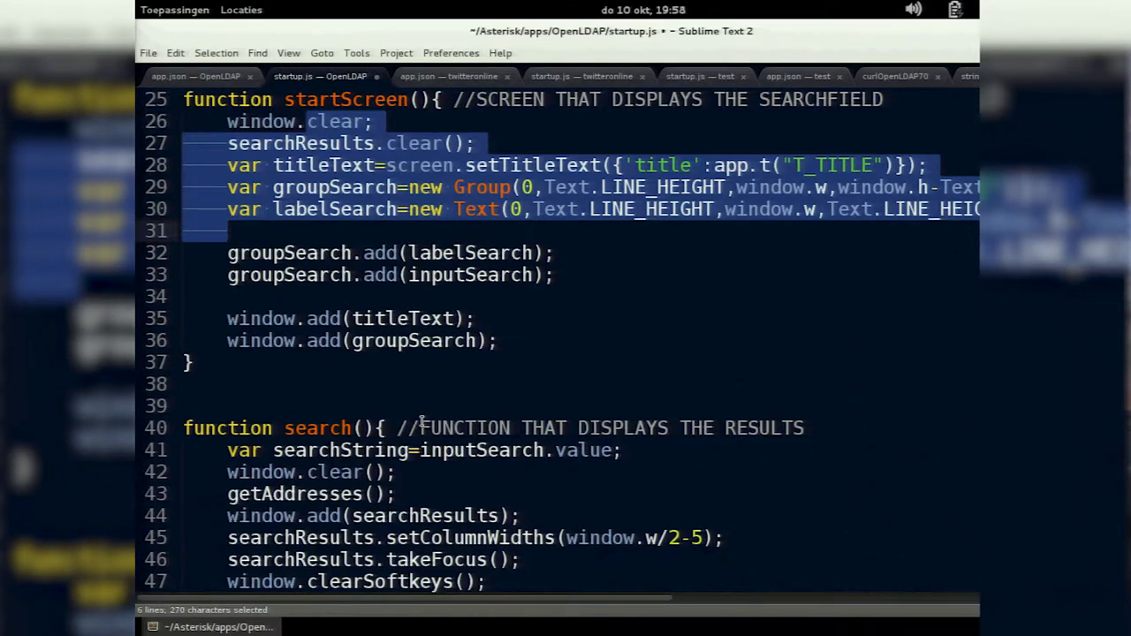
scroll(down, 3)
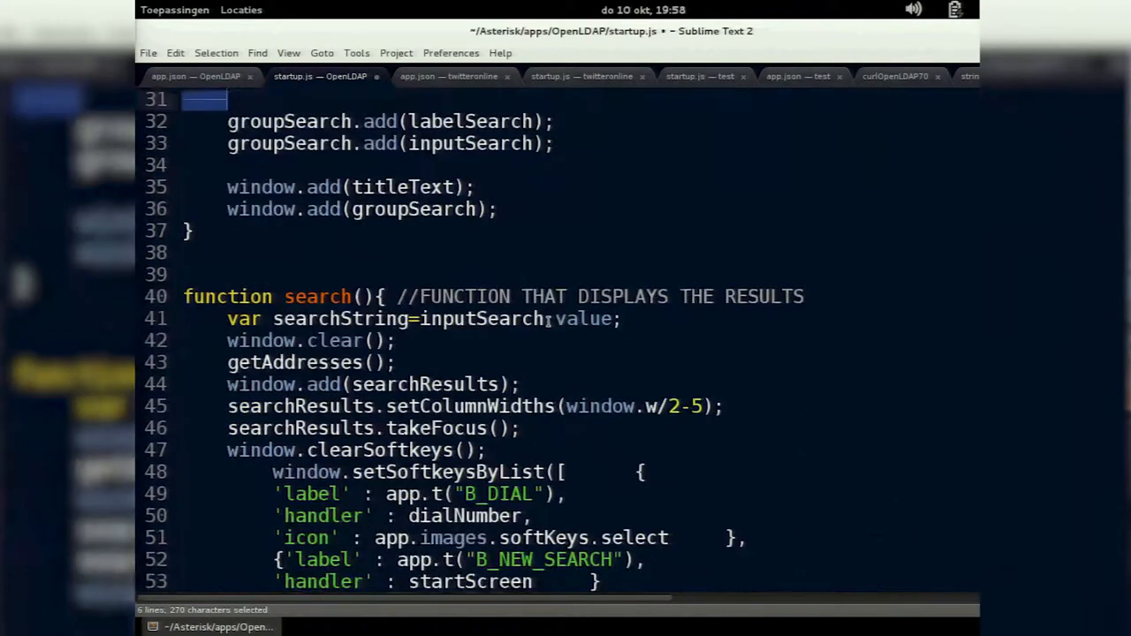
scroll(down, 3)
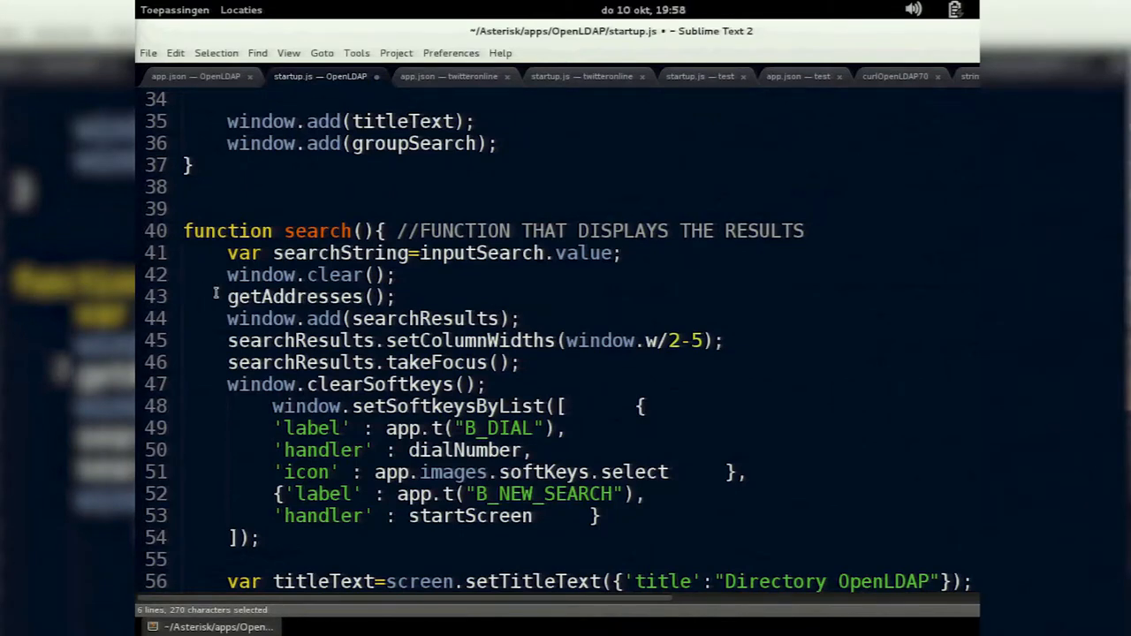
mouse_move(285, 267)
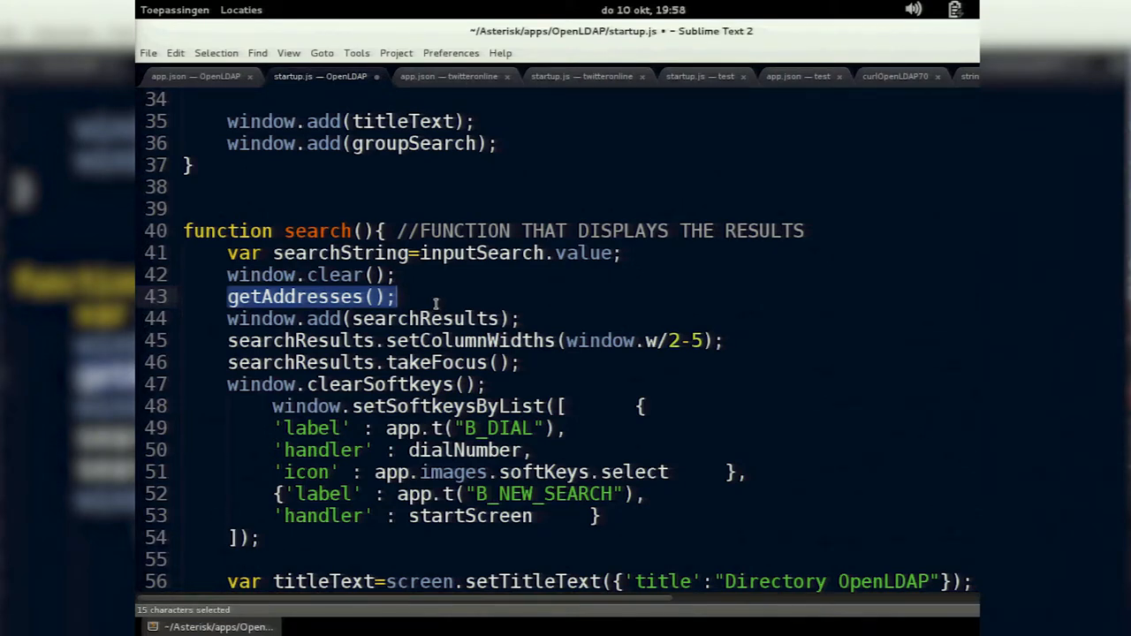
click(433, 318)
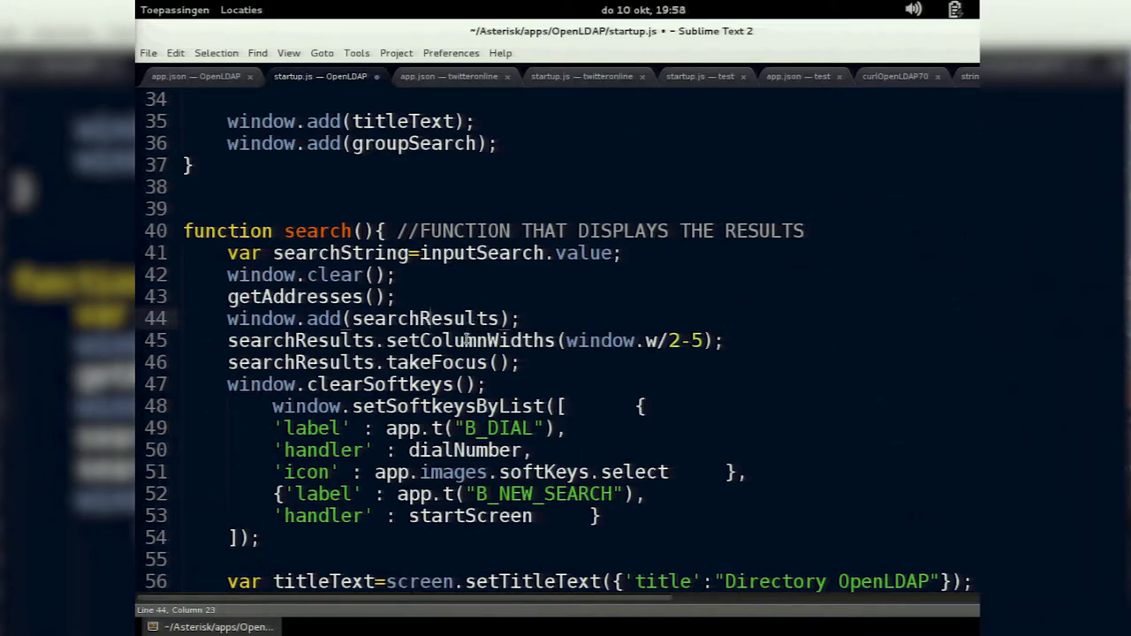
double_click(580, 339)
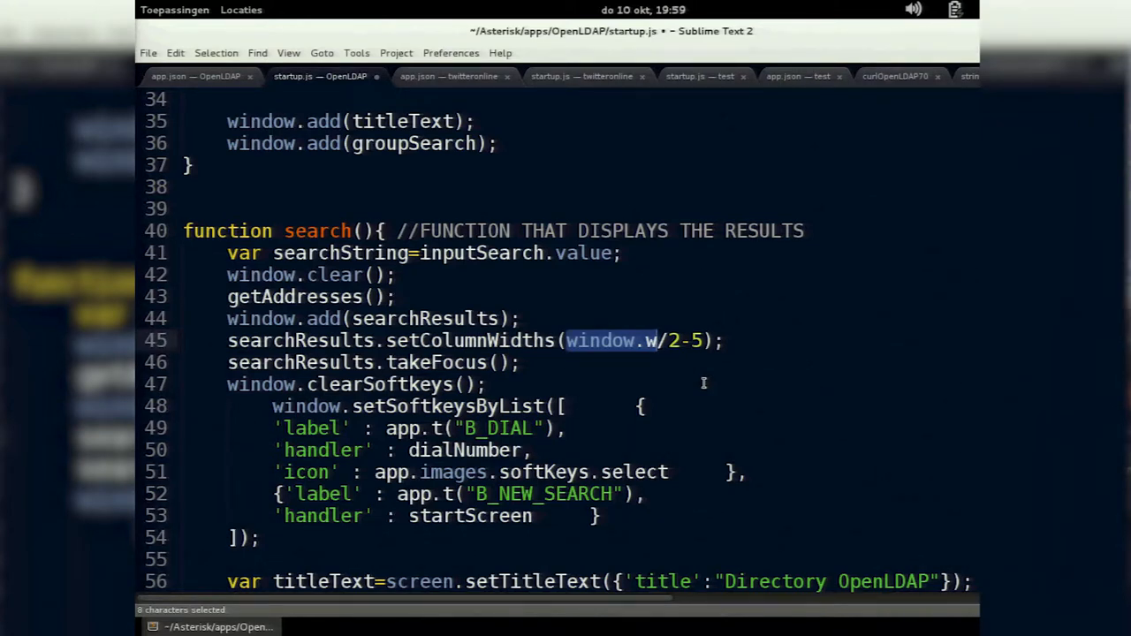
scroll(up, 3)
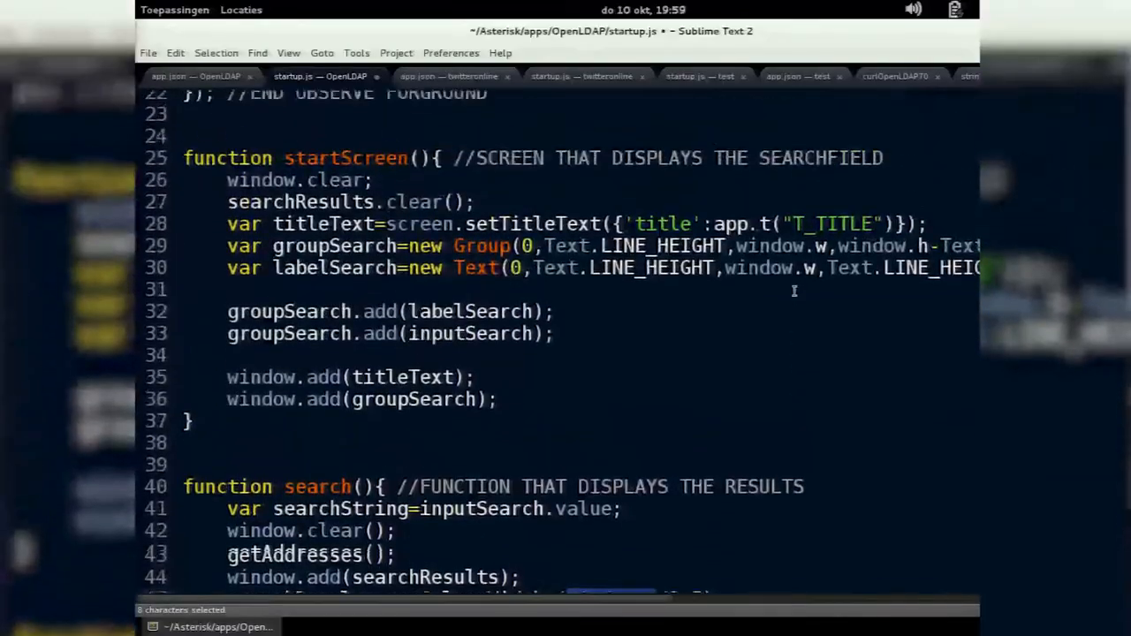
scroll(up, 3)
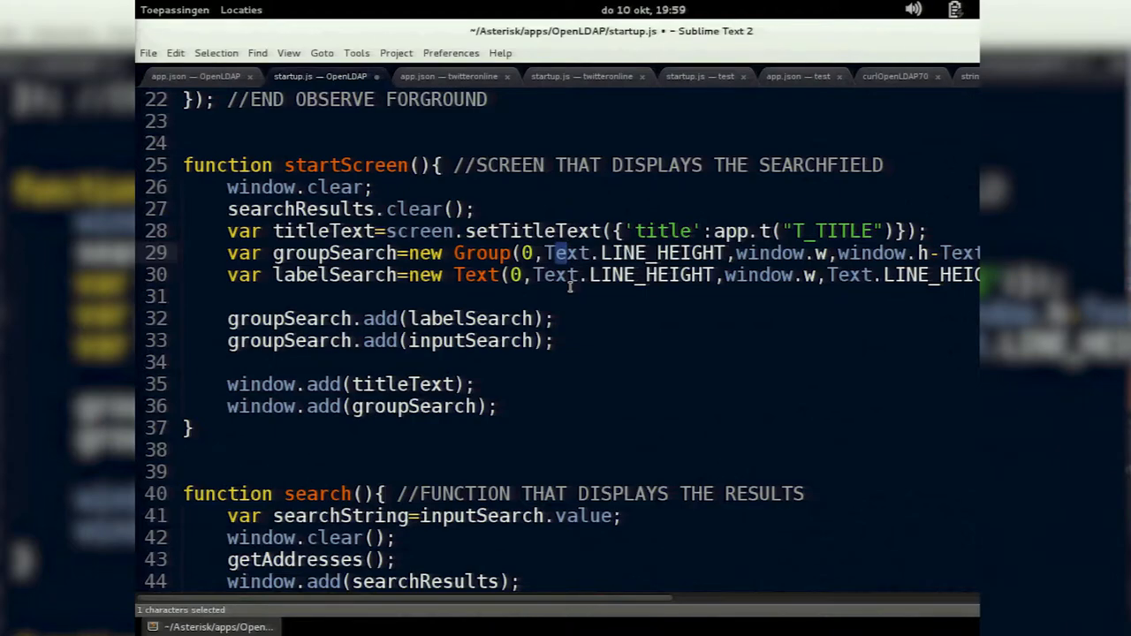
scroll(down, 3)
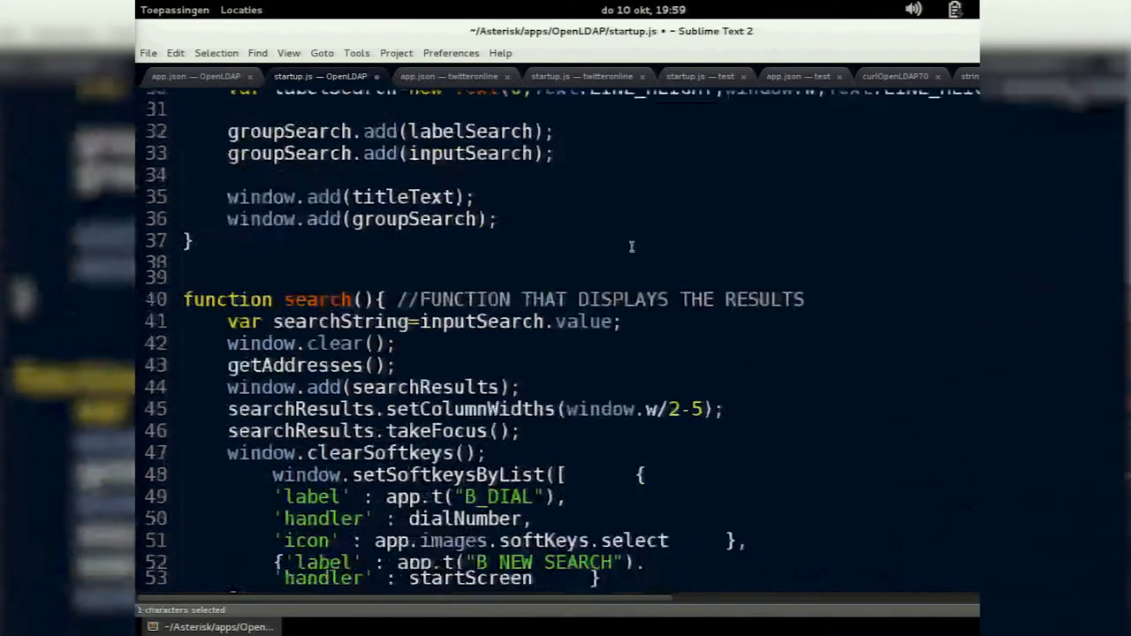
scroll(down, 3)
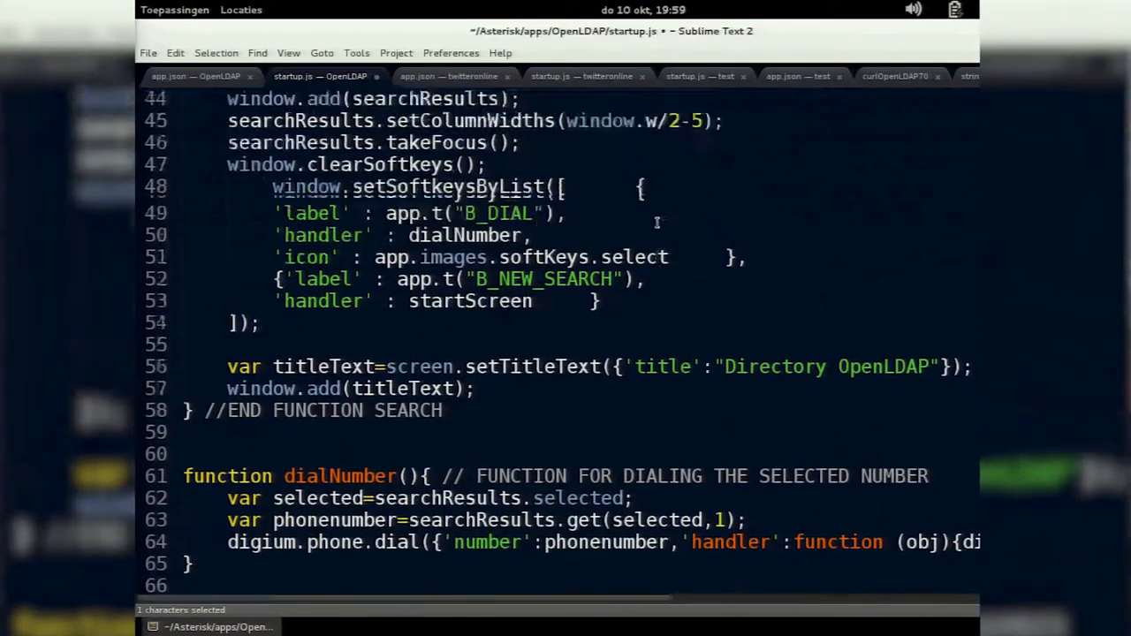
scroll(up, 3)
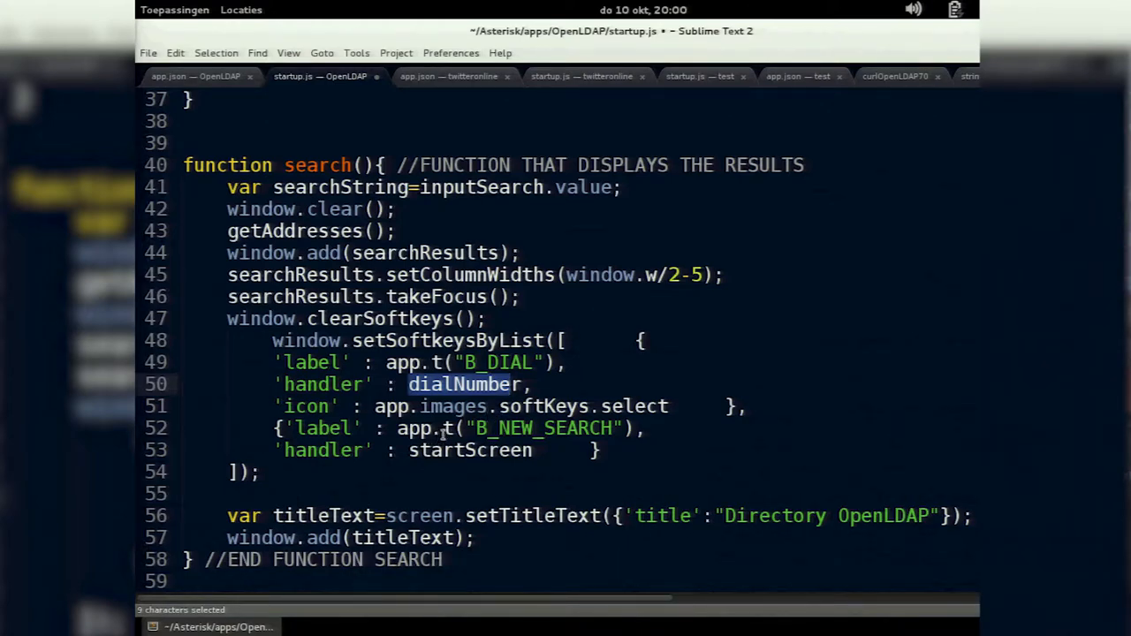
scroll(down, 3)
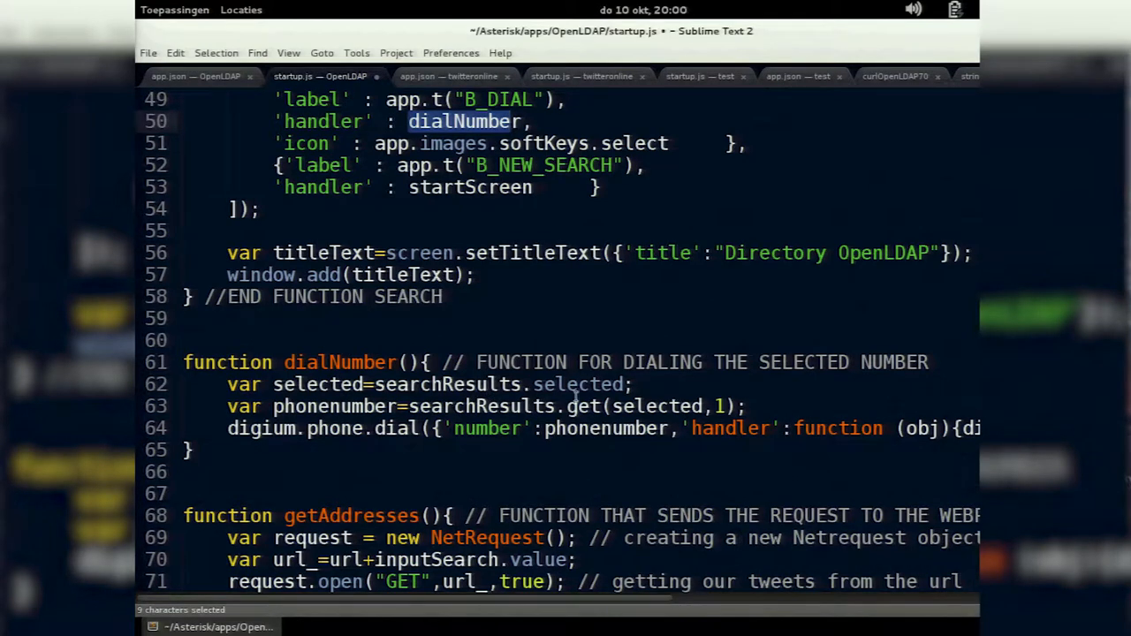
mouse_move(721, 404)
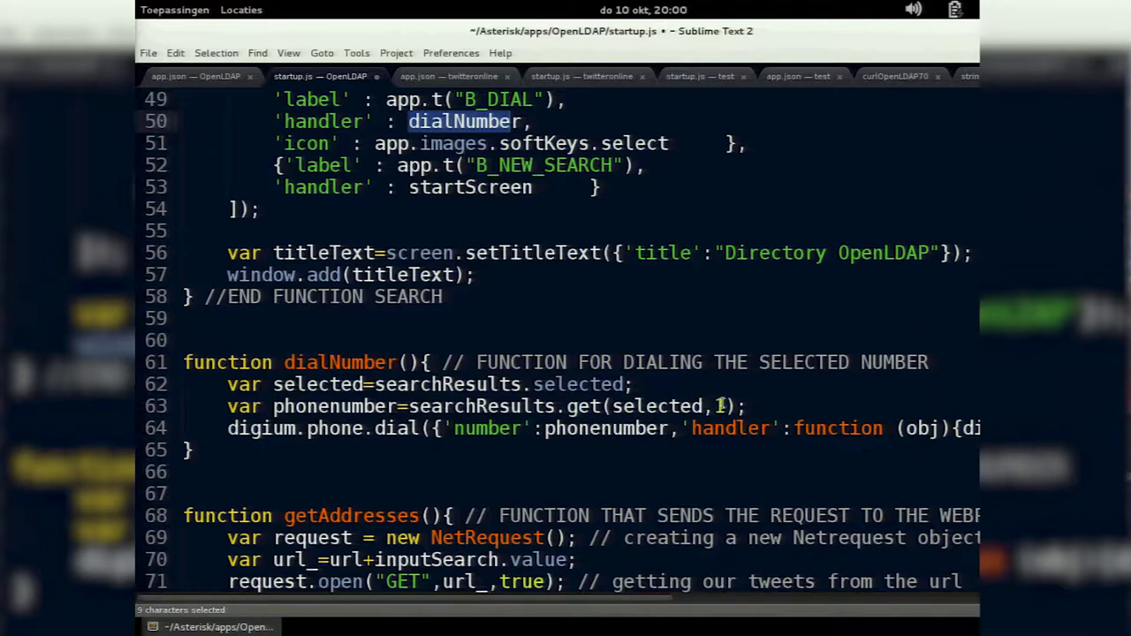
click(717, 405)
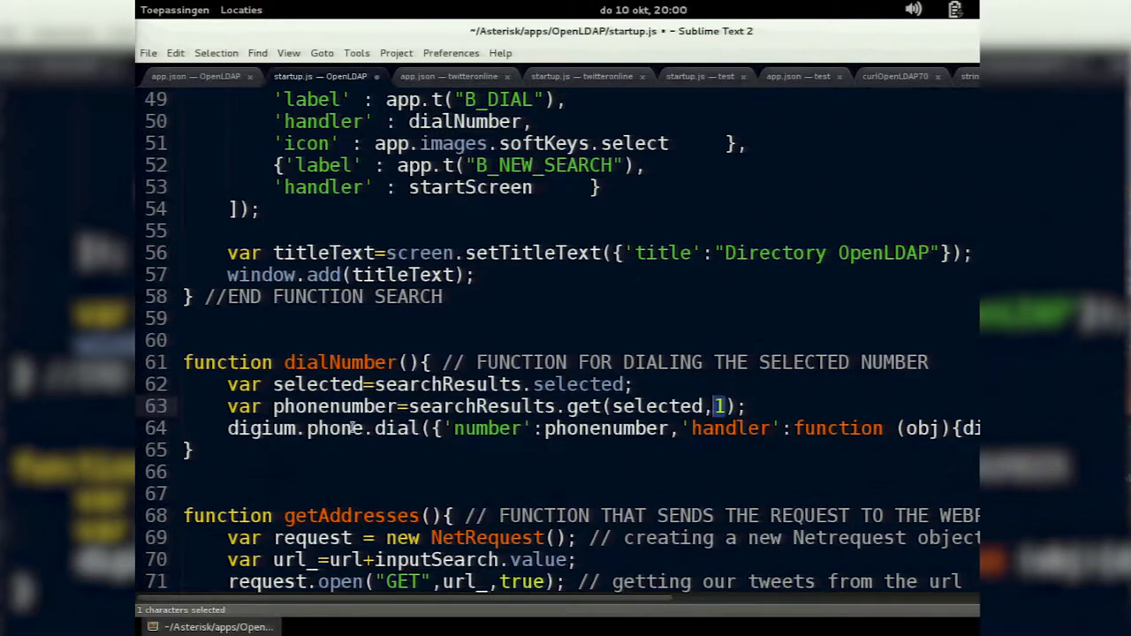
mouse_move(584, 428)
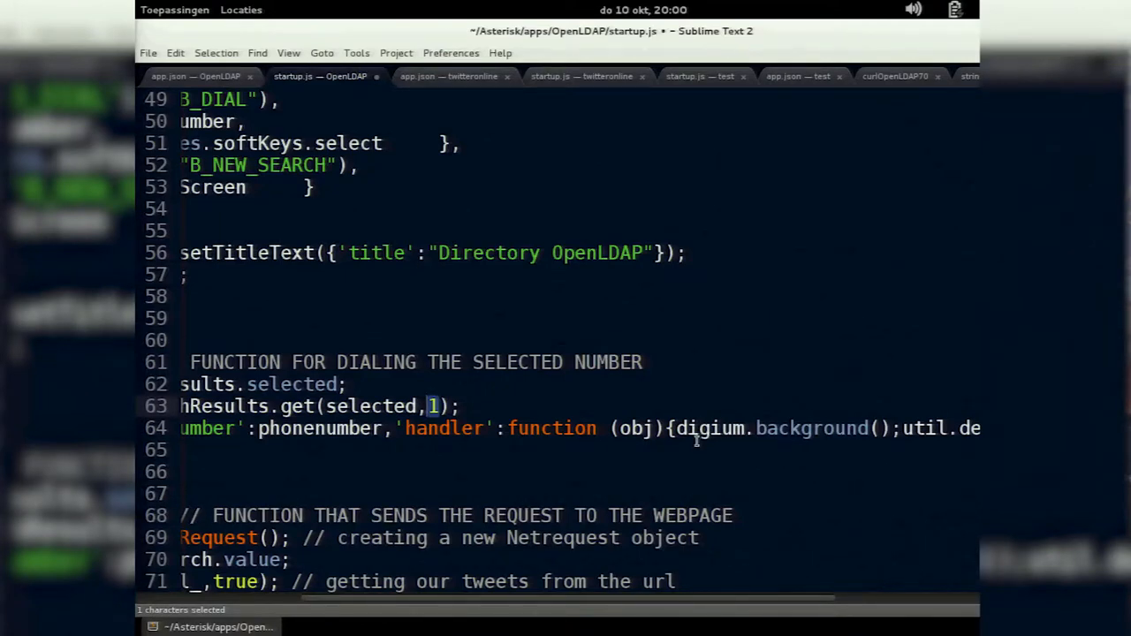
mouse_move(751, 463)
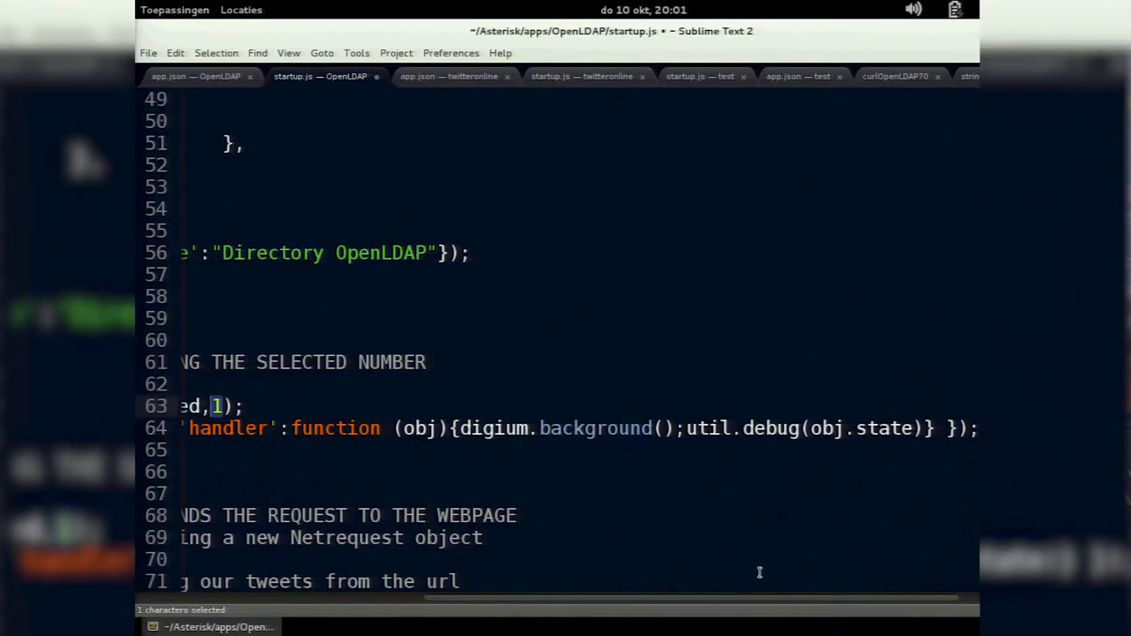
mouse_move(768, 600)
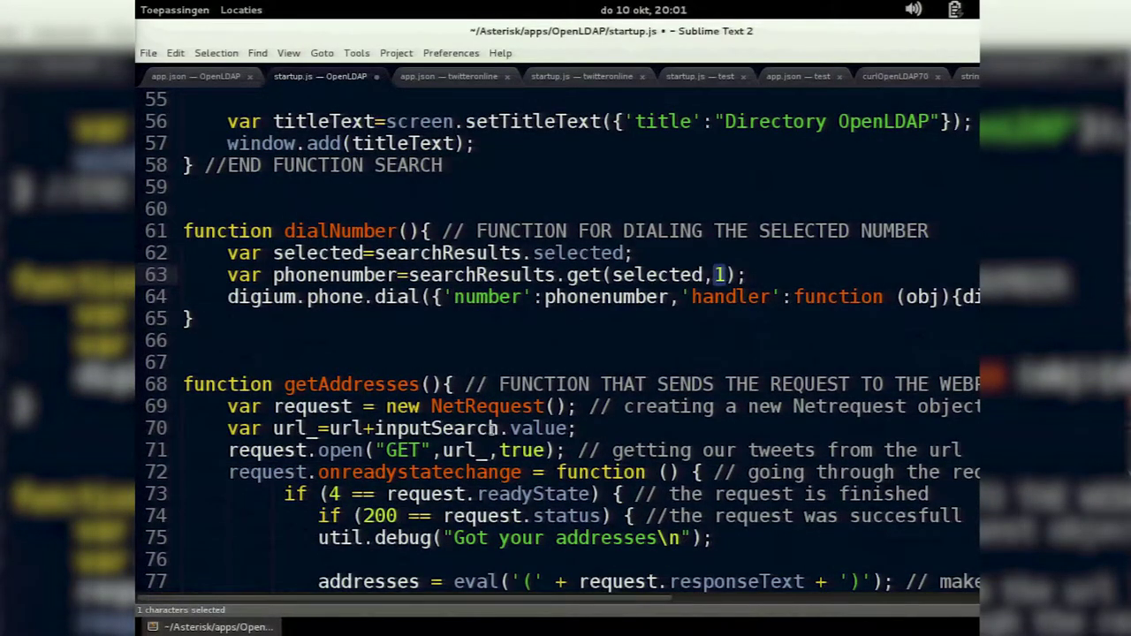
scroll(down, 3)
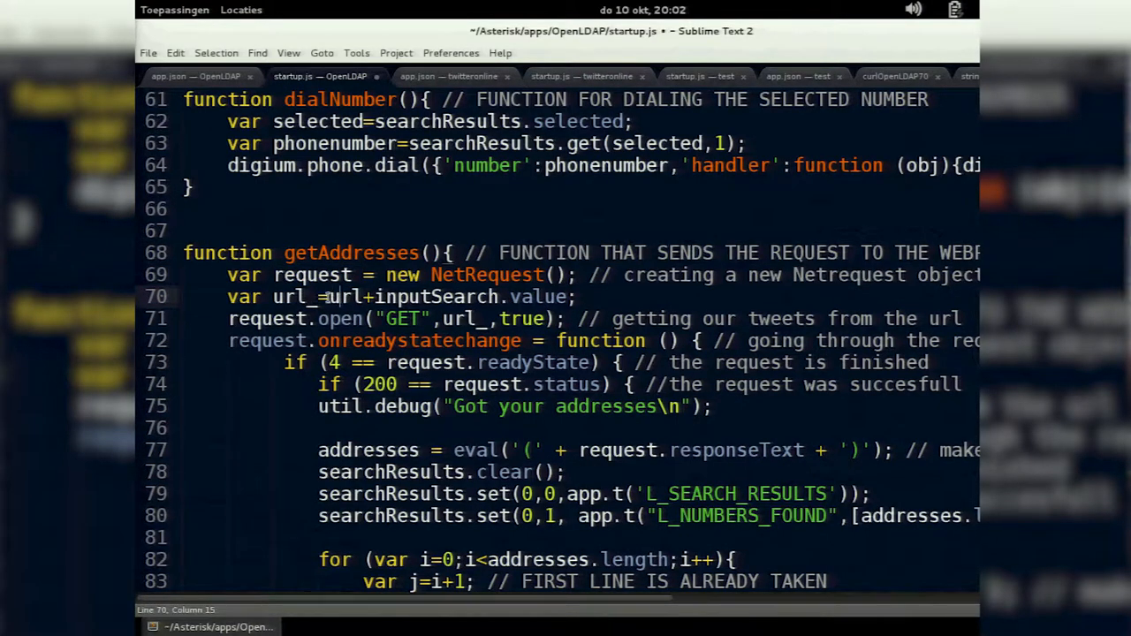
drag(332, 297, 555, 297)
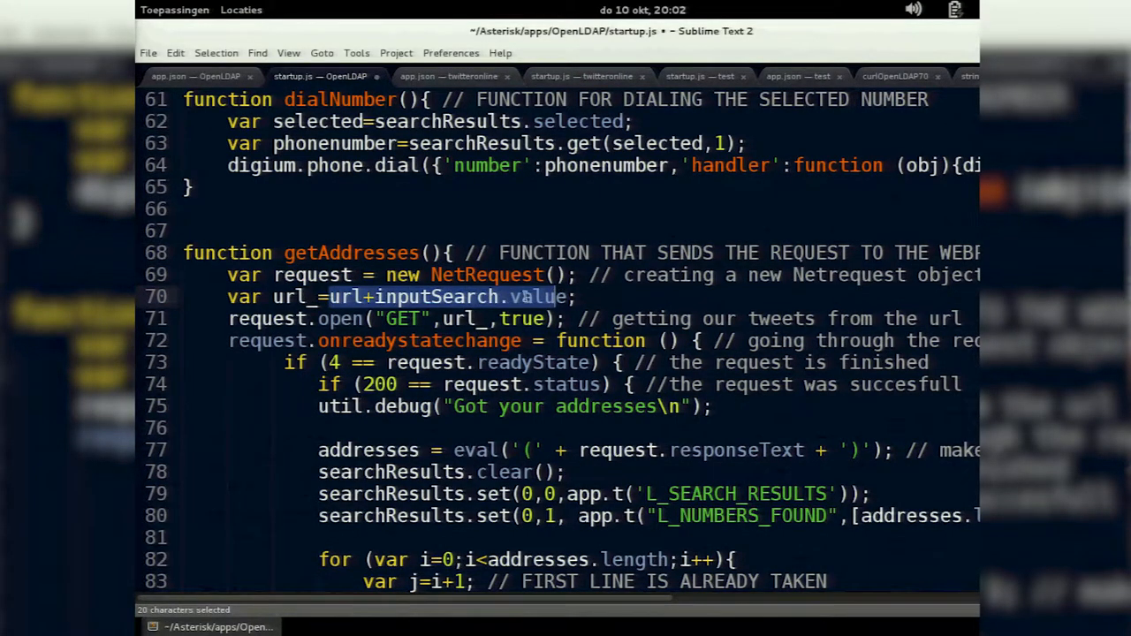
click(364, 297)
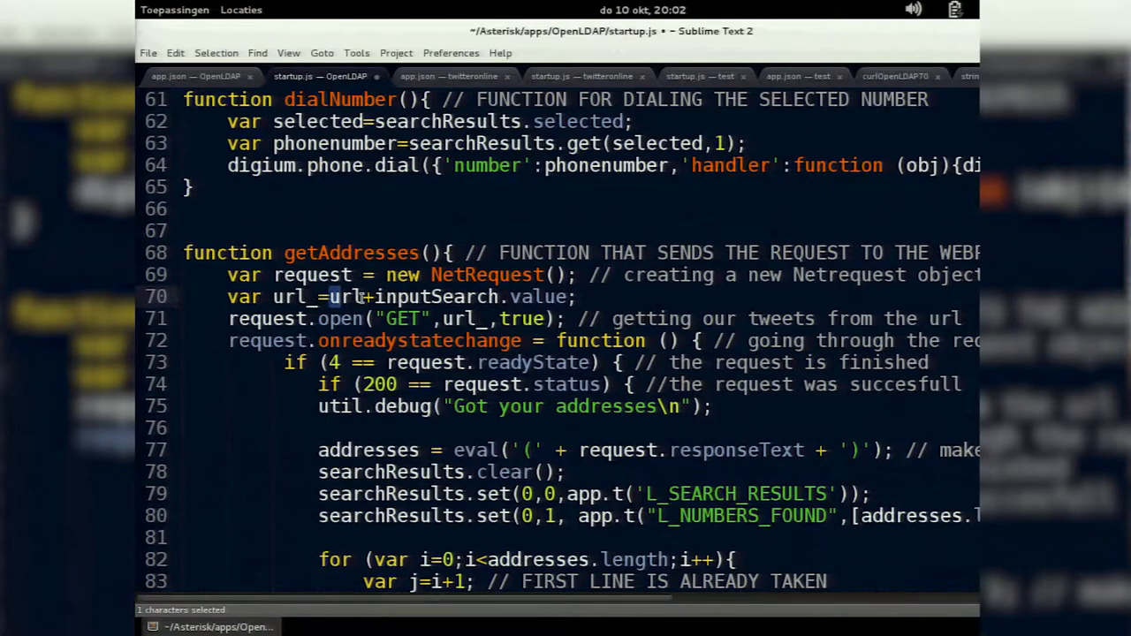
double_click(420, 297)
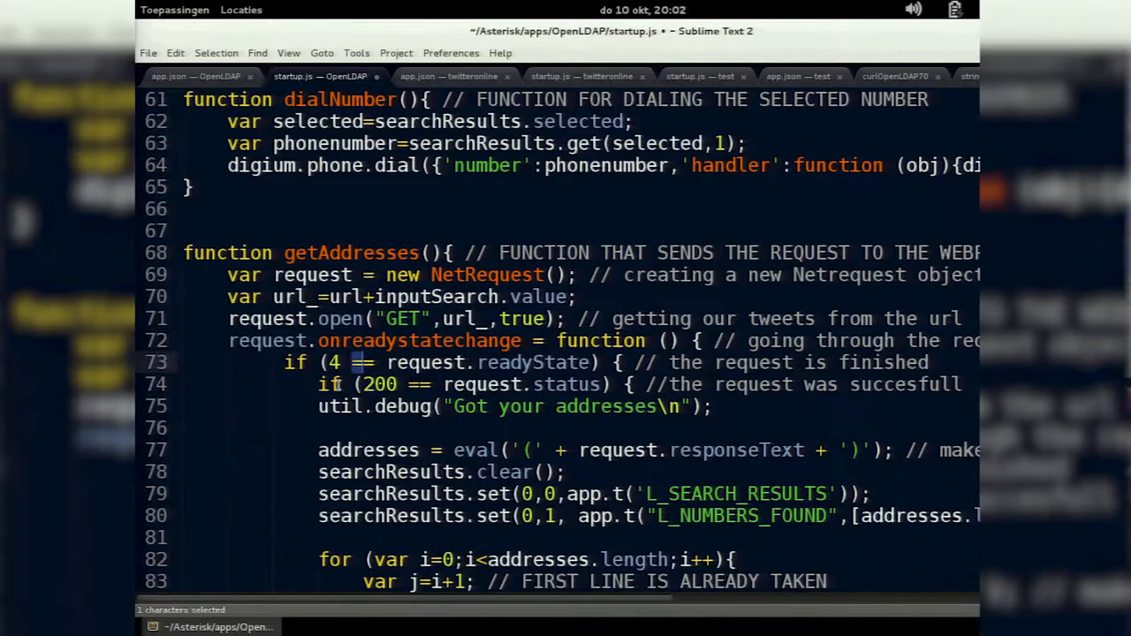
scroll(down, 3)
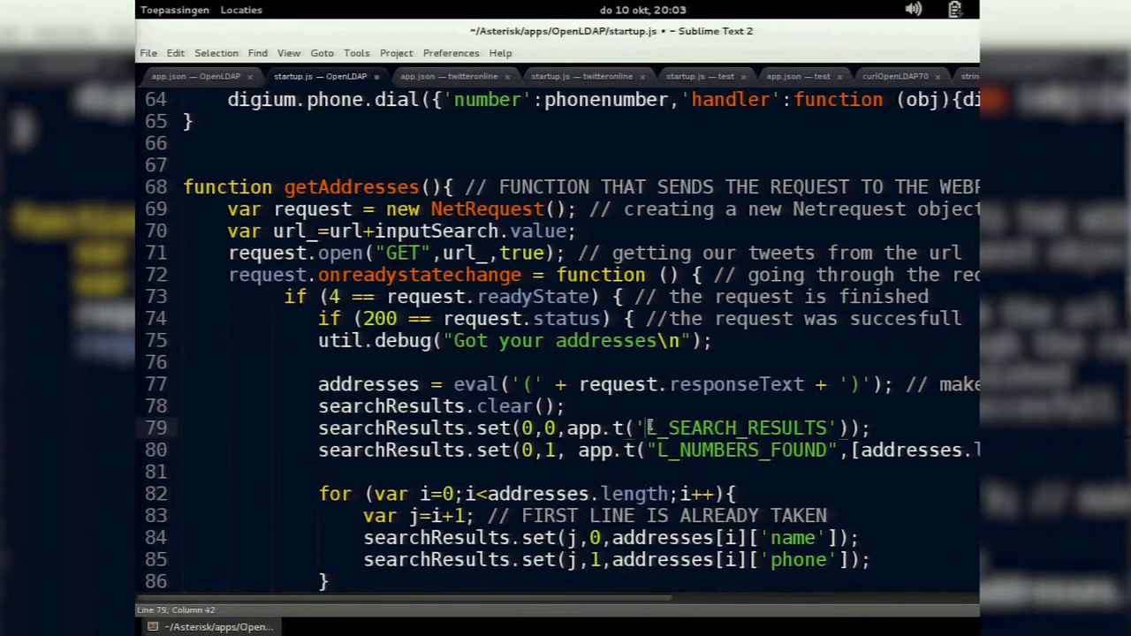
double_click(706, 451)
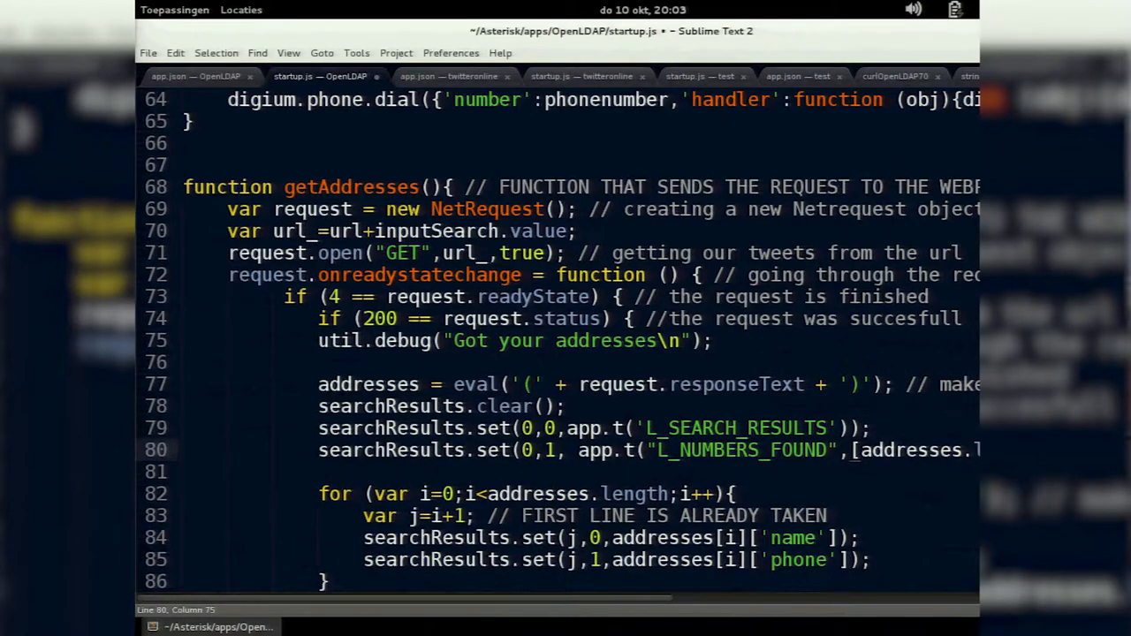
click(968, 76)
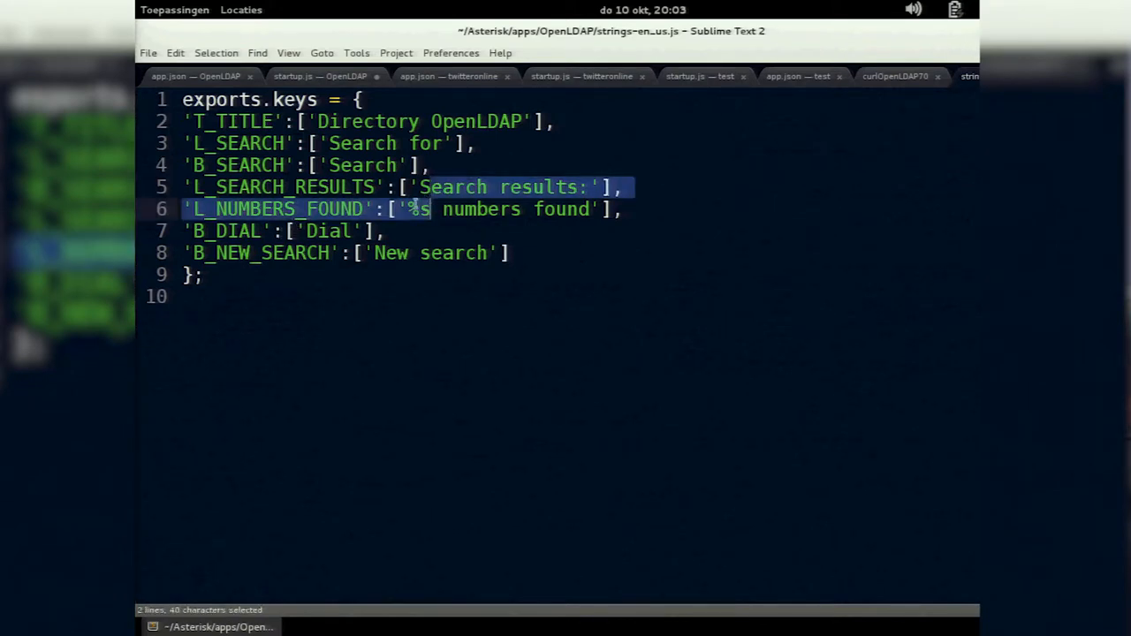
click(441, 208)
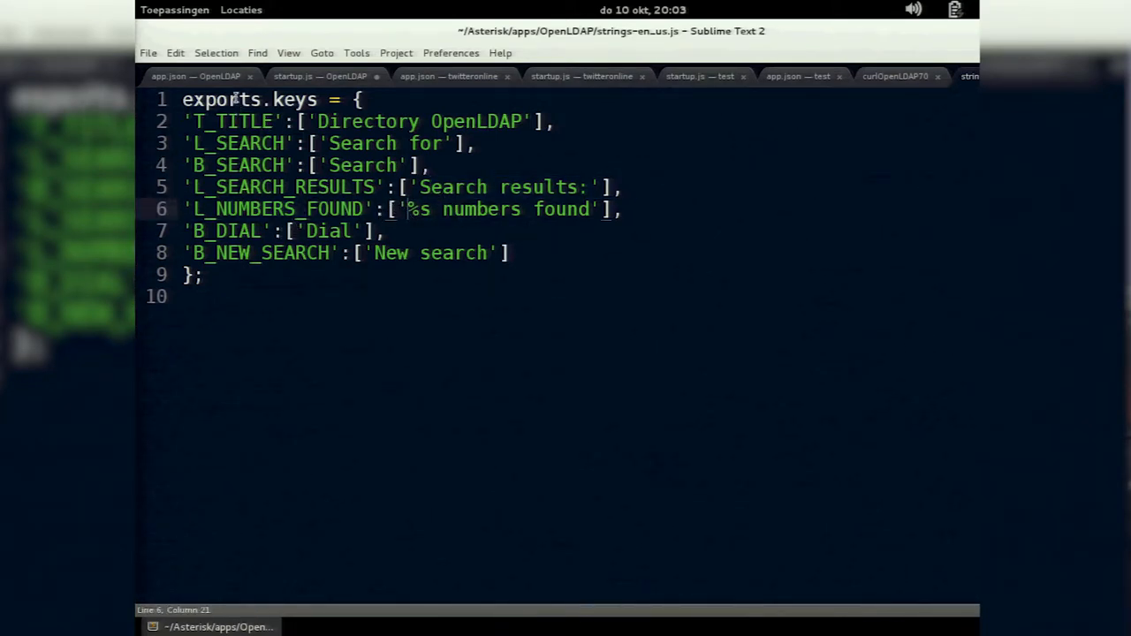
click(187, 75)
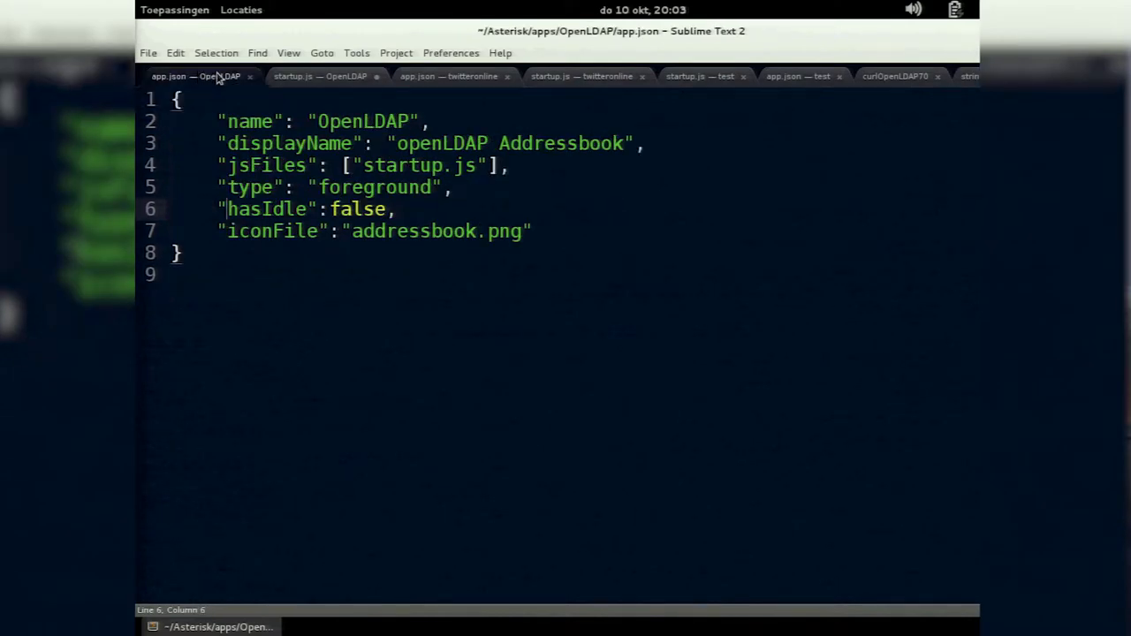
click(318, 76)
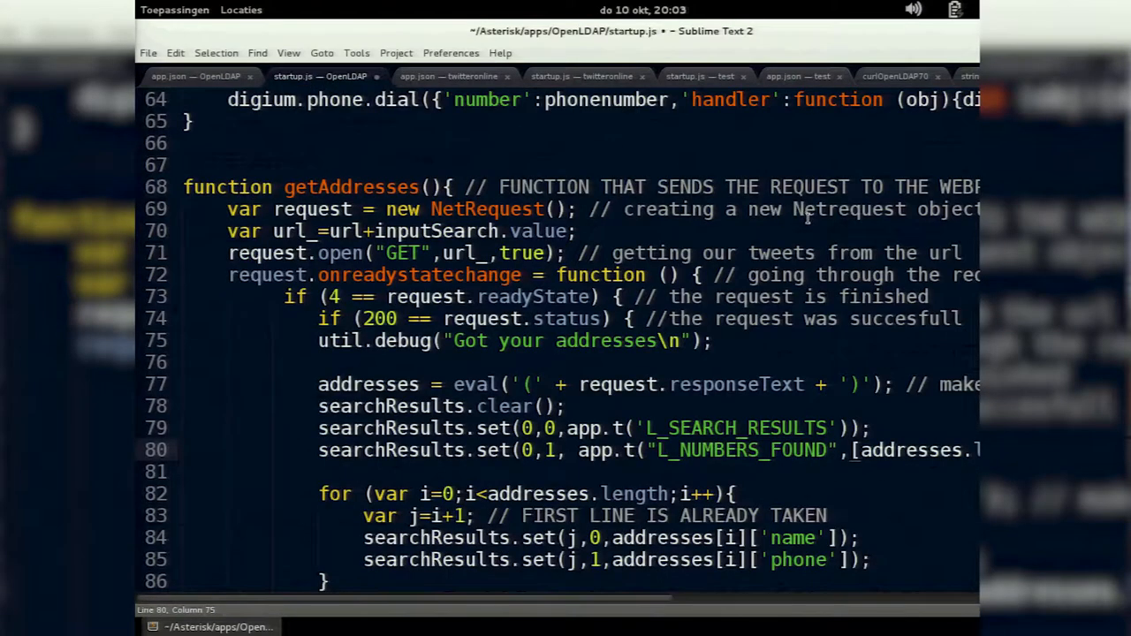
scroll(down, 3)
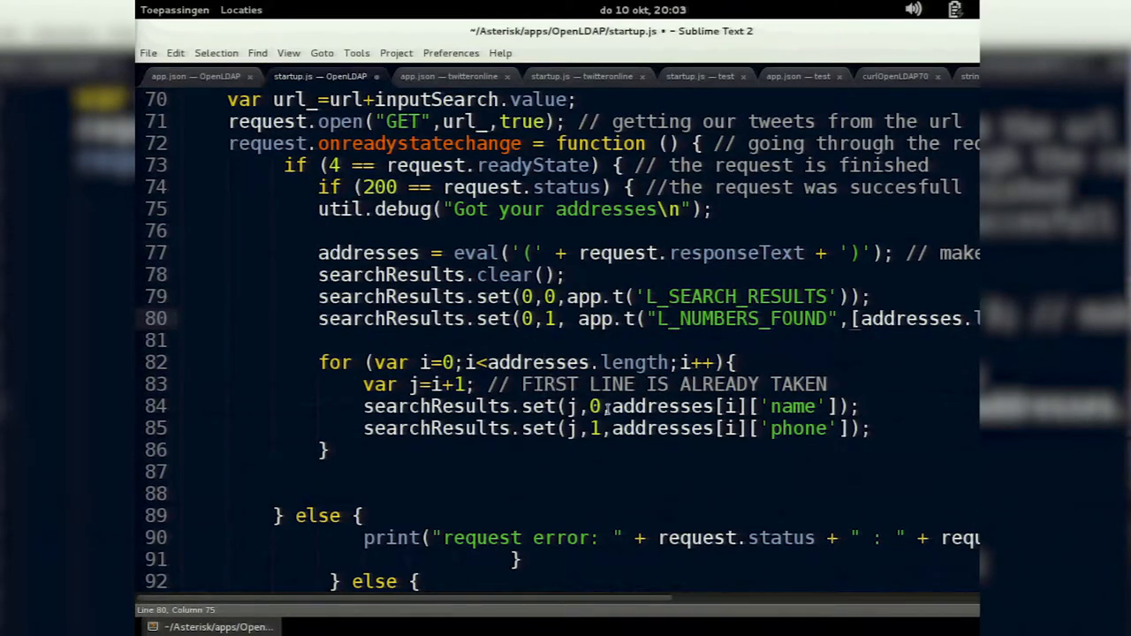
scroll(down, 3)
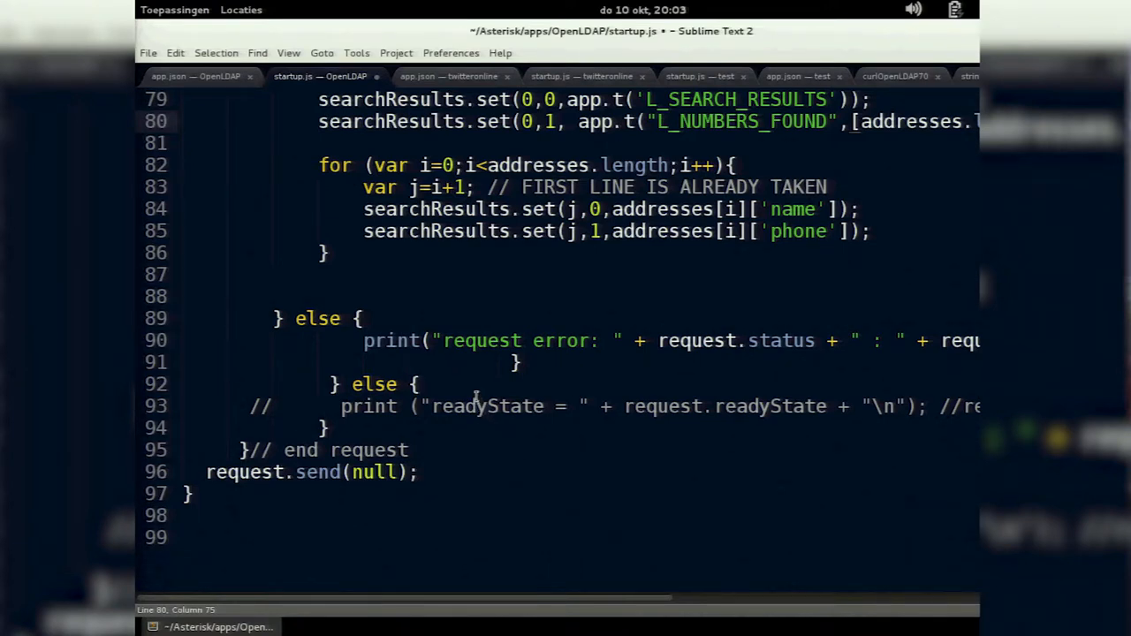
mouse_move(597, 404)
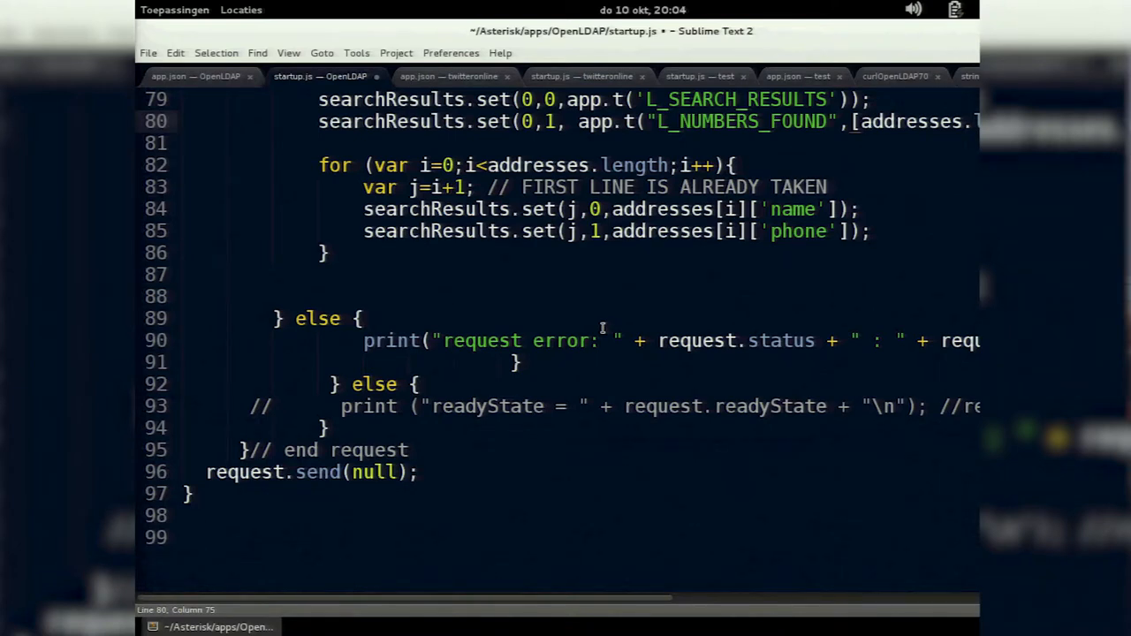
mouse_move(680, 343)
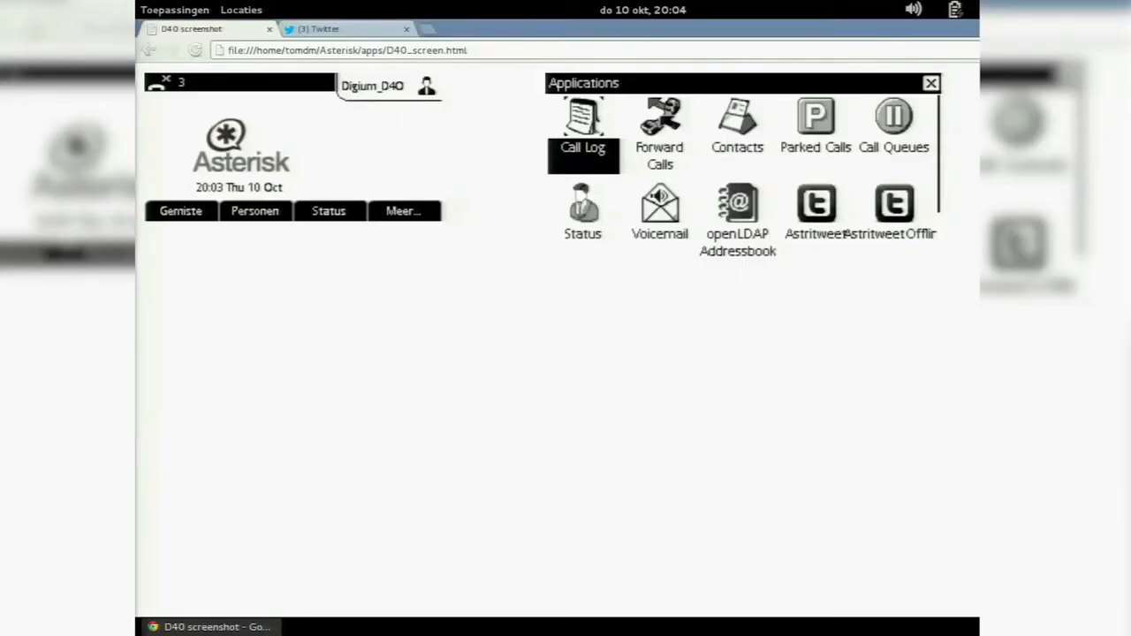
mouse_move(883, 441)
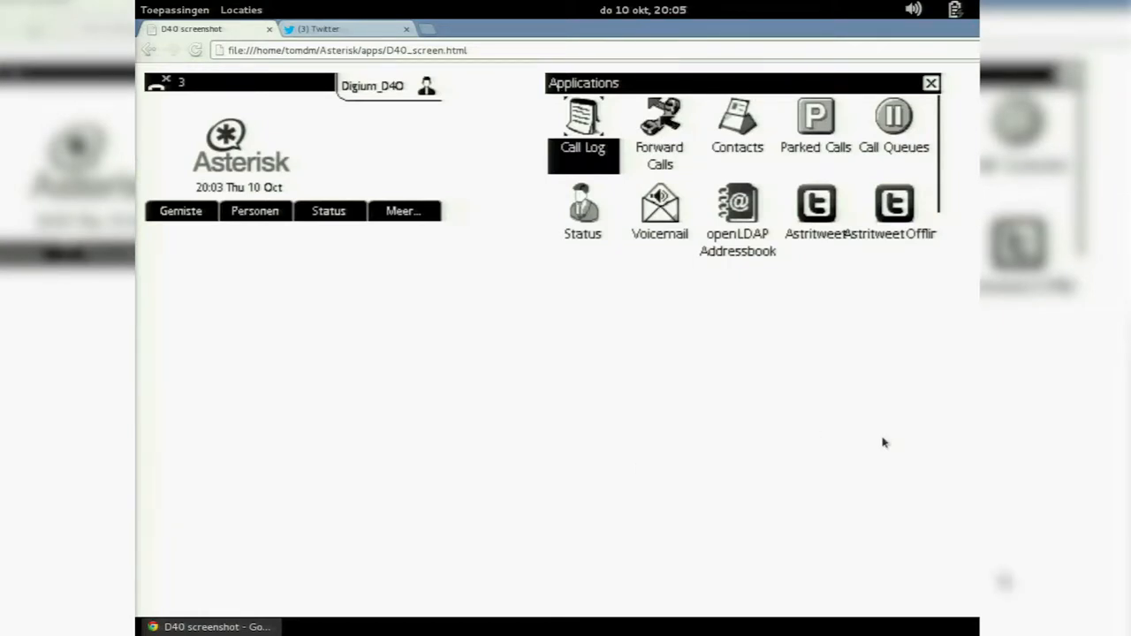
Pick the offline Astritweet icon in the D40 phone's Applications menu.
click(659, 209)
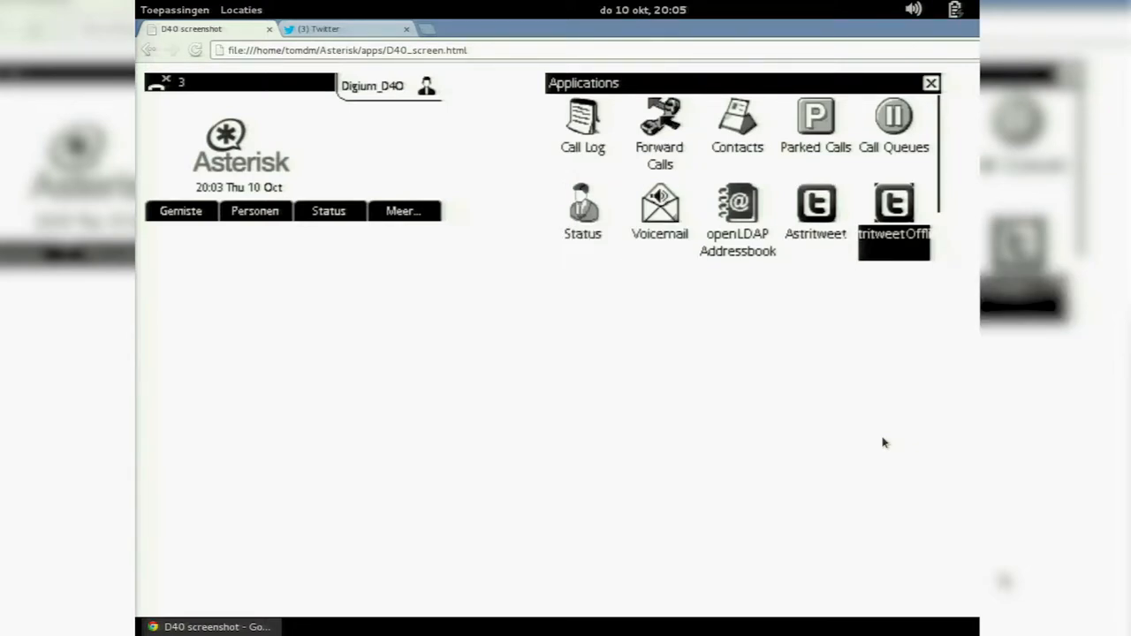
Launch the offline Astritweet app from the Applications menu to show its TwitterFeedForm.
click(929, 83)
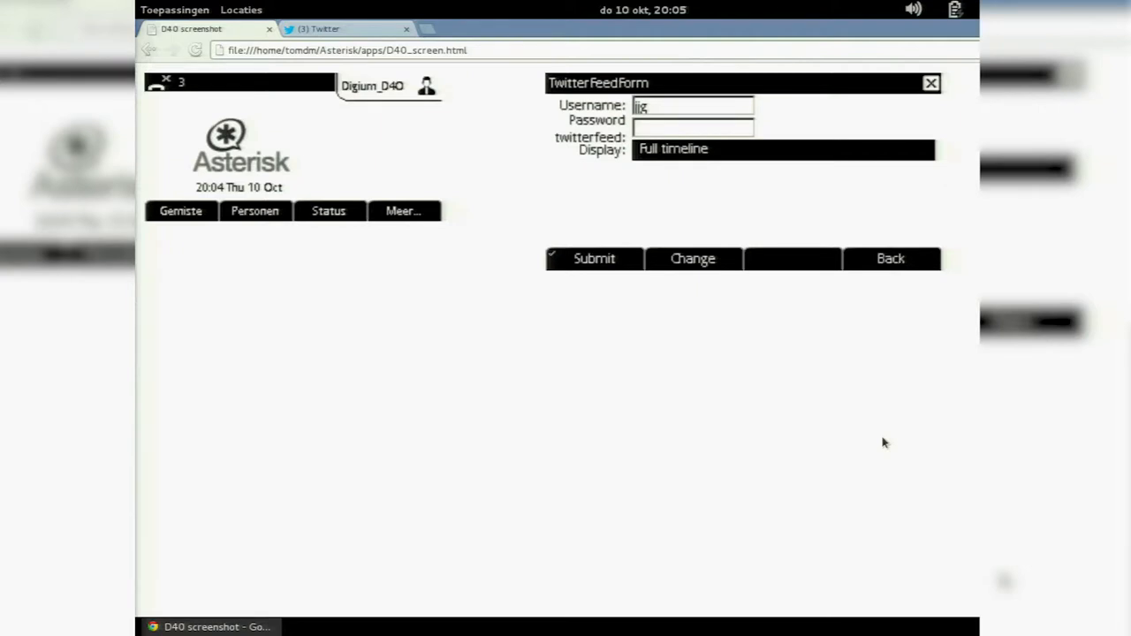
Submit the Twitter feed settings and relaunch Astritweet so the phone shows timeline tweets.
click(594, 258)
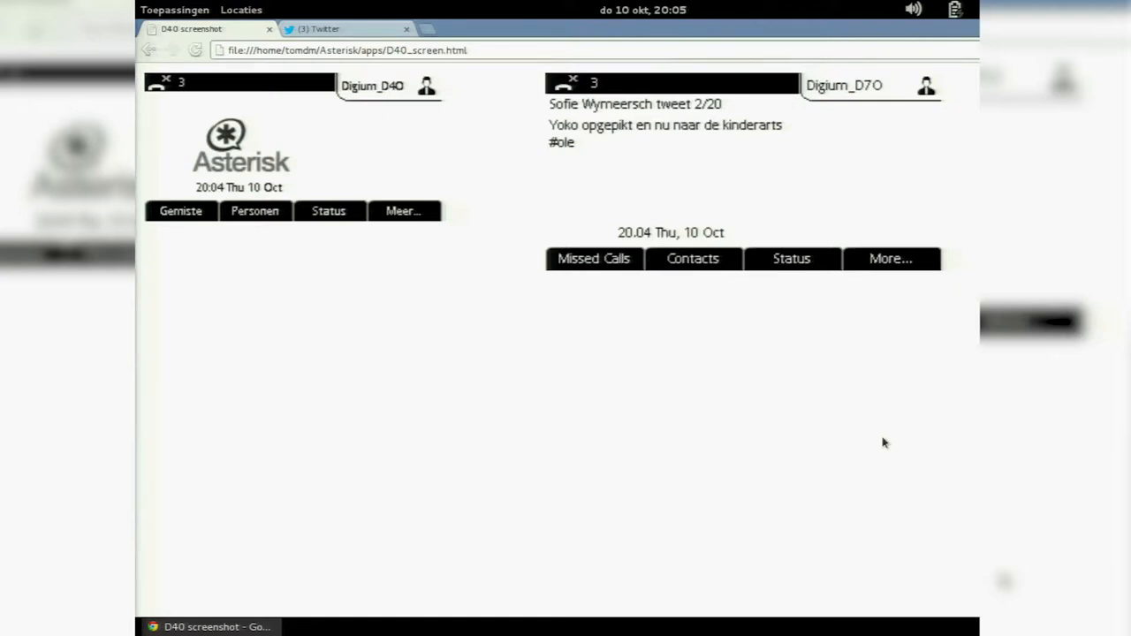
click(891, 258)
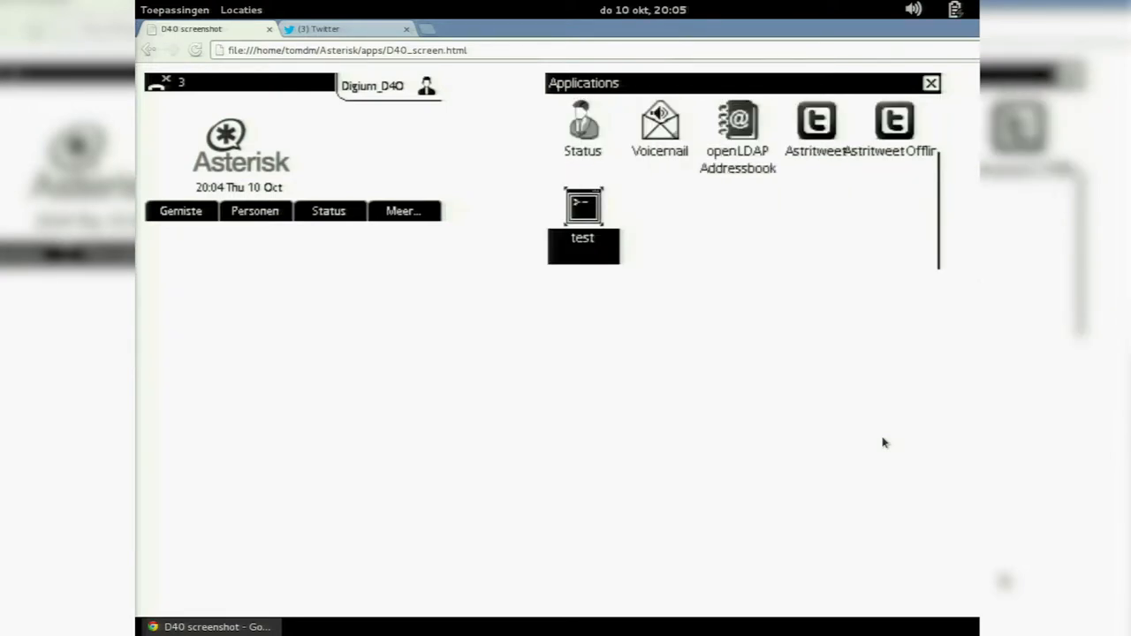
click(930, 83)
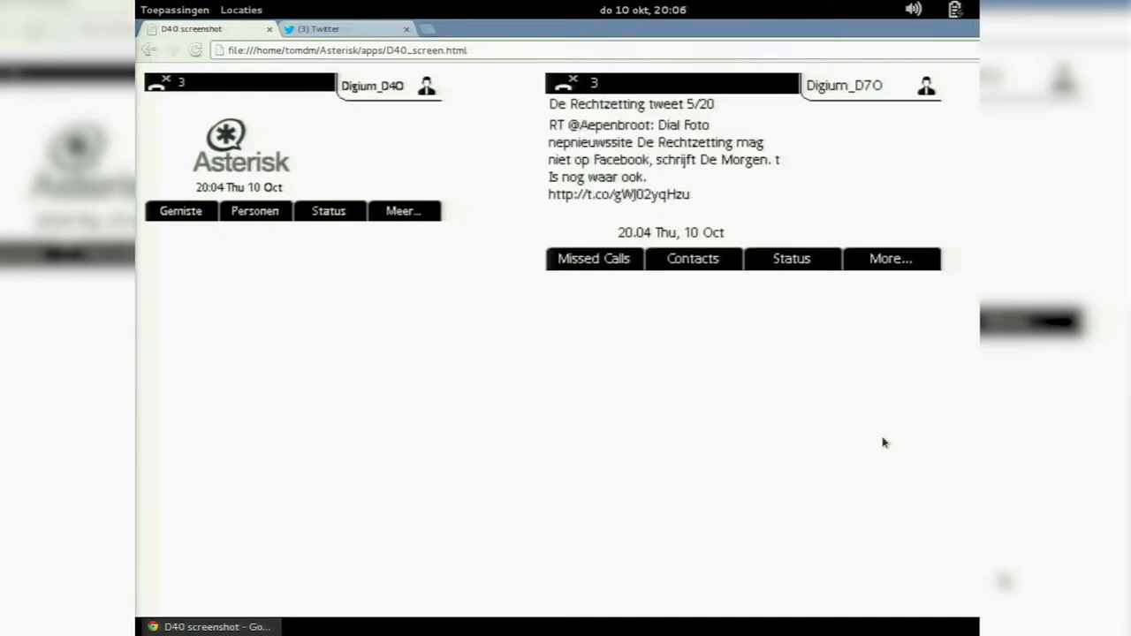
click(891, 258)
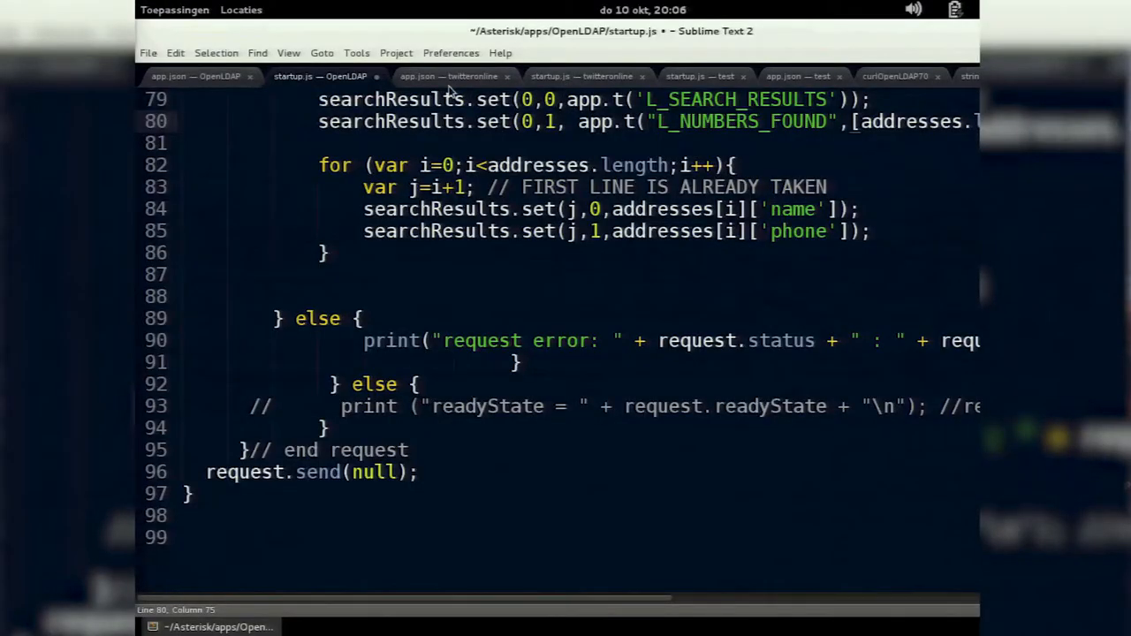
View the twitteronline app.json manifest's hasIdle value, then show its startup.js script.
click(448, 76)
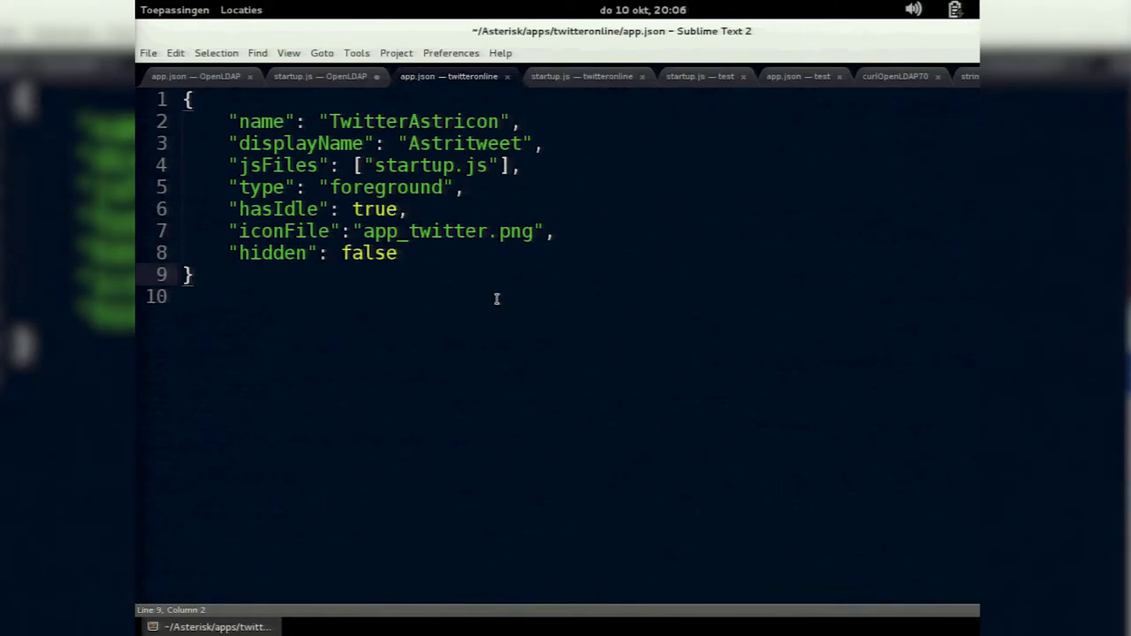
mouse_move(322, 269)
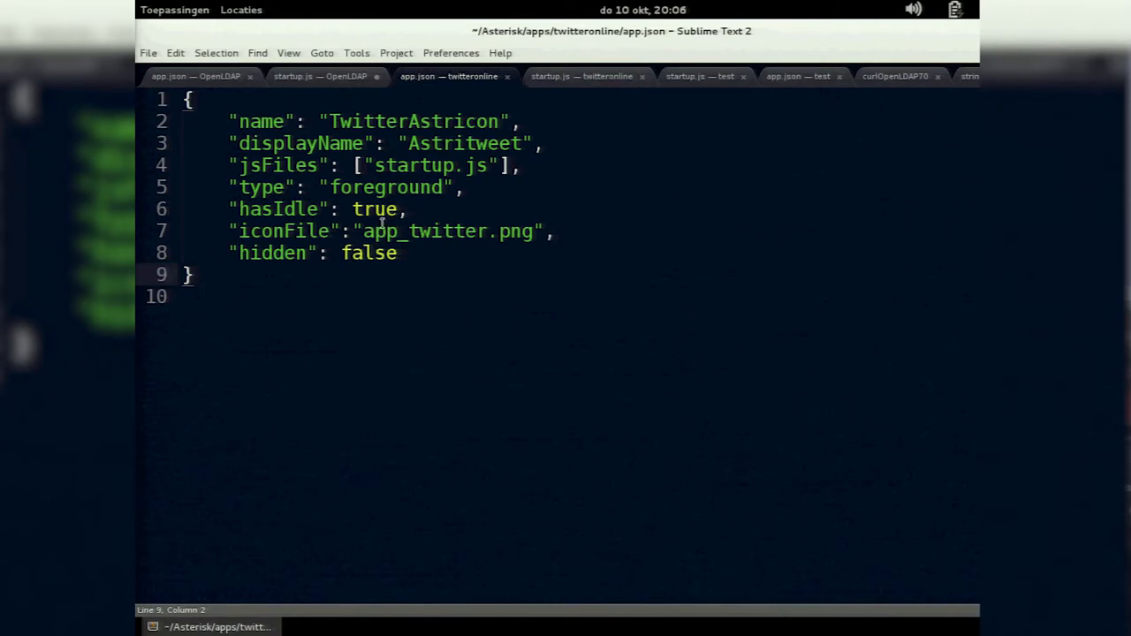
double_click(275, 208)
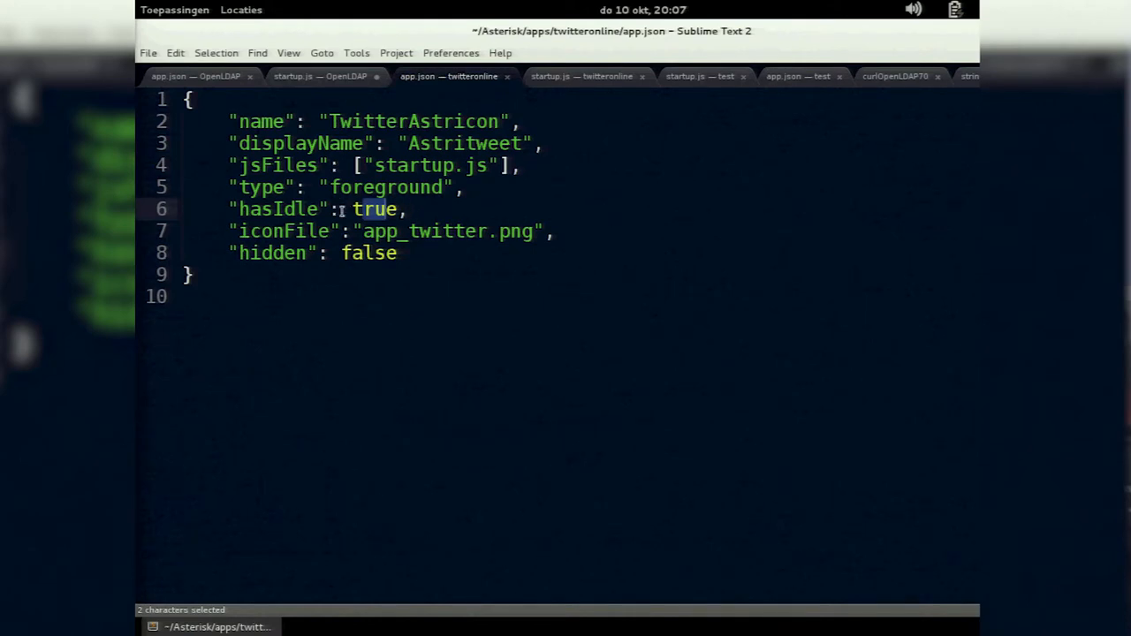
click(582, 75)
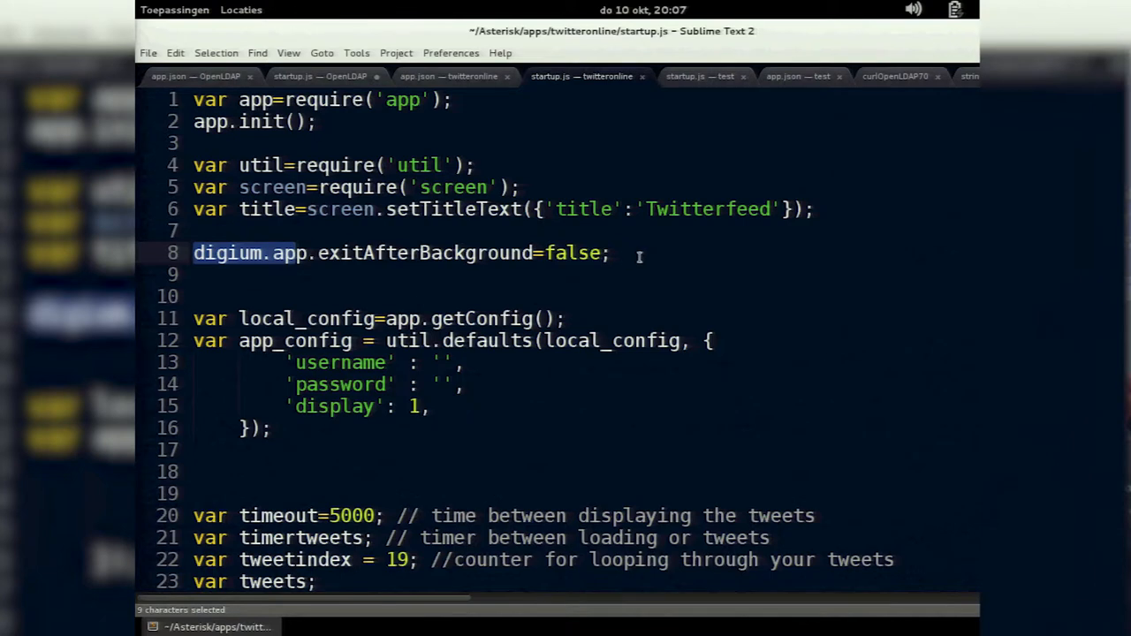
mouse_move(740, 286)
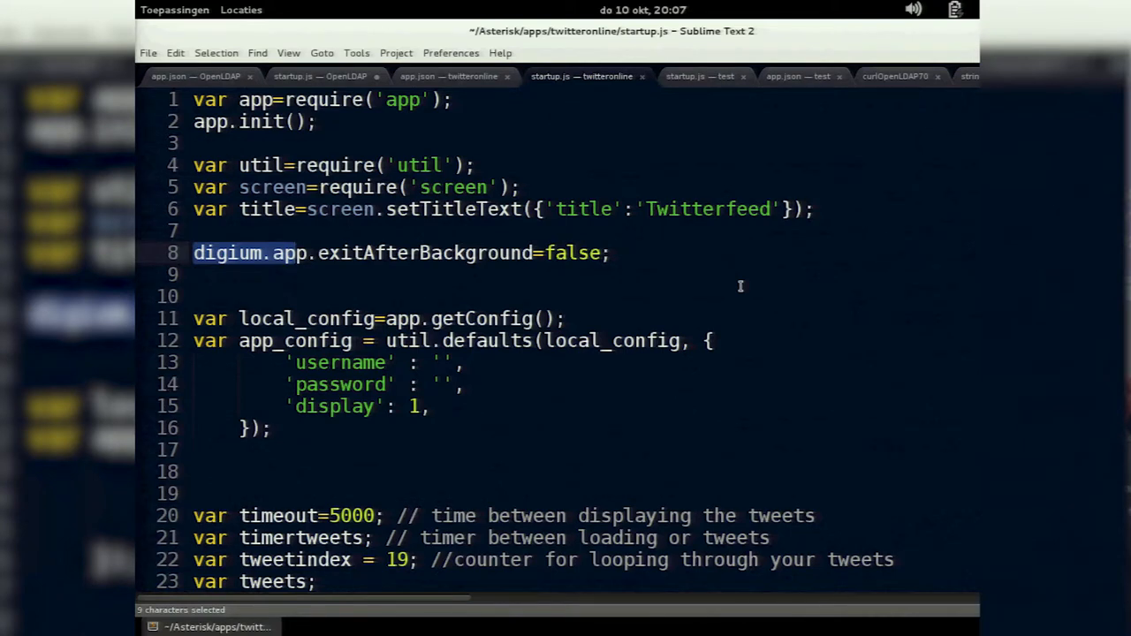
mouse_move(619, 272)
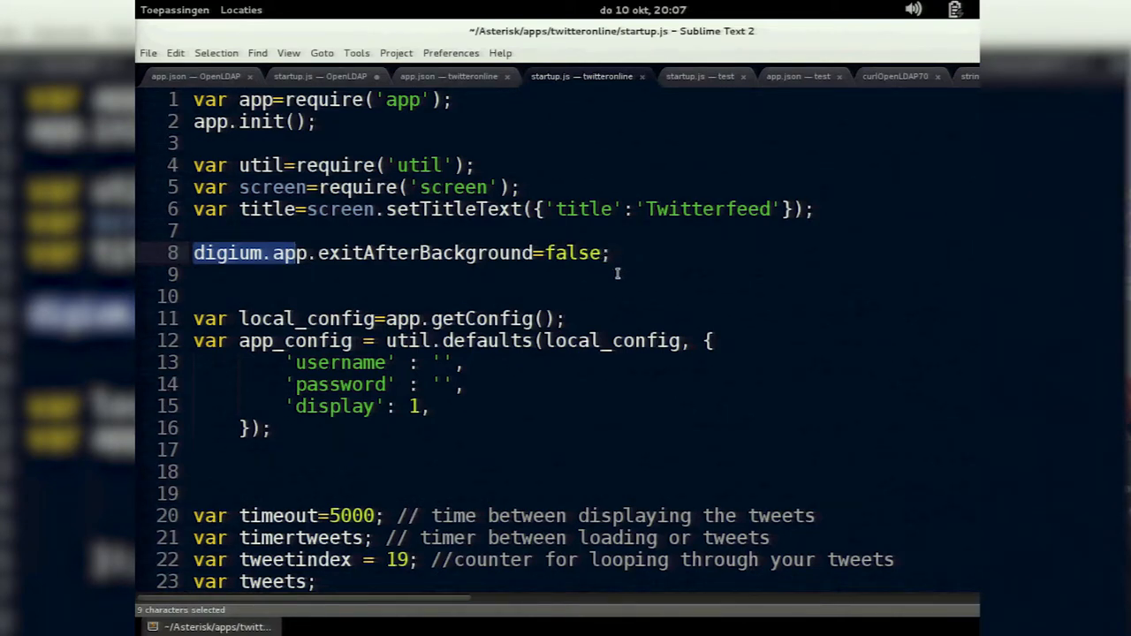
scroll(down, 3)
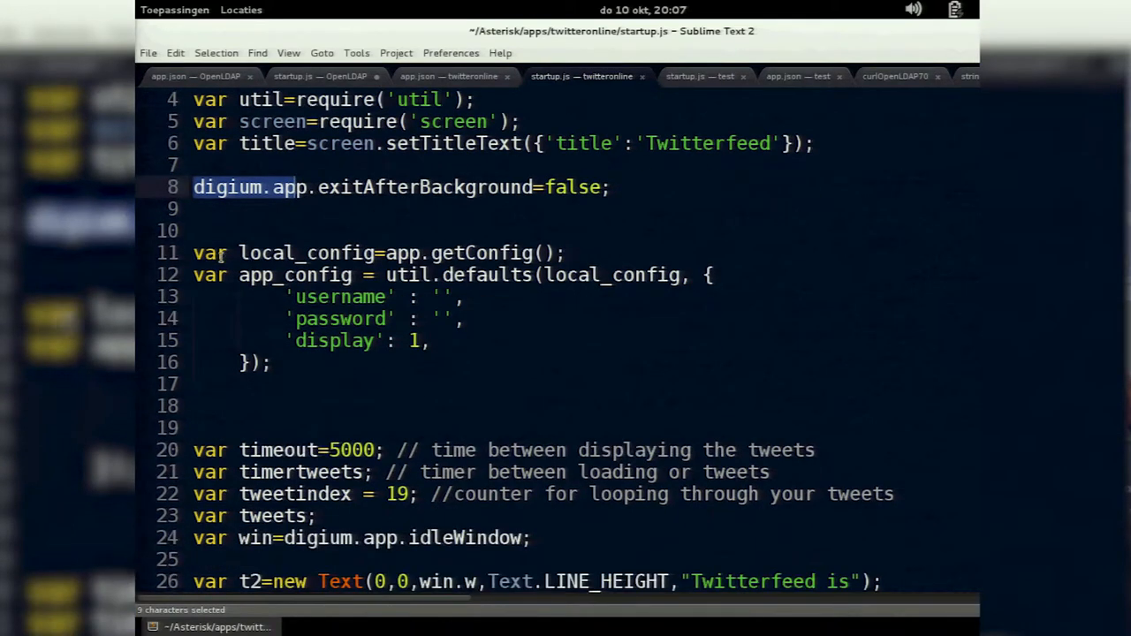
click(530, 253)
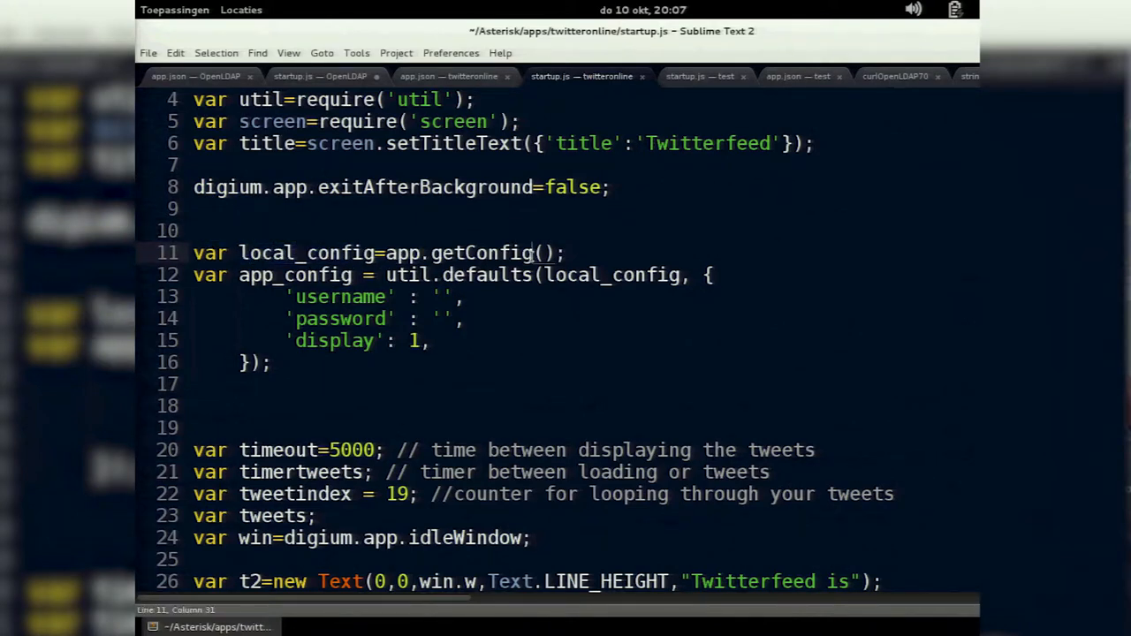
mouse_move(672, 323)
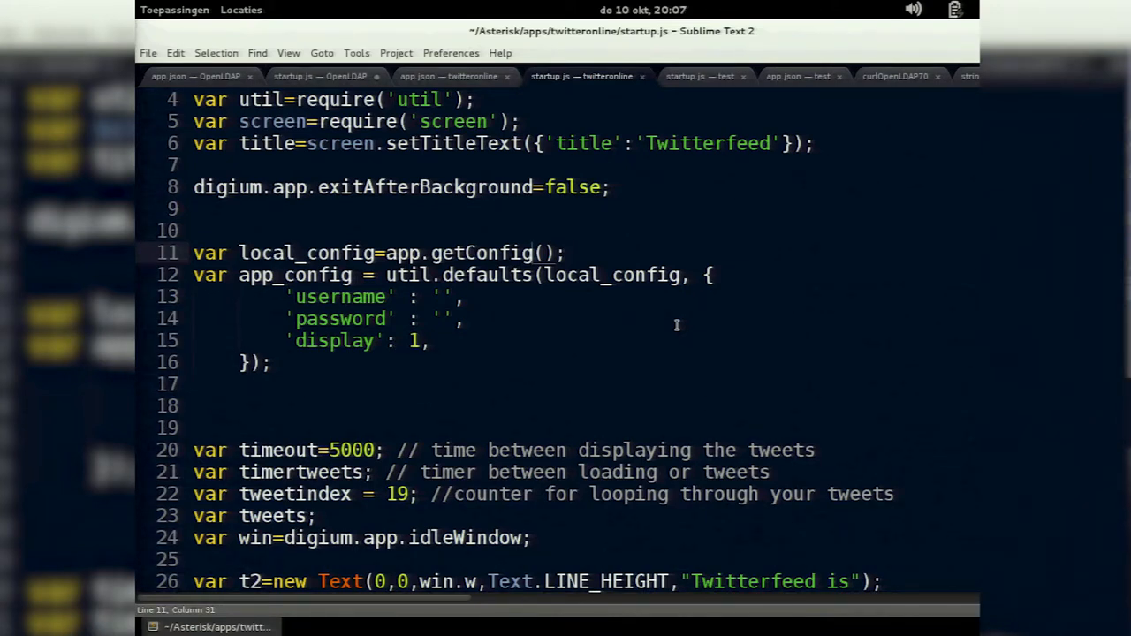
mouse_move(449, 362)
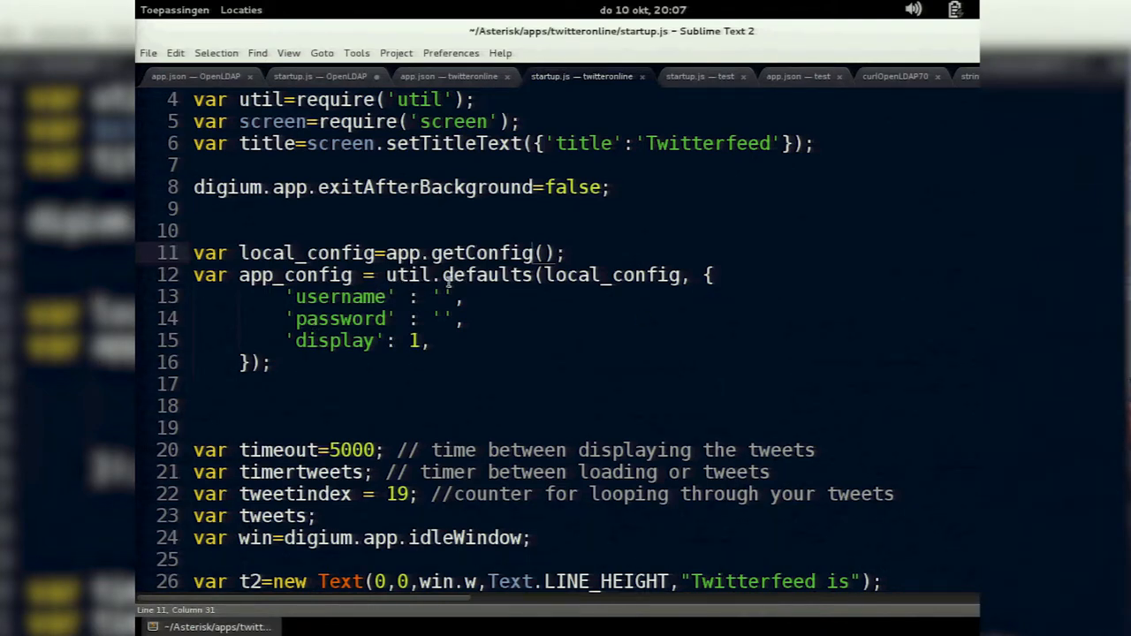
double_click(486, 276)
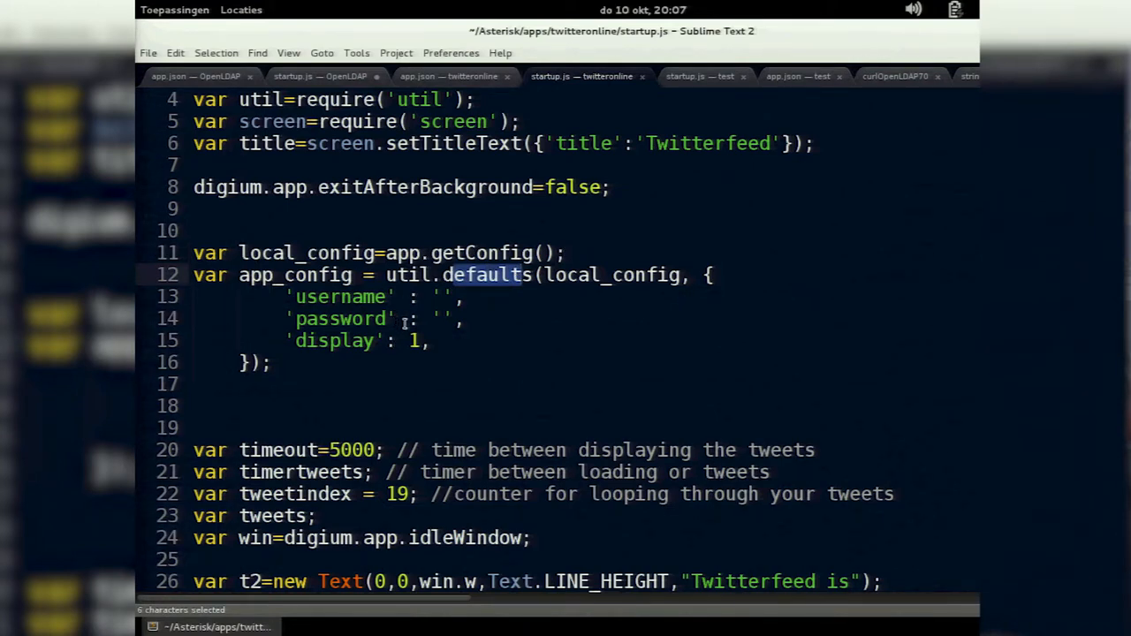
click(442, 297)
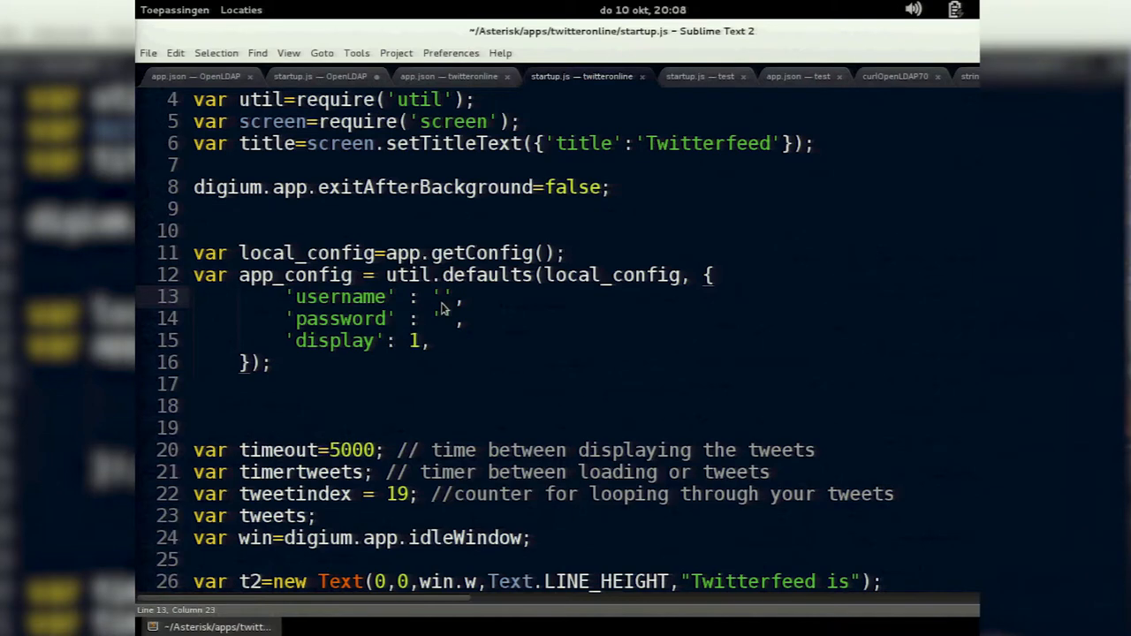
text(sqf)
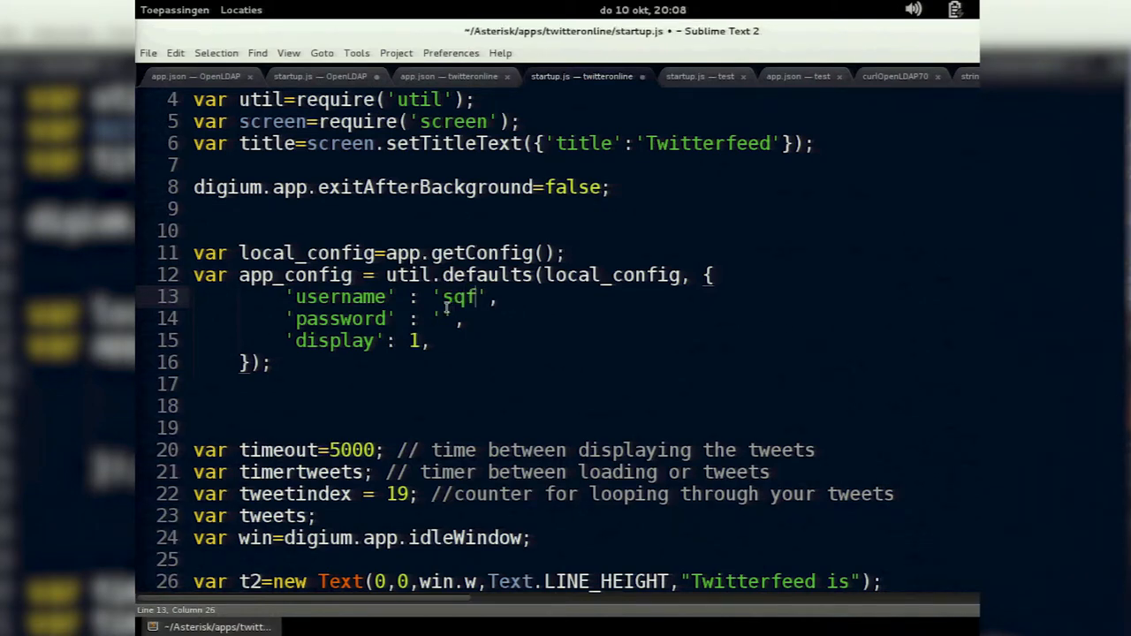
key(BackSpace)
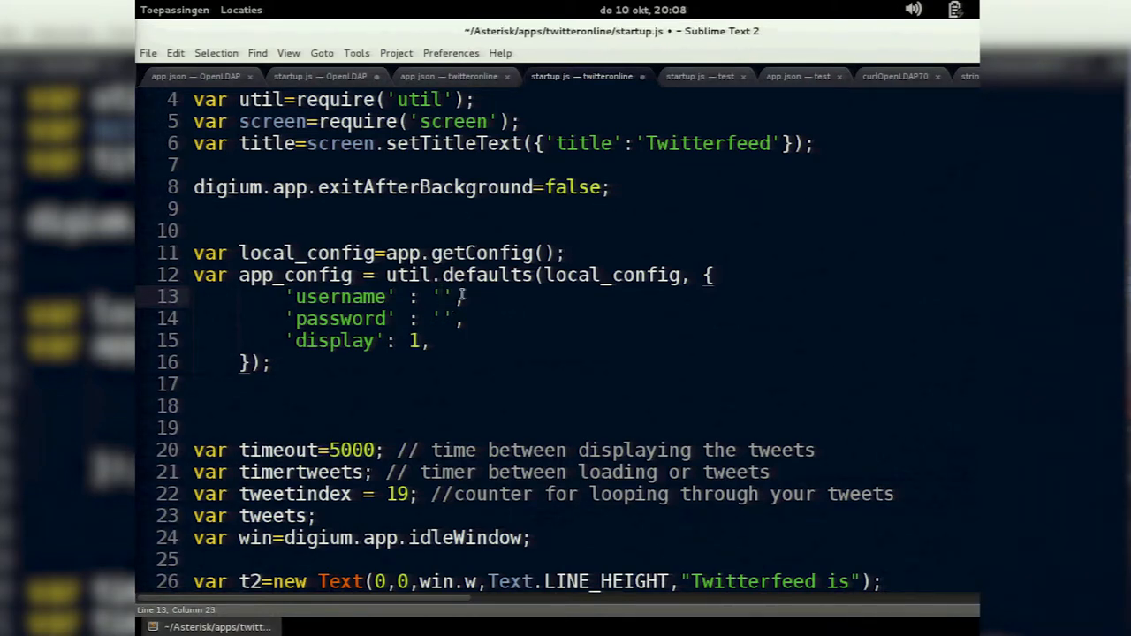
scroll(down, 3)
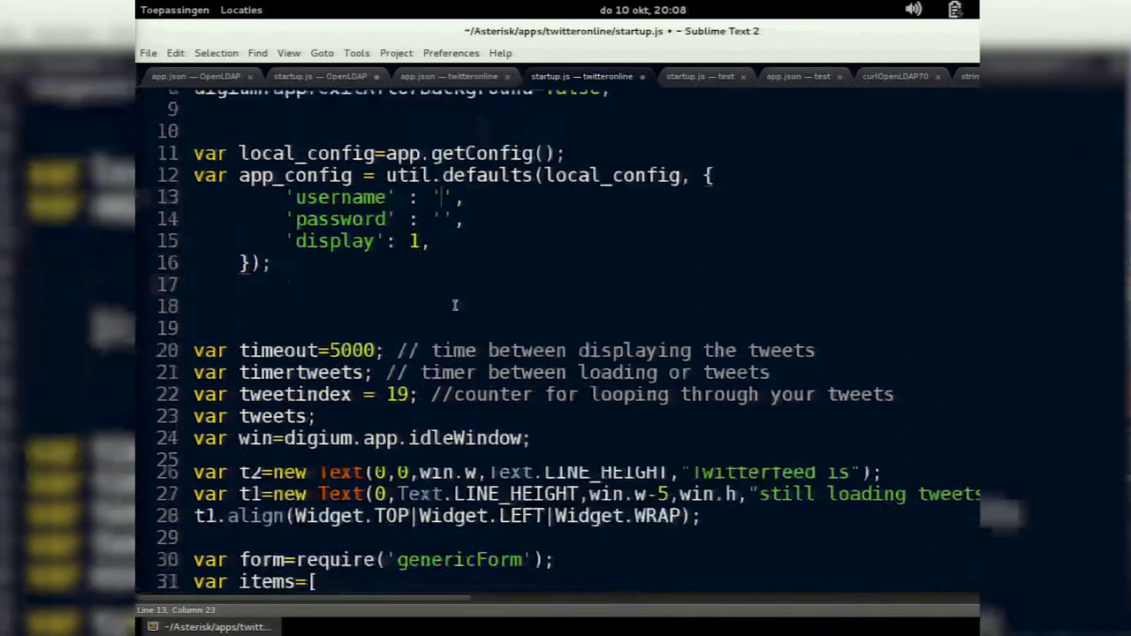
scroll(down, 3)
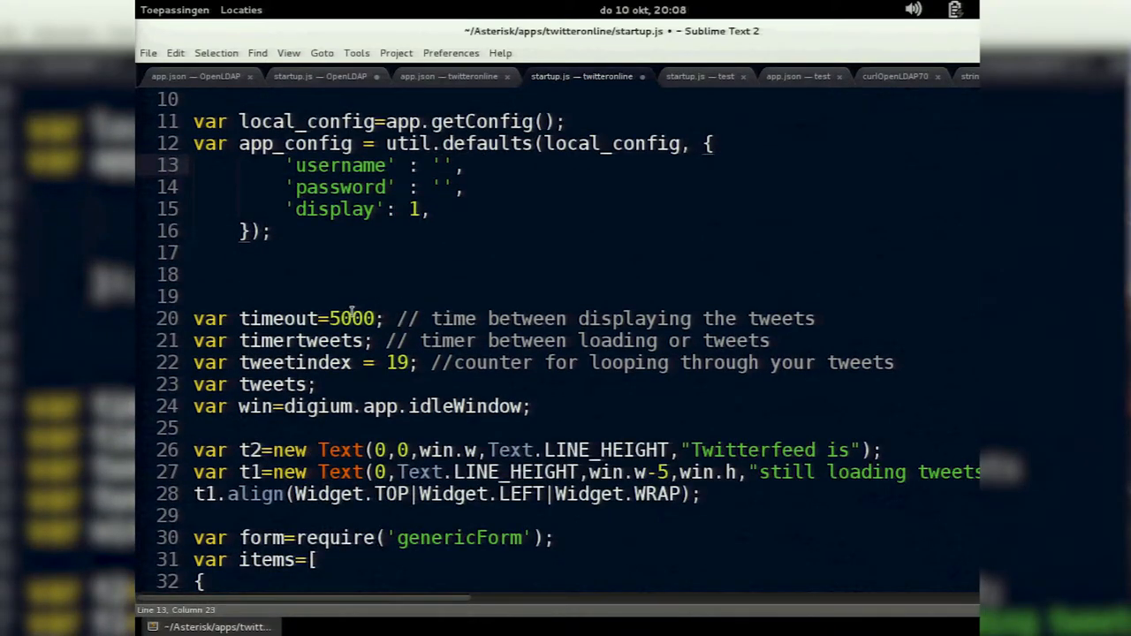
mouse_move(357, 307)
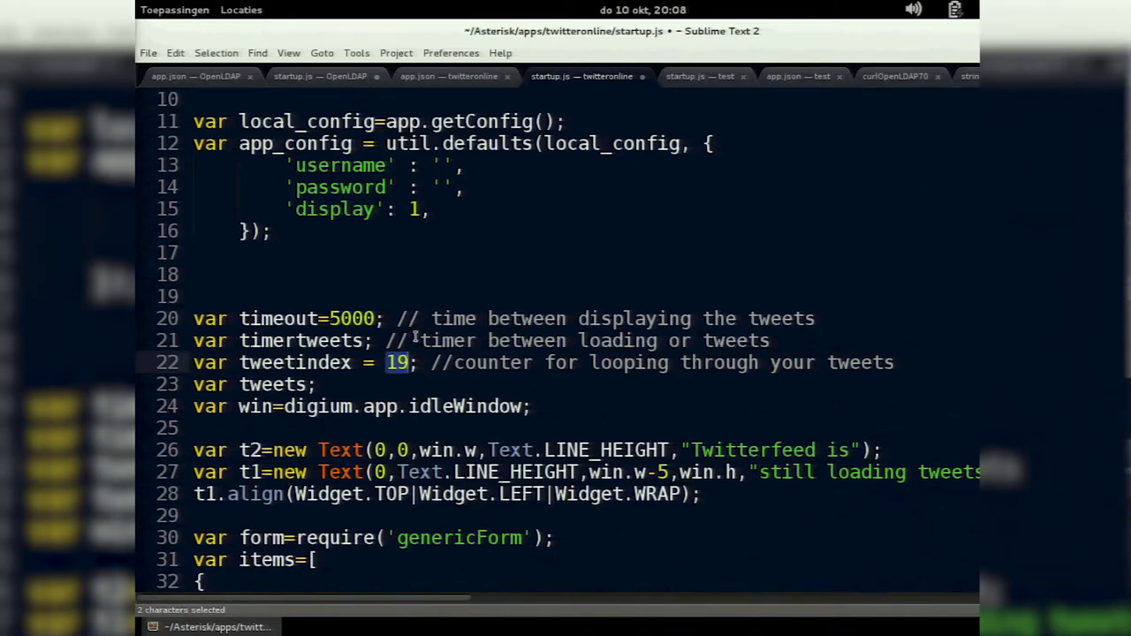
scroll(down, 3)
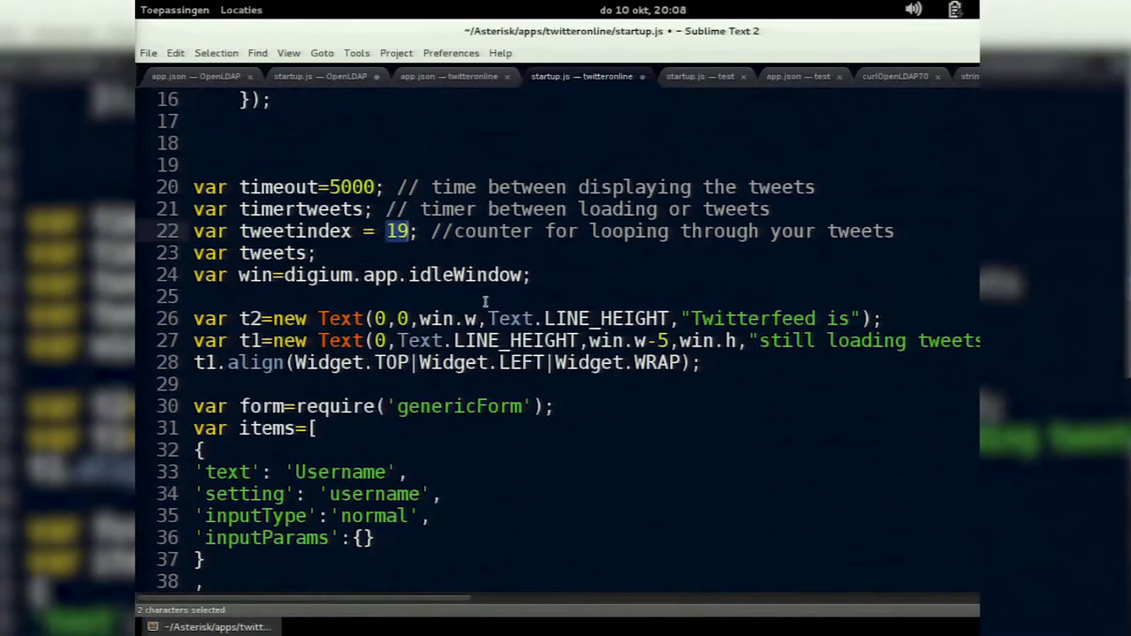
click(240, 275)
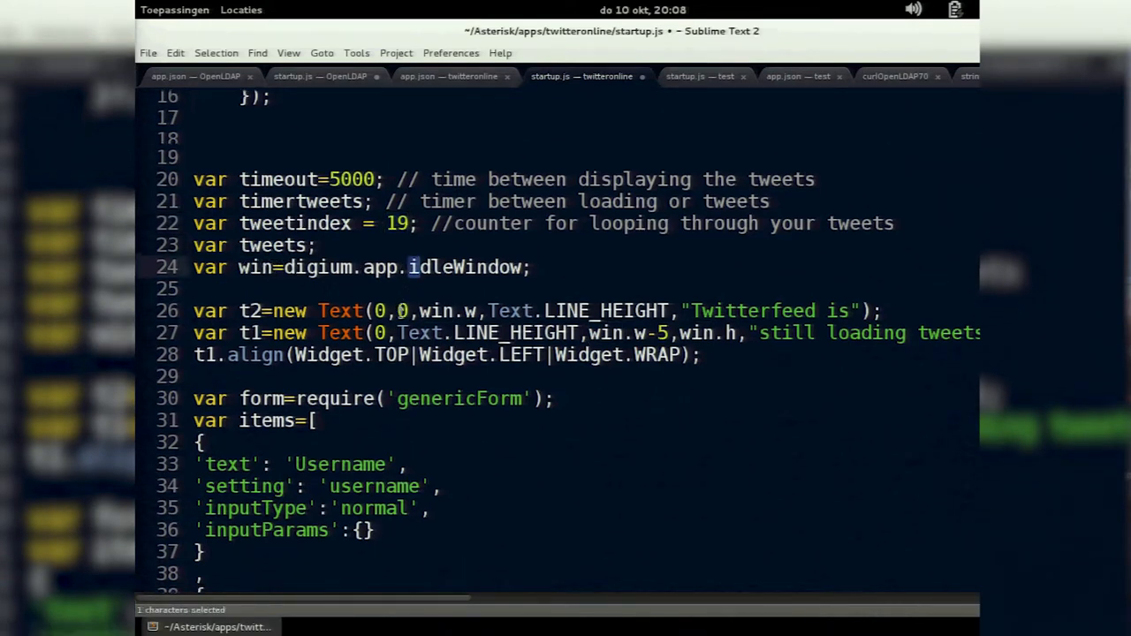
scroll(down, 3)
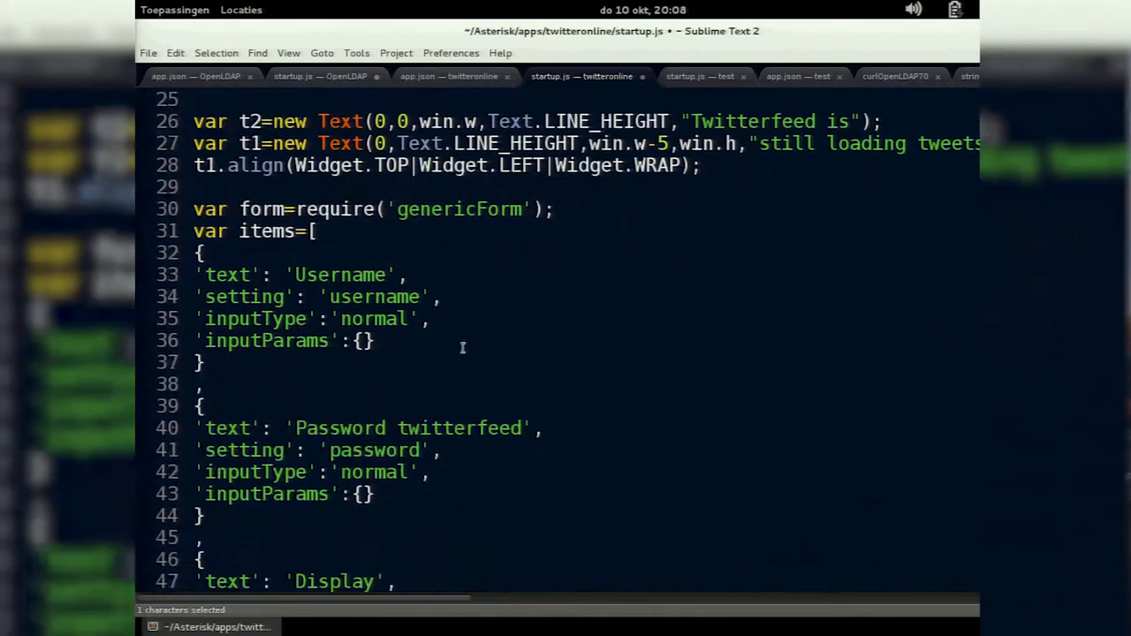
scroll(down, 3)
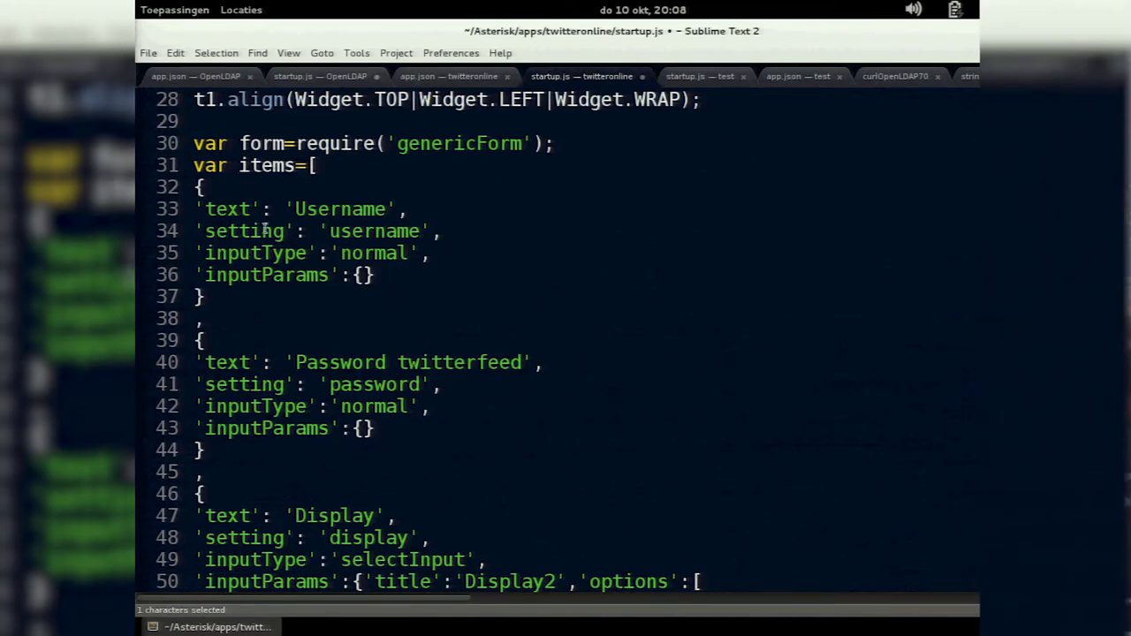
double_click(226, 209)
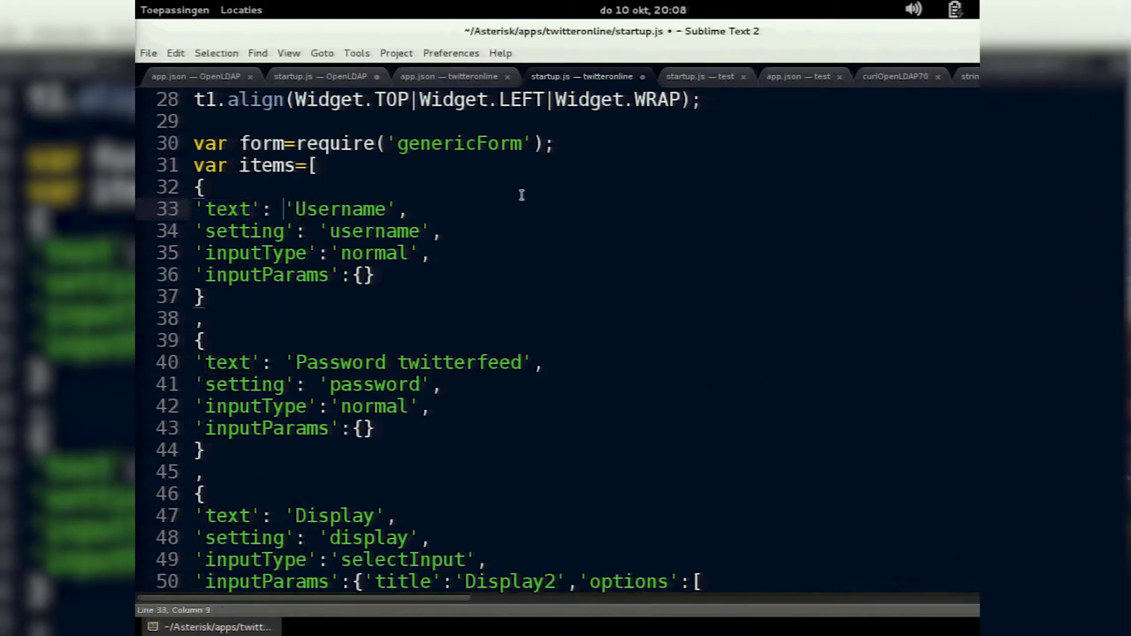
text(app.t()
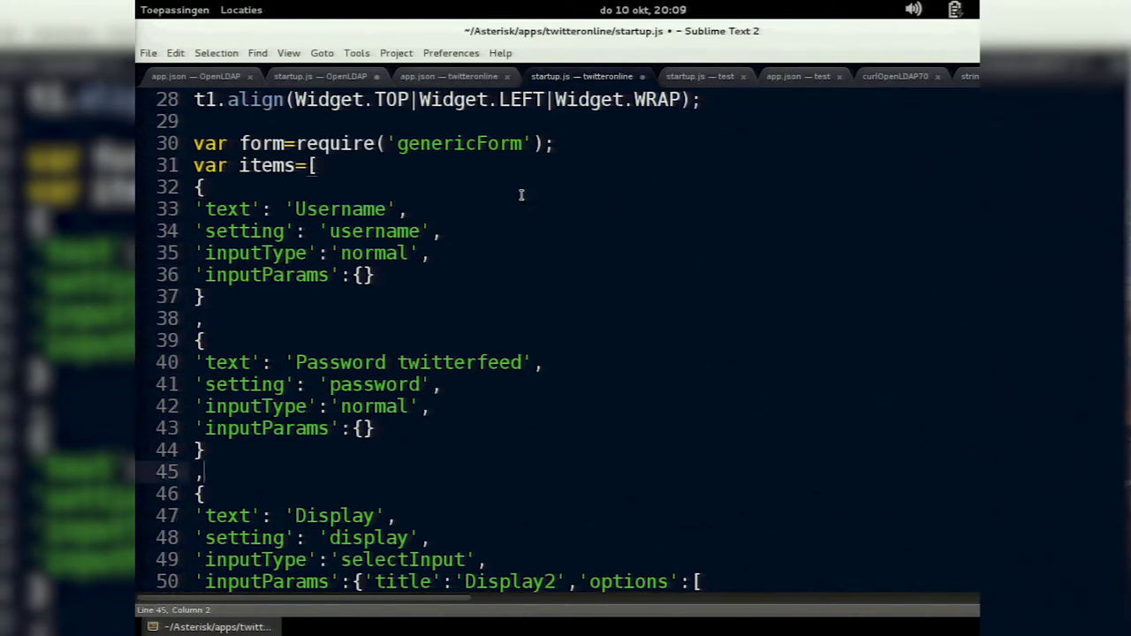
click(265, 516)
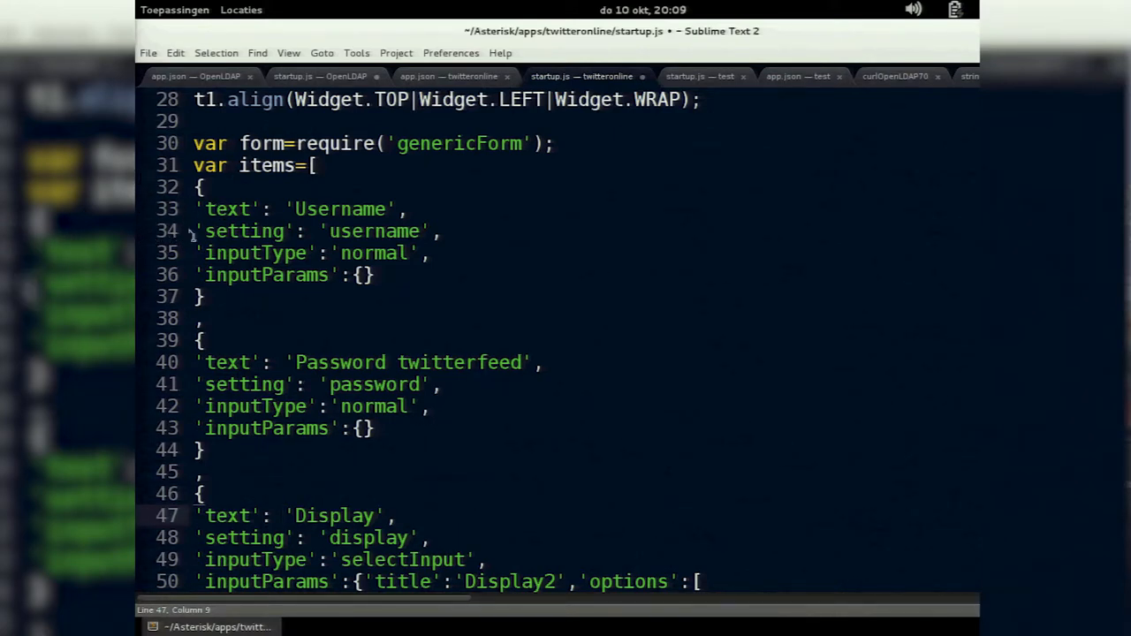
scroll(down, 3)
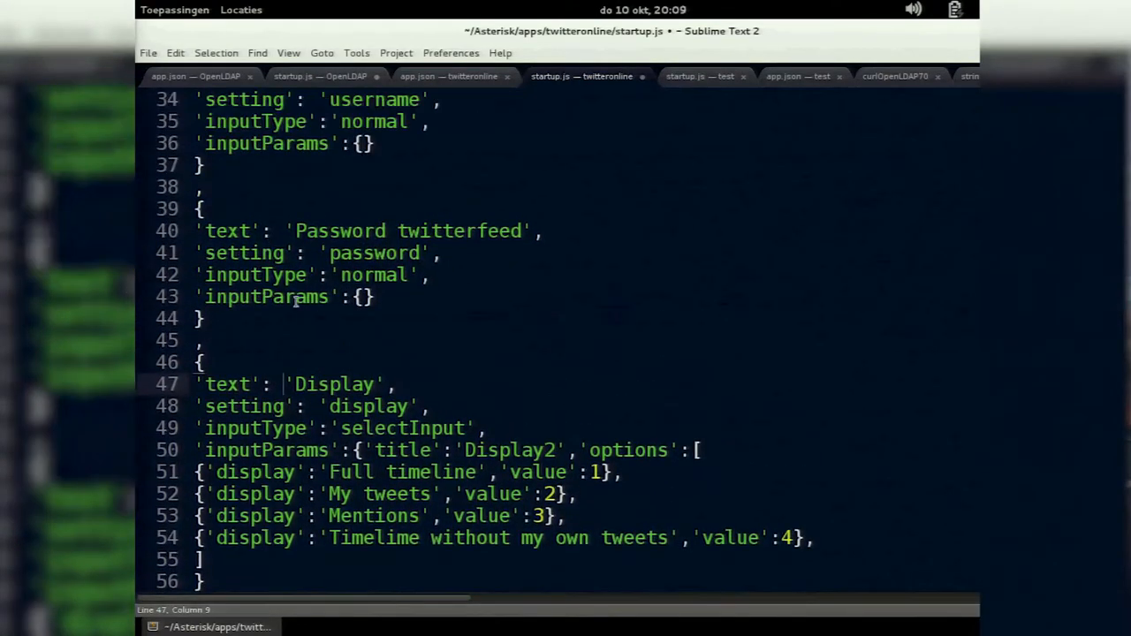
scroll(down, 3)
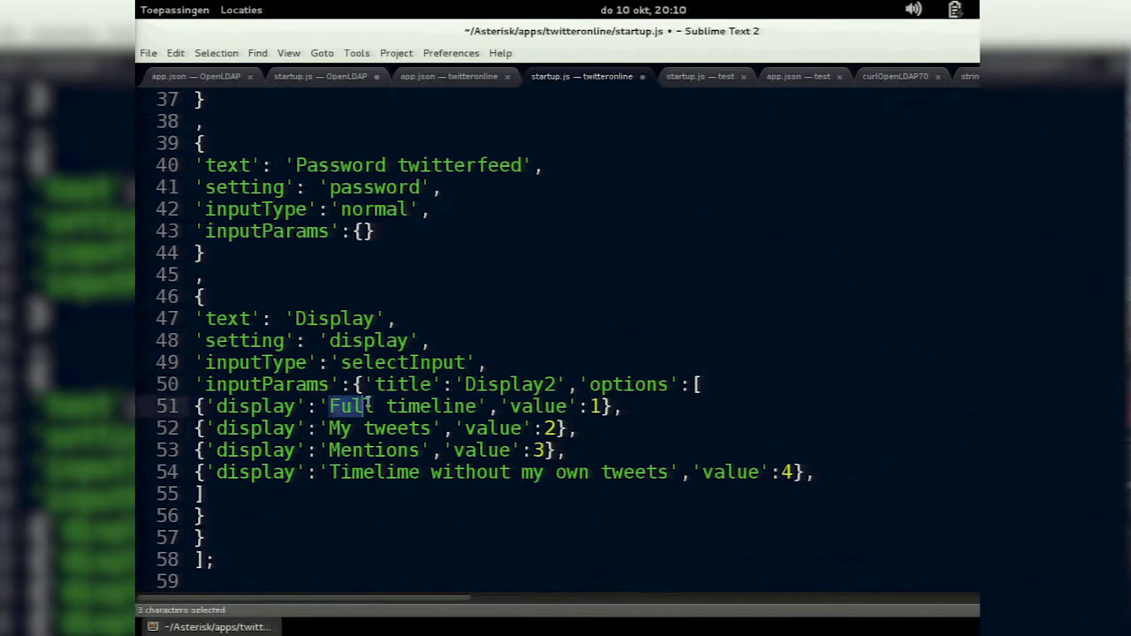
drag(332, 407, 477, 407)
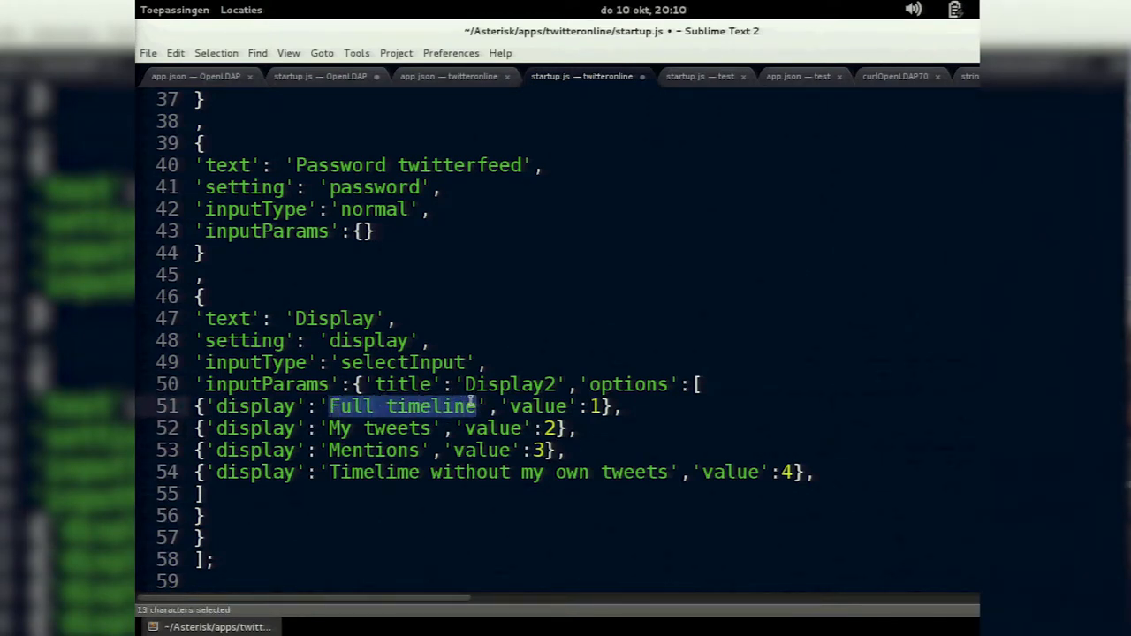
mouse_move(530, 403)
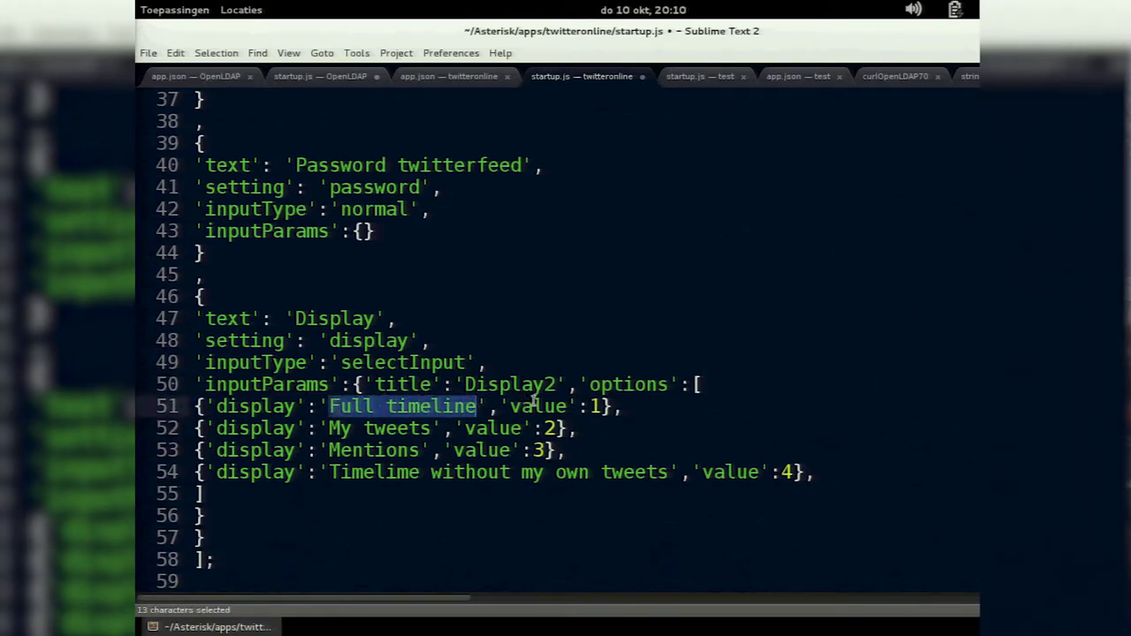